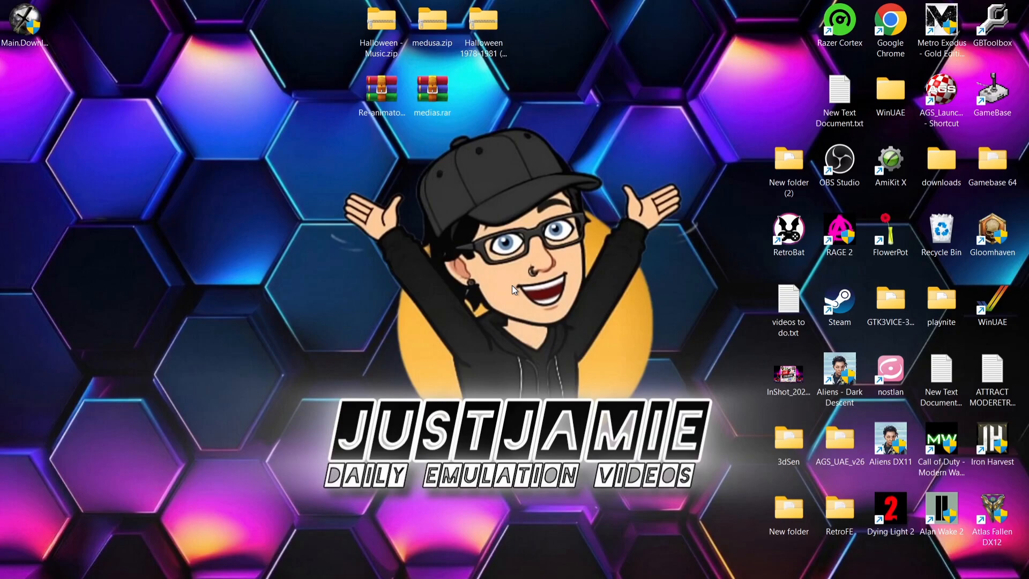
# - Show the vpinball/vpinball GitHub page scrolled to the Visual Pinball X 10.7.3 release
pyautogui.click(559, 563)
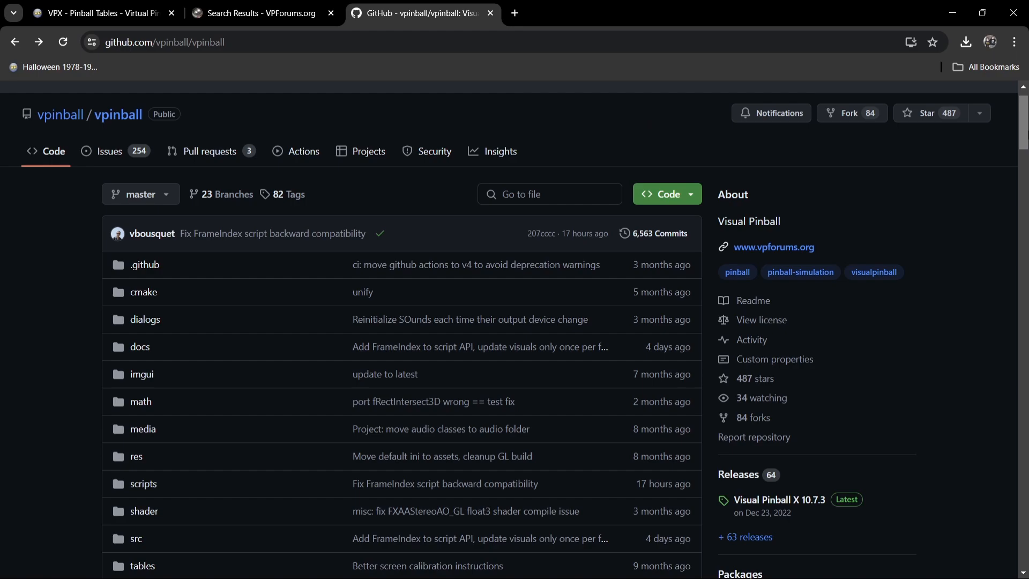
pyautogui.scroll(-3)
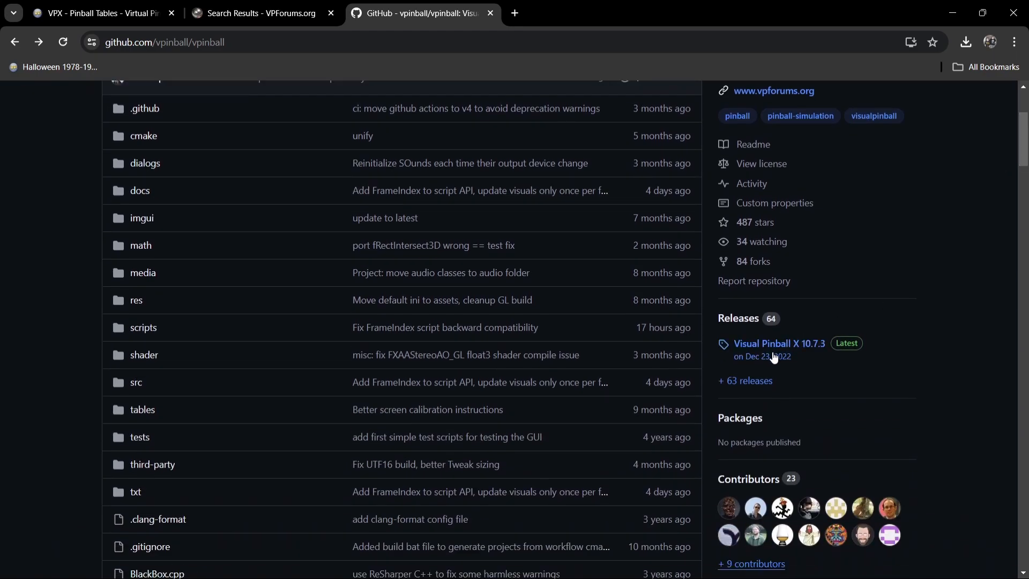
pyautogui.moveTo(781, 343)
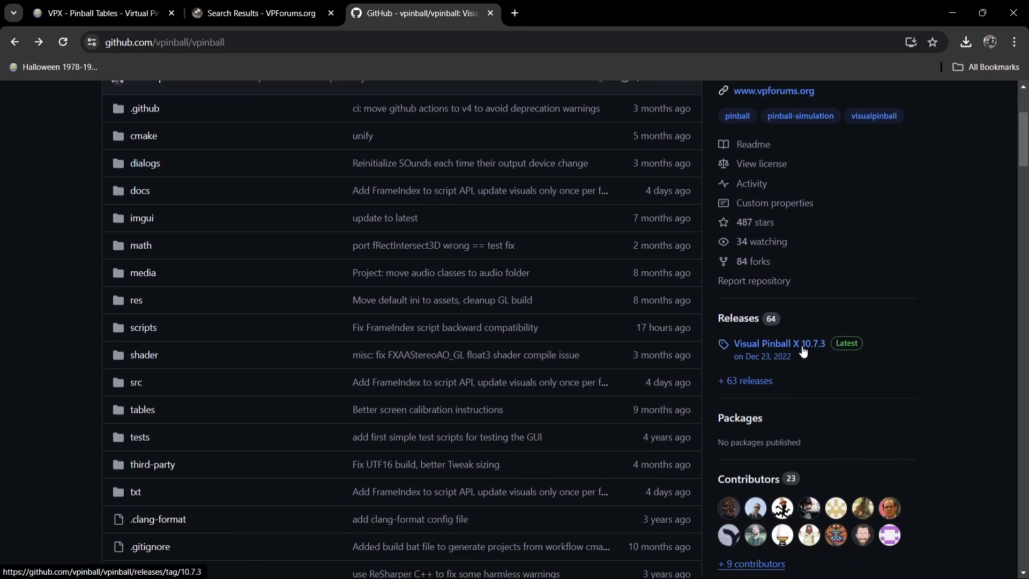
pyautogui.moveTo(812, 350)
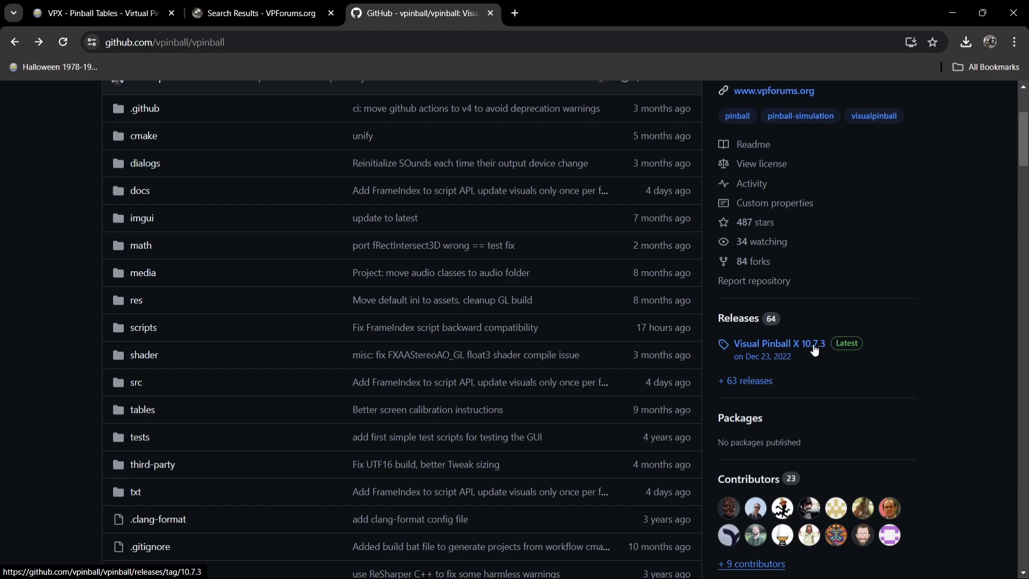
pyautogui.moveTo(784, 352)
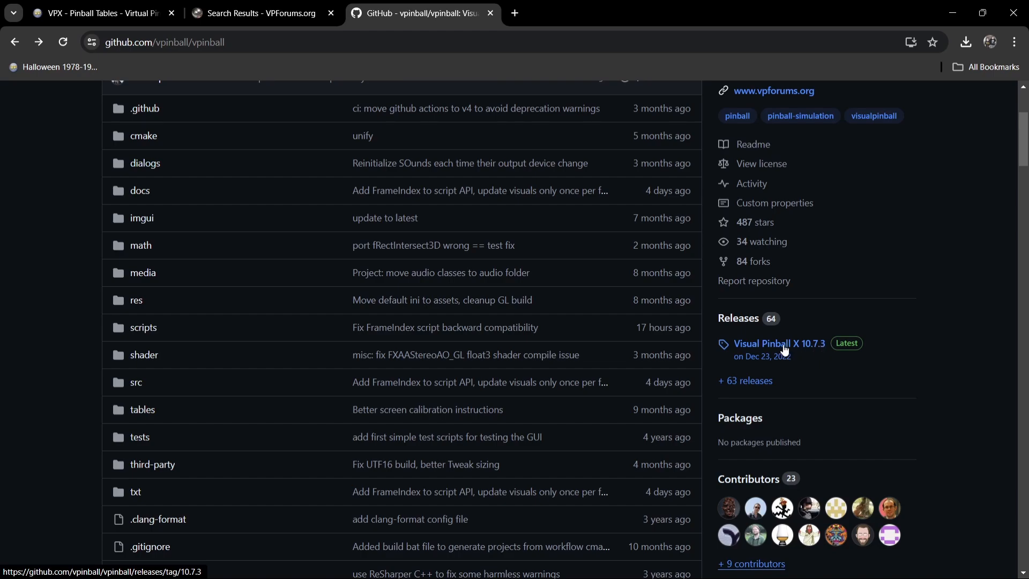
pyautogui.moveTo(833, 362)
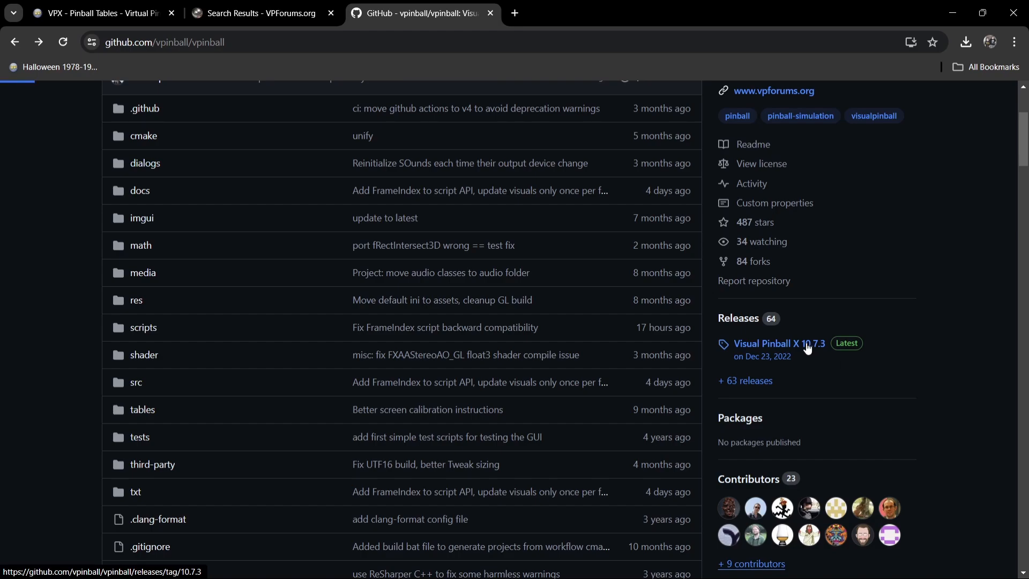
# - Download the VPX72setup.exe installer from the Visual Pinball X 10.7.3 release page
pyautogui.click(779, 343)
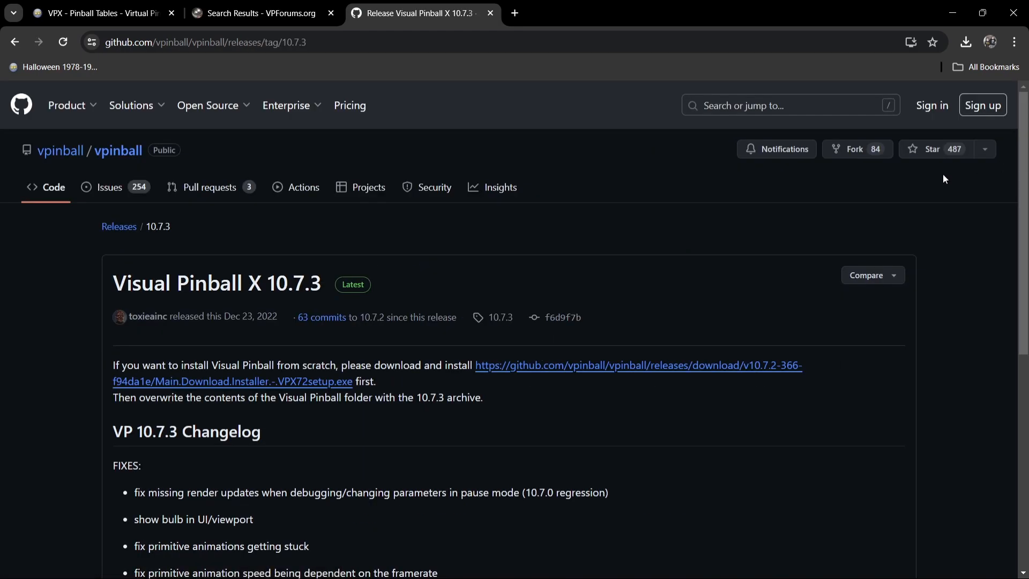
pyautogui.moveTo(798, 251)
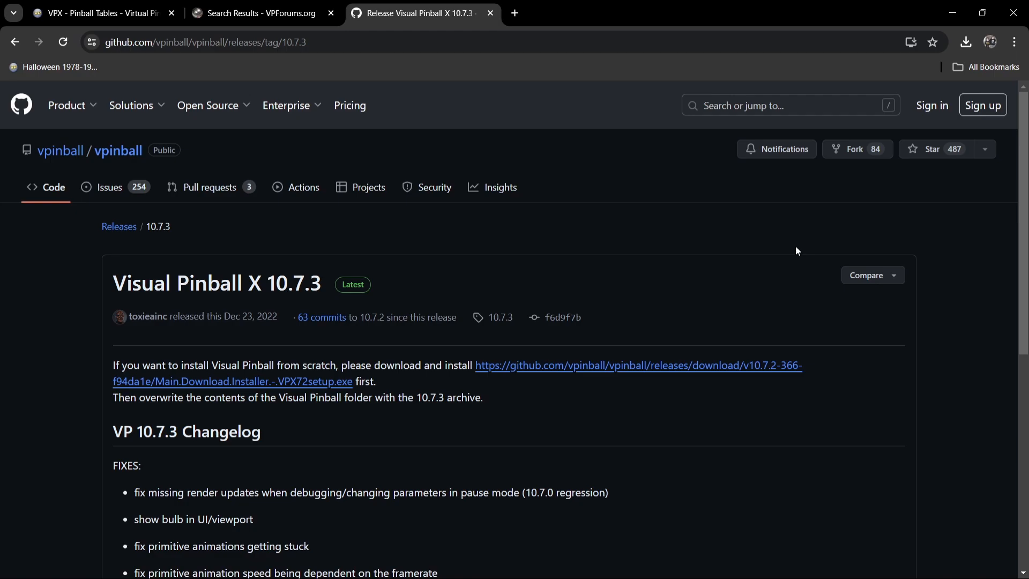
pyautogui.moveTo(297, 386)
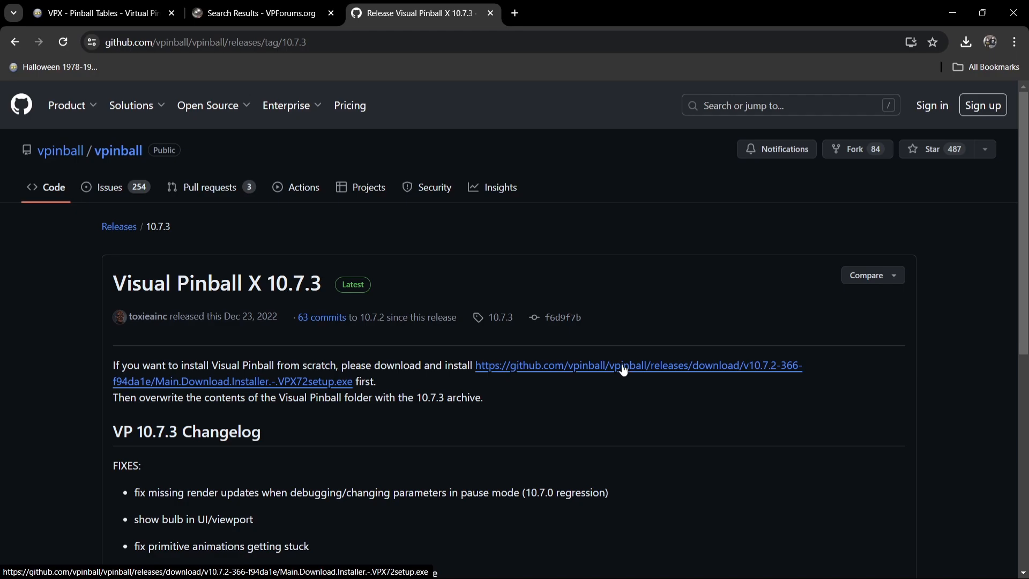
pyautogui.click(623, 365)
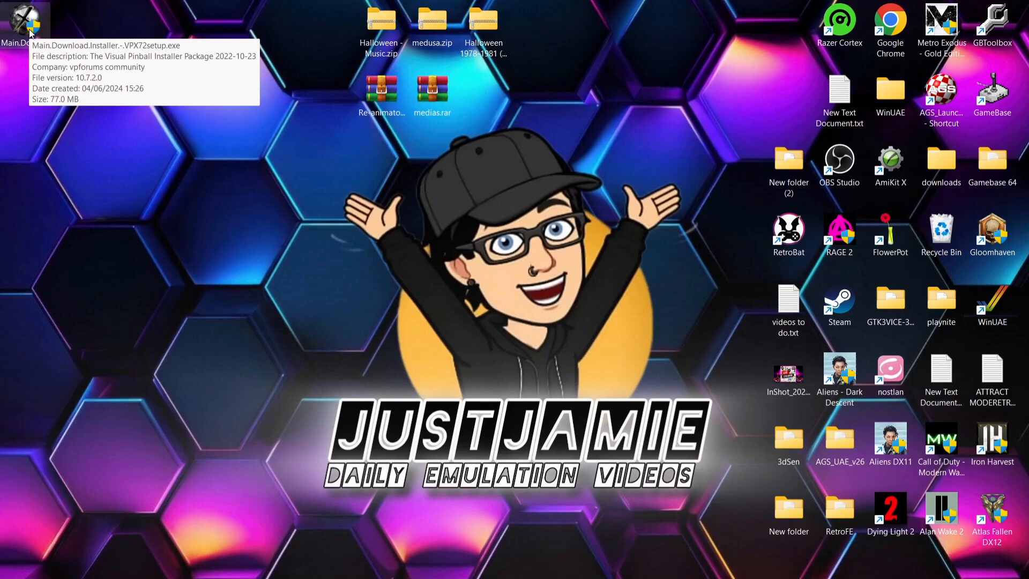
# - Launch the Visual Pinball installer, bypassing the SmartScreen unknown-publisher warning with Run anyway
pyautogui.doubleClick(26, 20)
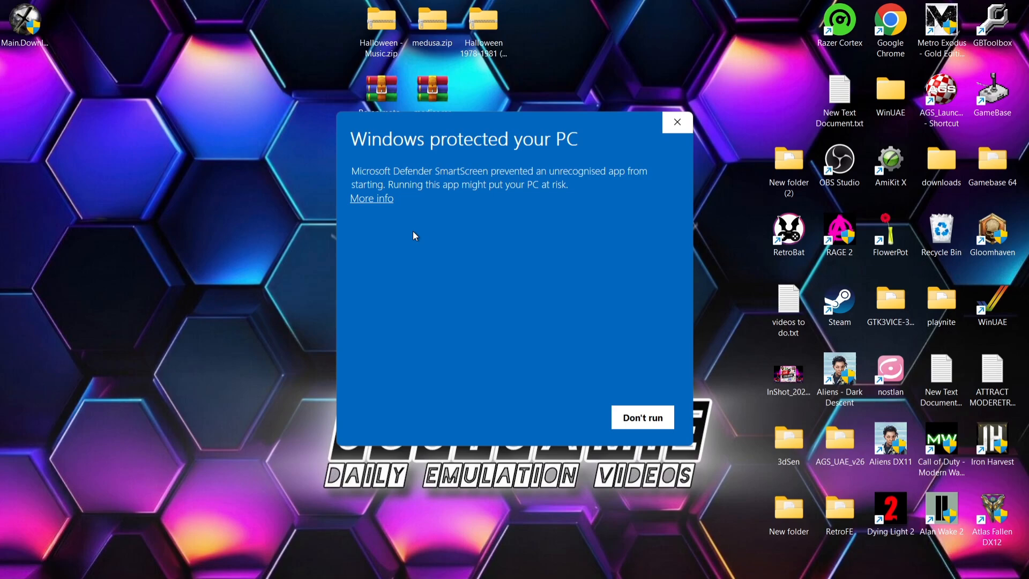
pyautogui.click(371, 198)
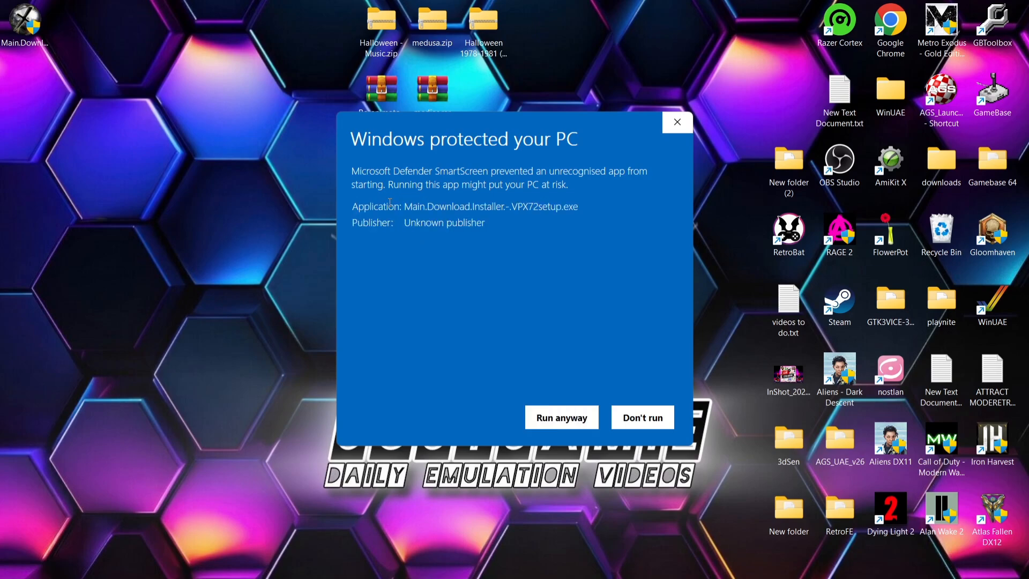
pyautogui.click(561, 418)
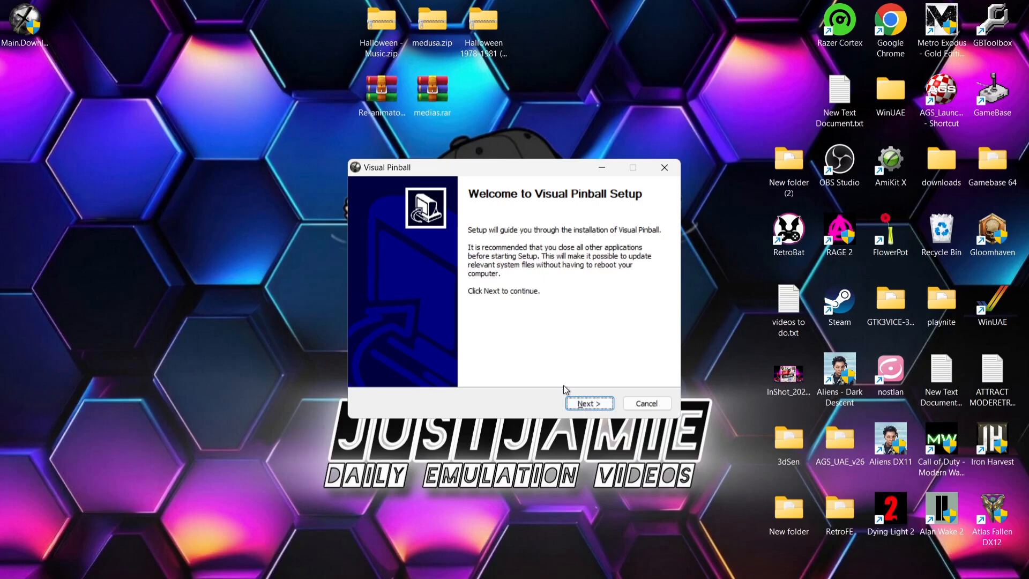
# - Create a desktop folder named 'pinball' and set it as the install destination
pyautogui.click(588, 403)
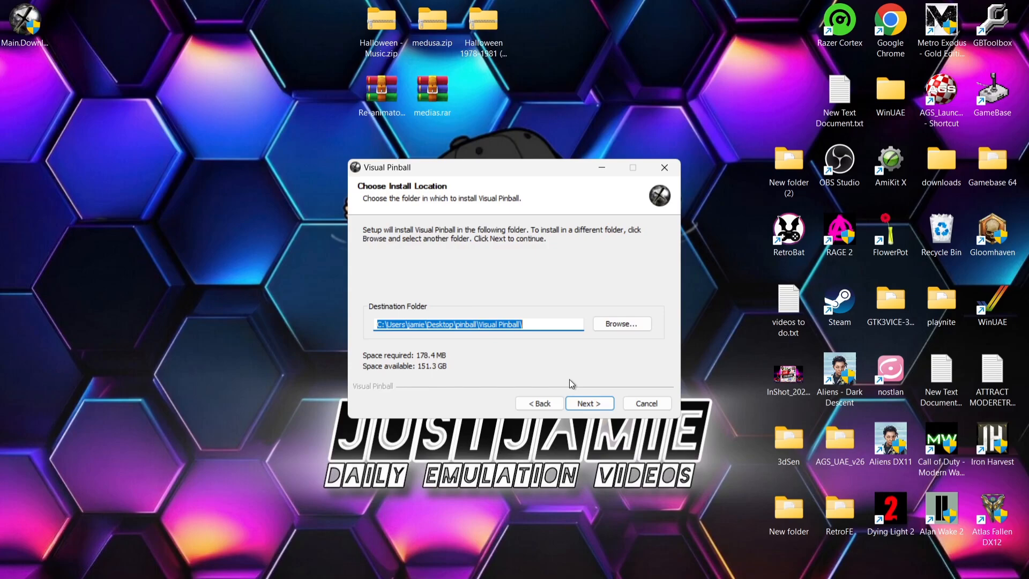
pyautogui.moveTo(148, 205)
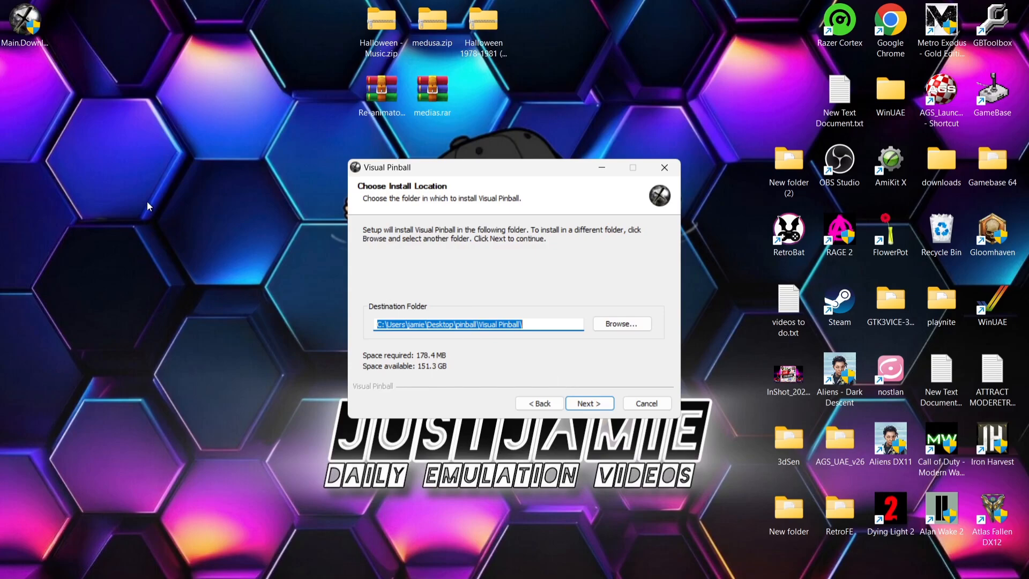
pyautogui.moveTo(153, 205)
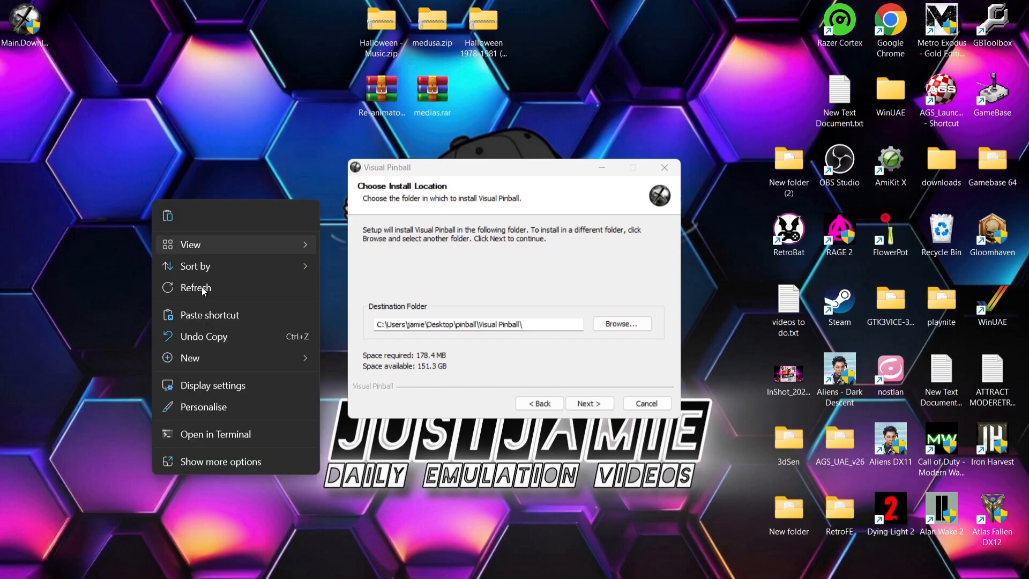
pyautogui.click(191, 358)
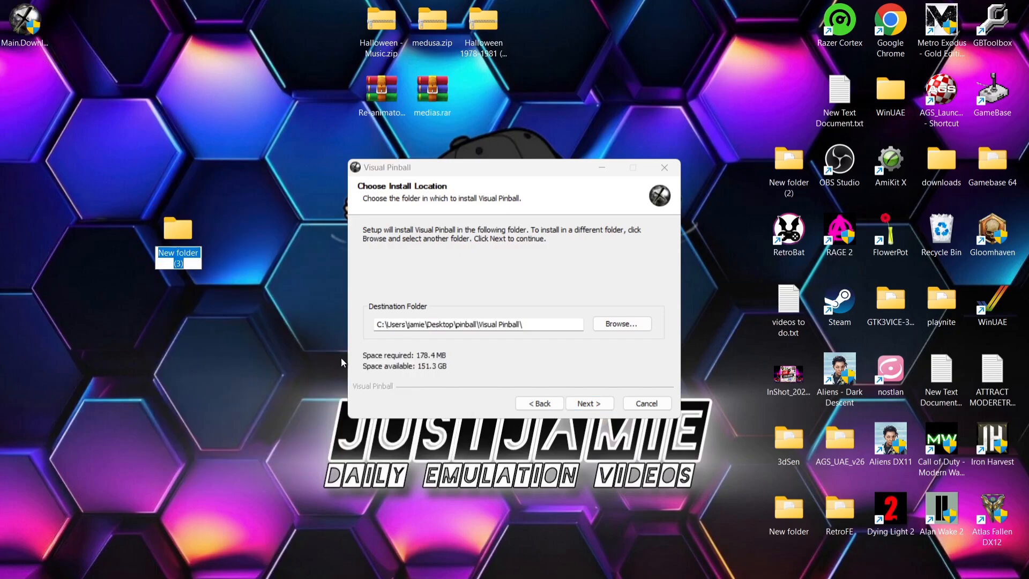
pyautogui.write('pinball')
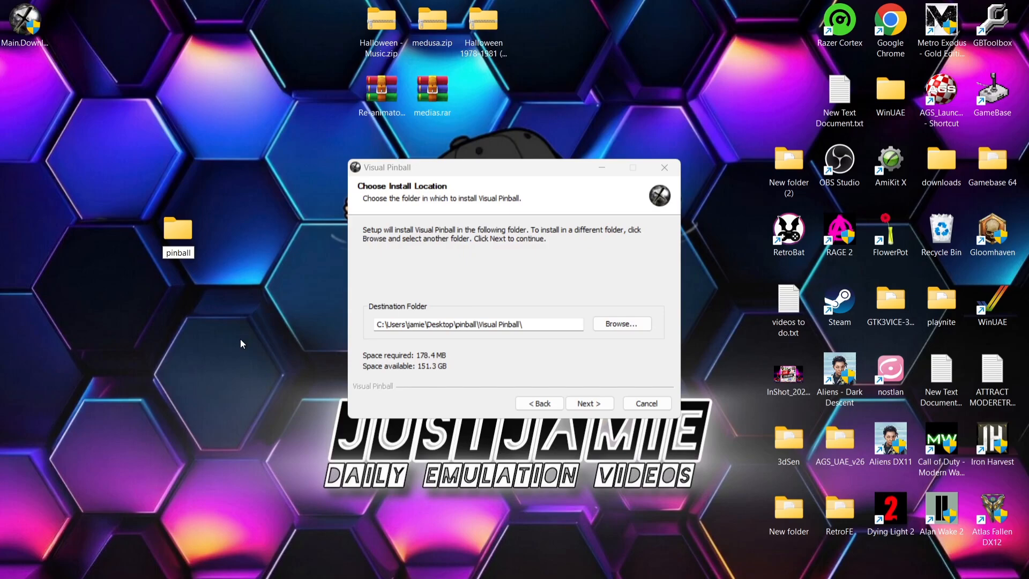
pyautogui.click(178, 230)
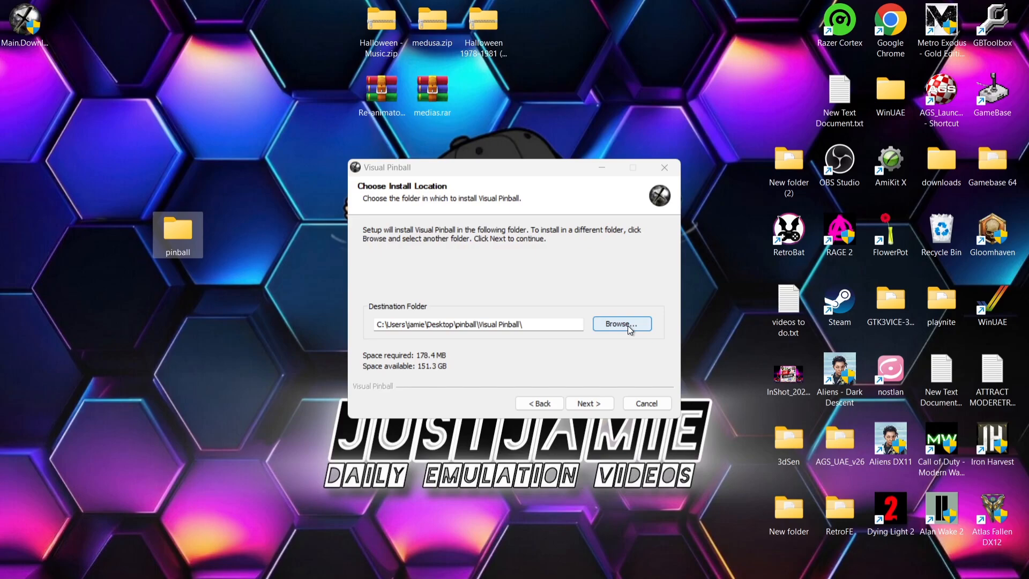
pyautogui.click(621, 323)
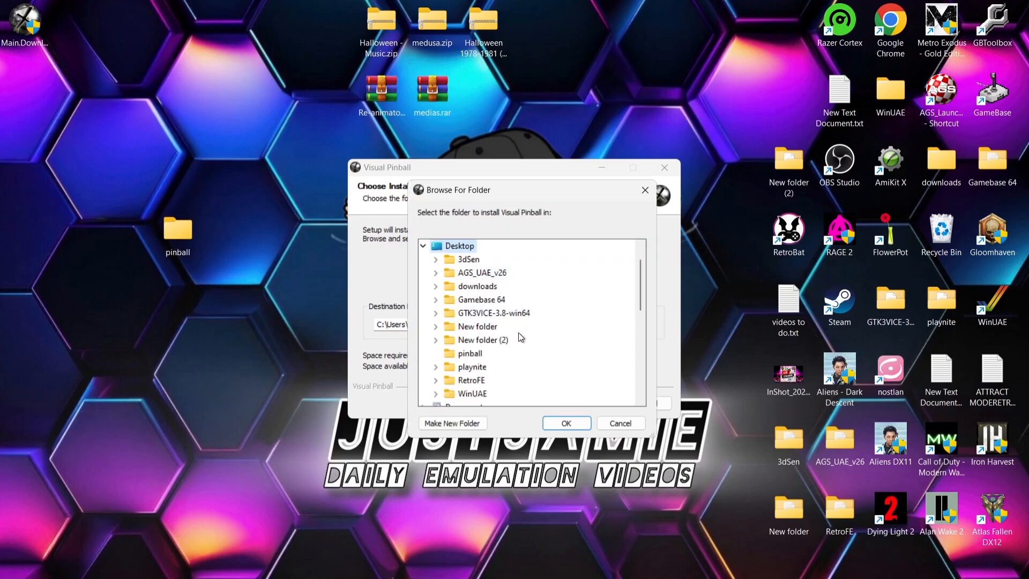
pyautogui.click(468, 353)
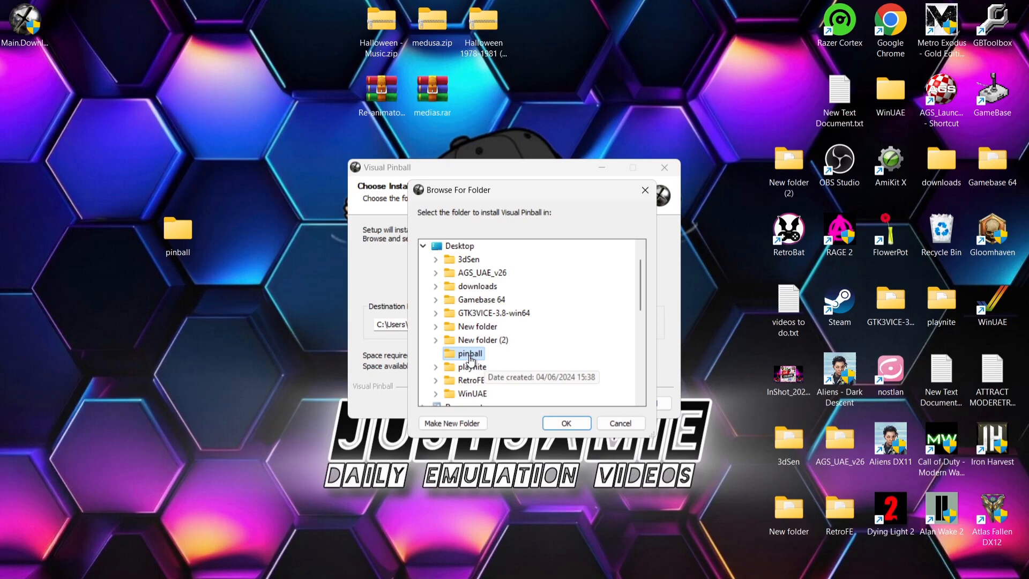
pyautogui.click(566, 423)
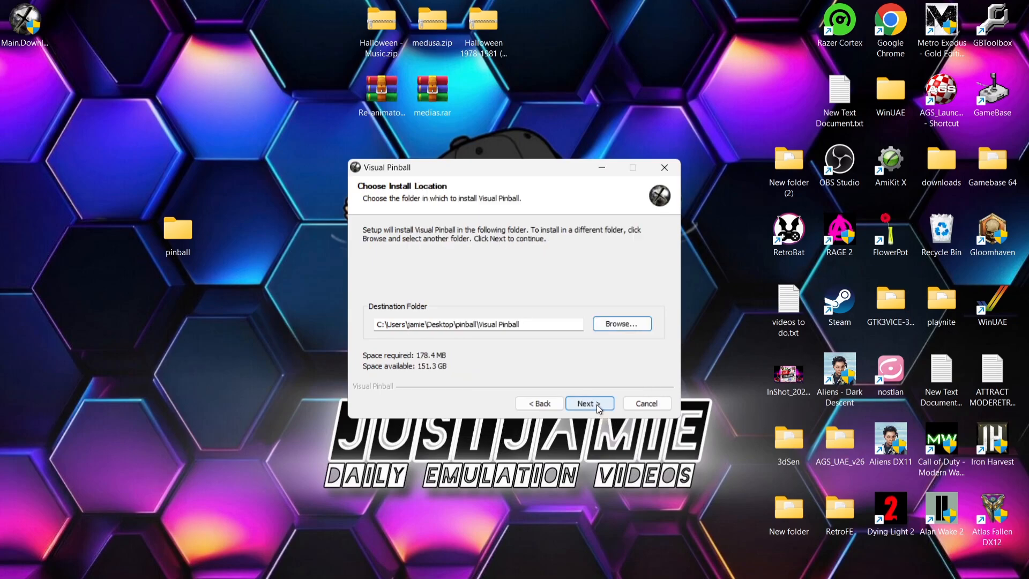
# - Tick DMDext support under DMD Drivers and run the installation
pyautogui.click(589, 403)
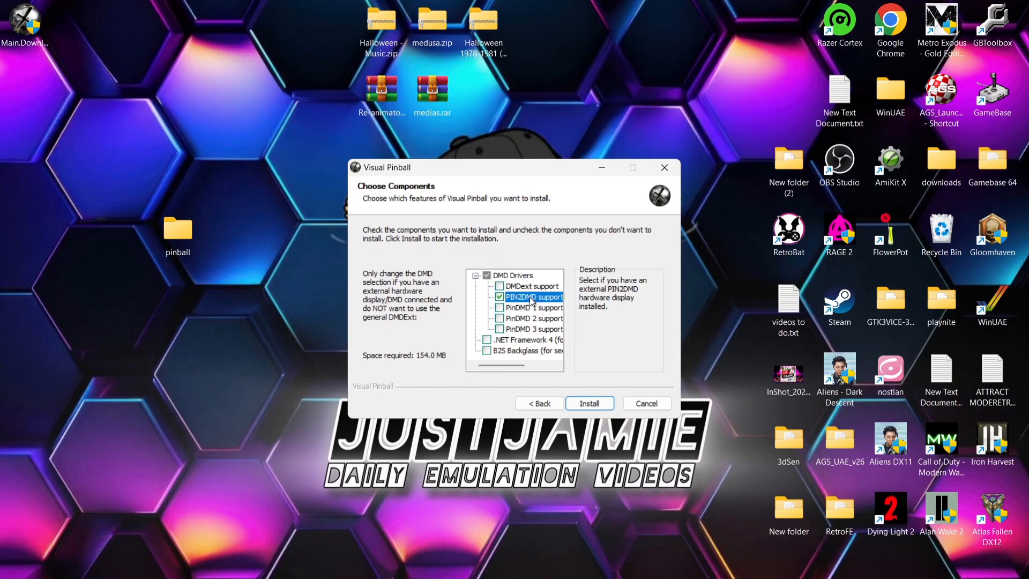
pyautogui.click(499, 286)
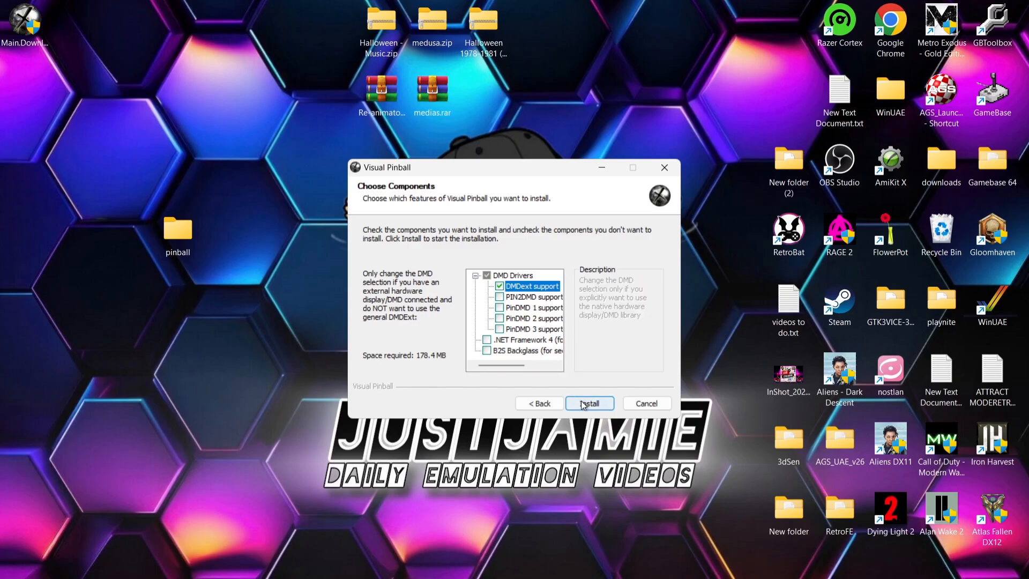
pyautogui.click(588, 403)
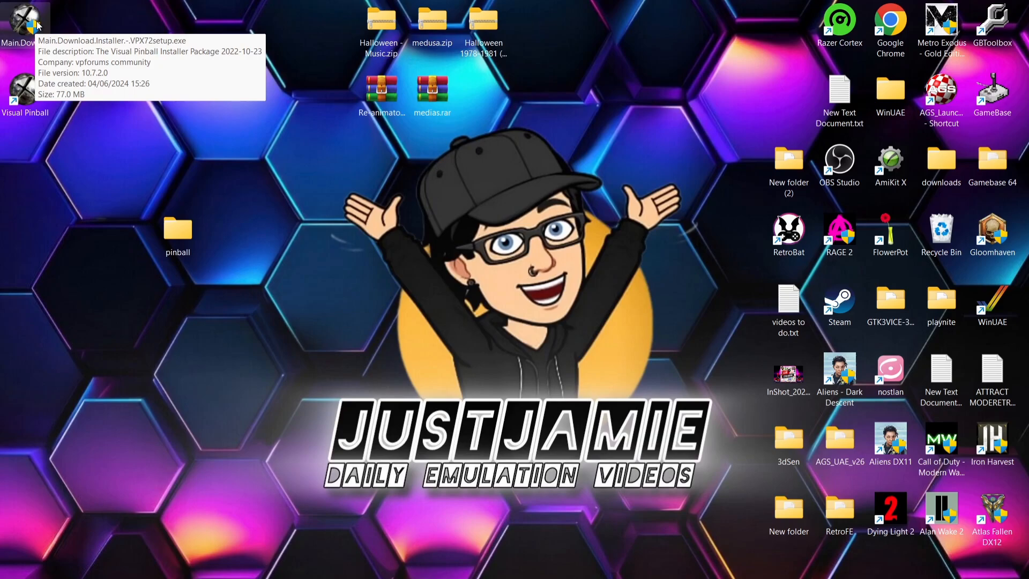
# - Delete the installer, open pinball > Visual Pinball, and launch Visual Pinball X
pyautogui.rightClick(23, 16)
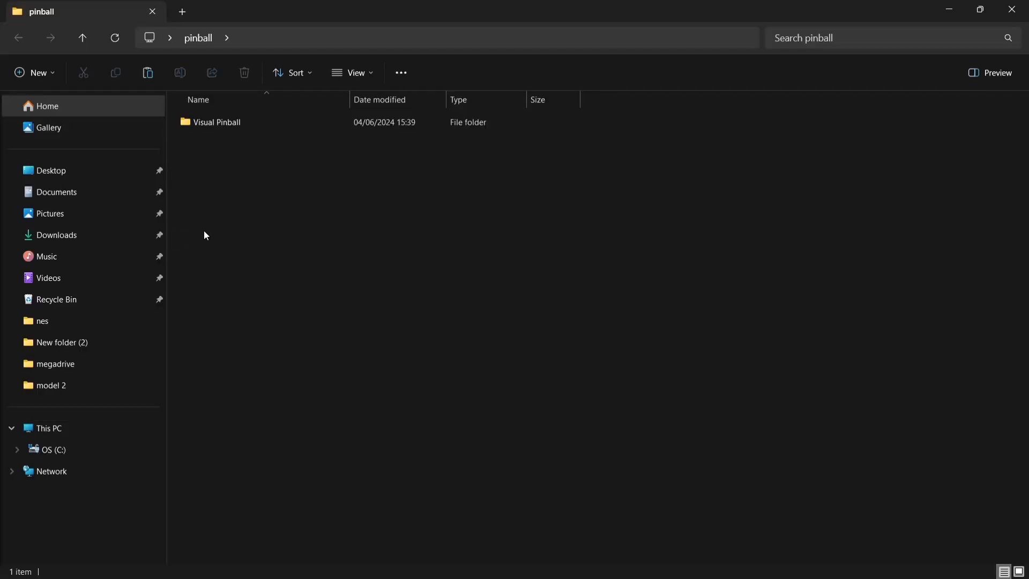
pyautogui.doubleClick(218, 122)
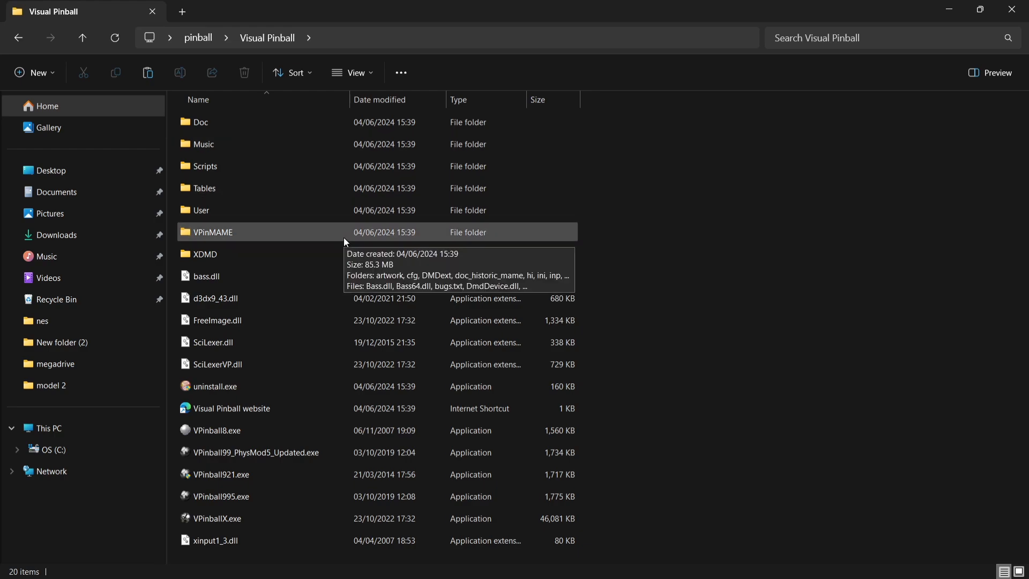
pyautogui.moveTo(760, 224)
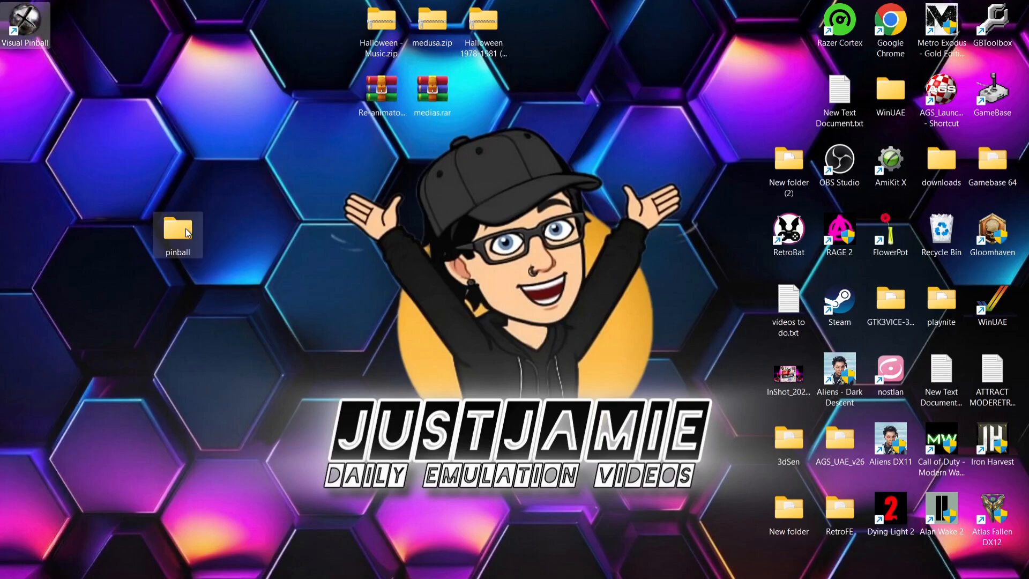
pyautogui.moveTo(177, 233); pyautogui.dragTo(126, 23)
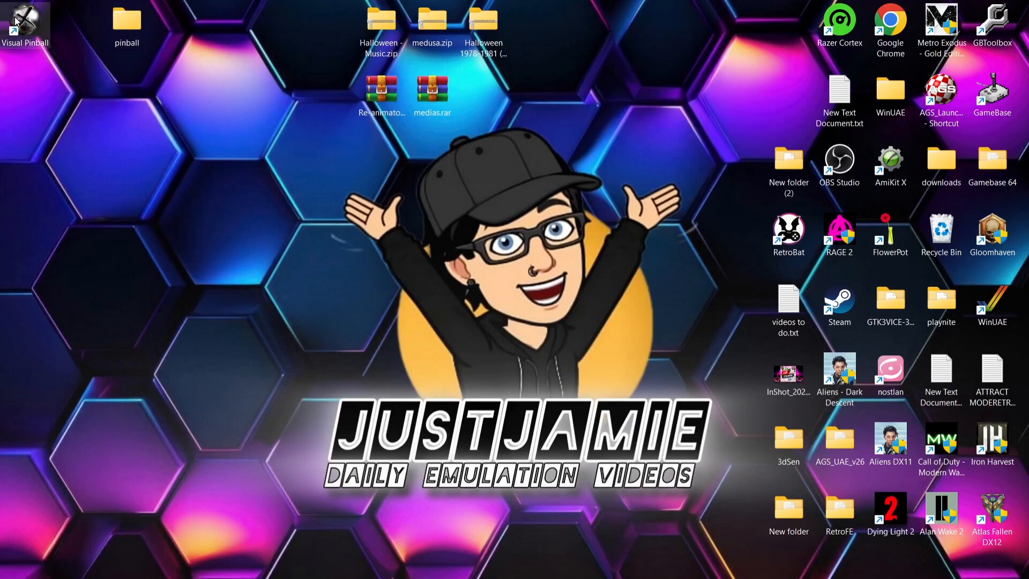
pyautogui.doubleClick(27, 23)
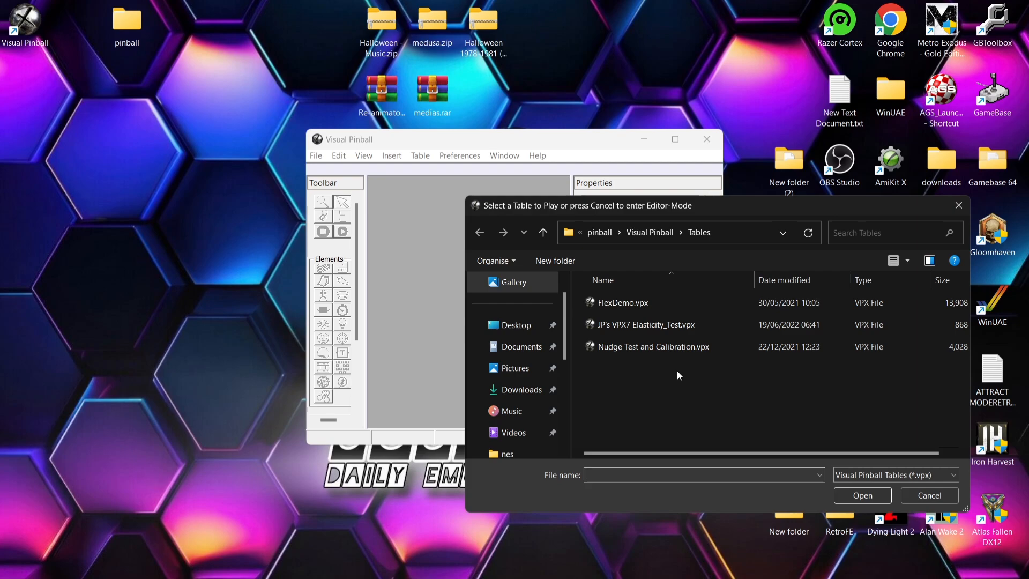
# - Show the VPForums downloads search for 're-animater', which returns no results
pyautogui.click(930, 495)
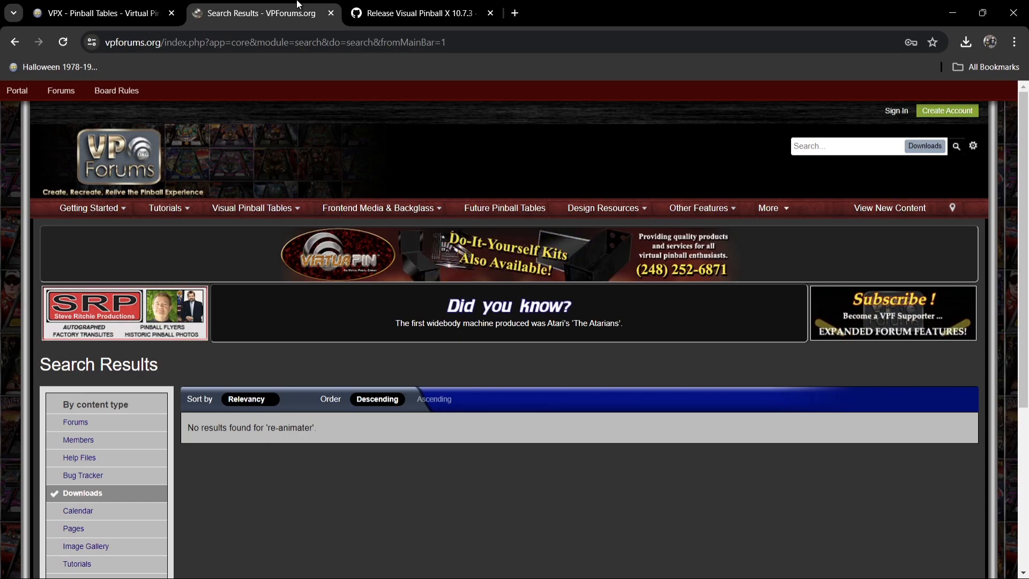
# - Download Re-animator.rar from balutito's Re-animator table page on VPUniverse
pyautogui.click(95, 13)
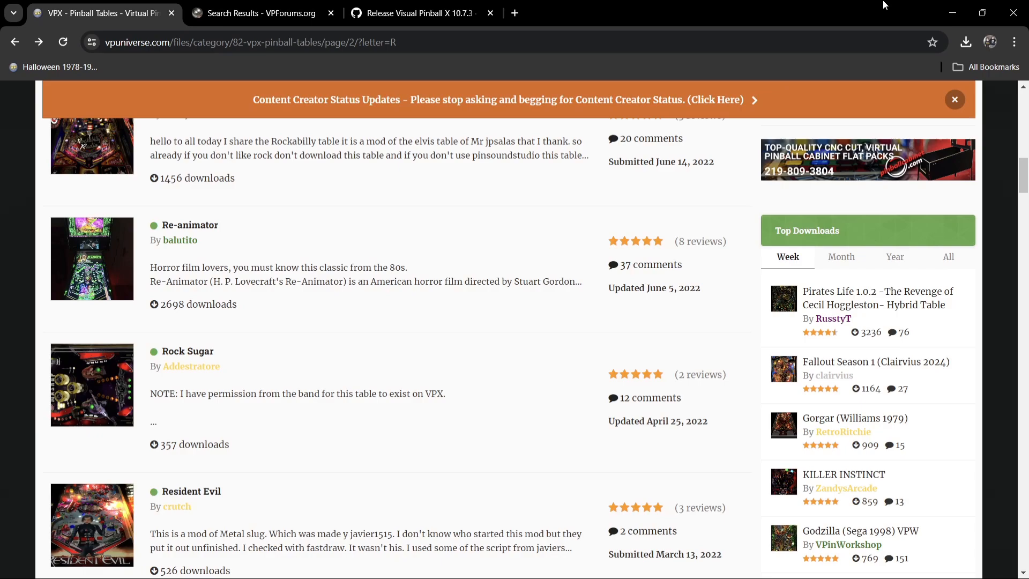
pyautogui.moveTo(891, 6)
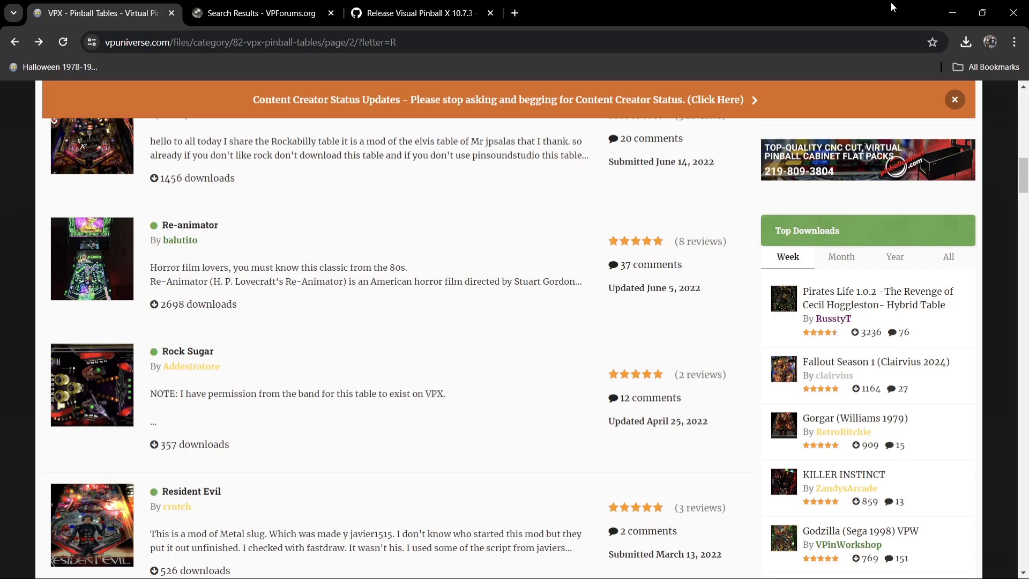
pyautogui.moveTo(561, 140)
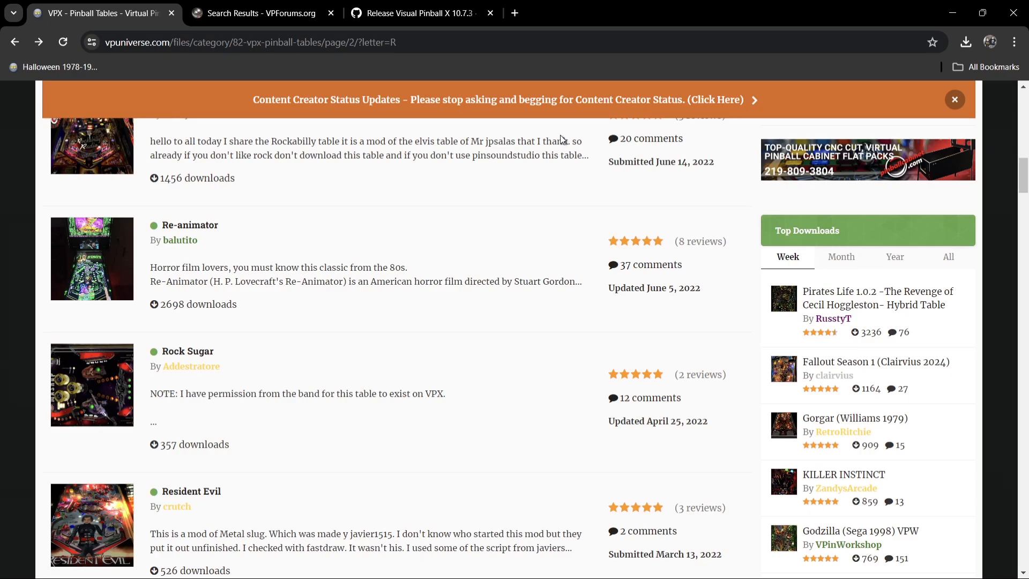
pyautogui.moveTo(189, 224)
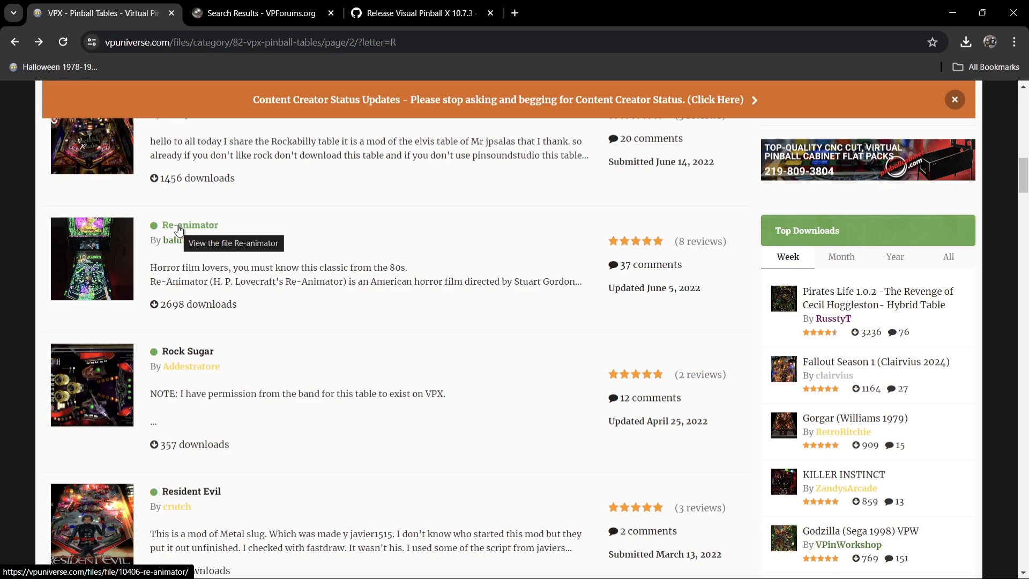
pyautogui.click(190, 225)
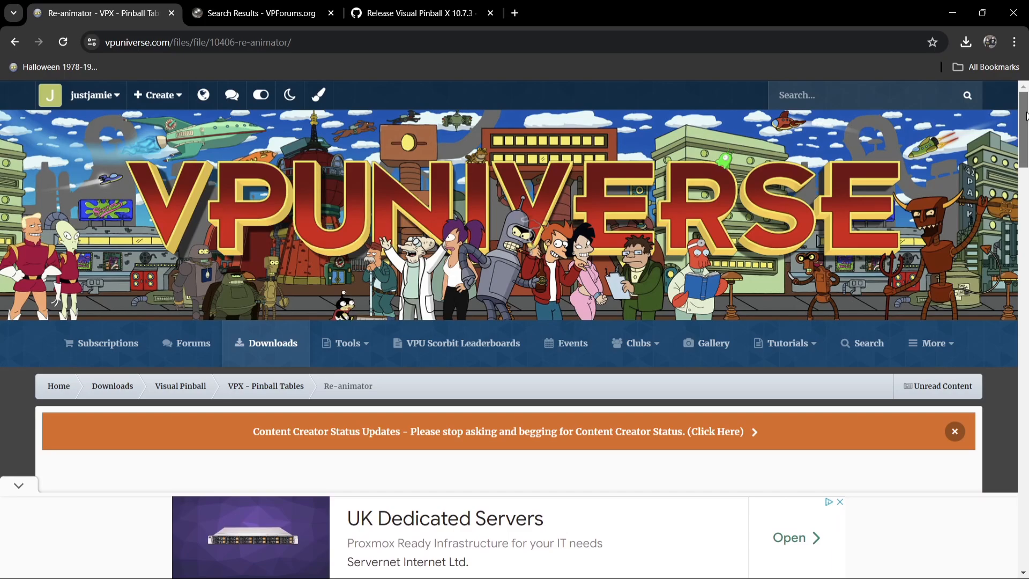
pyautogui.scroll(-3)
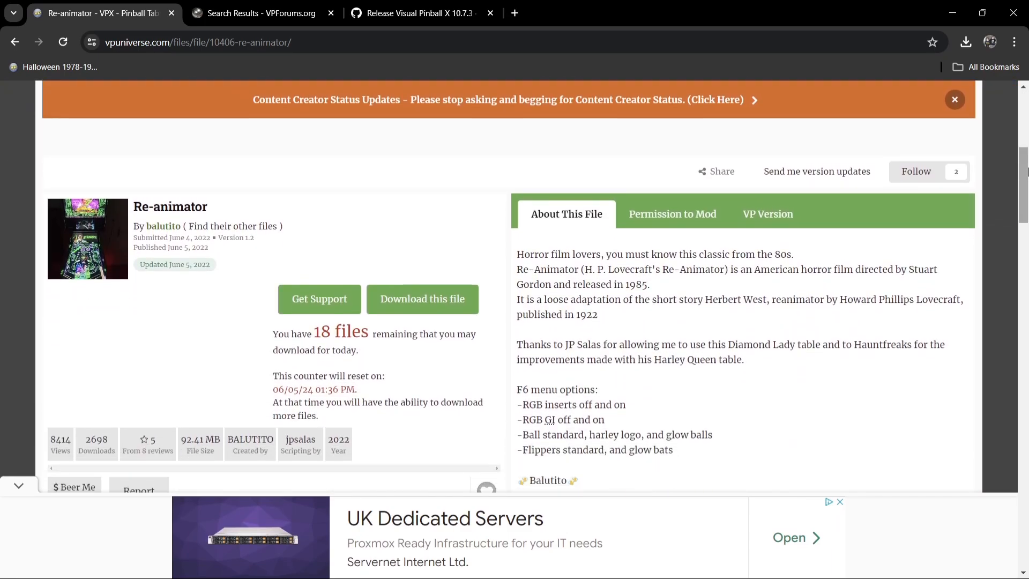
pyautogui.moveTo(916, 172)
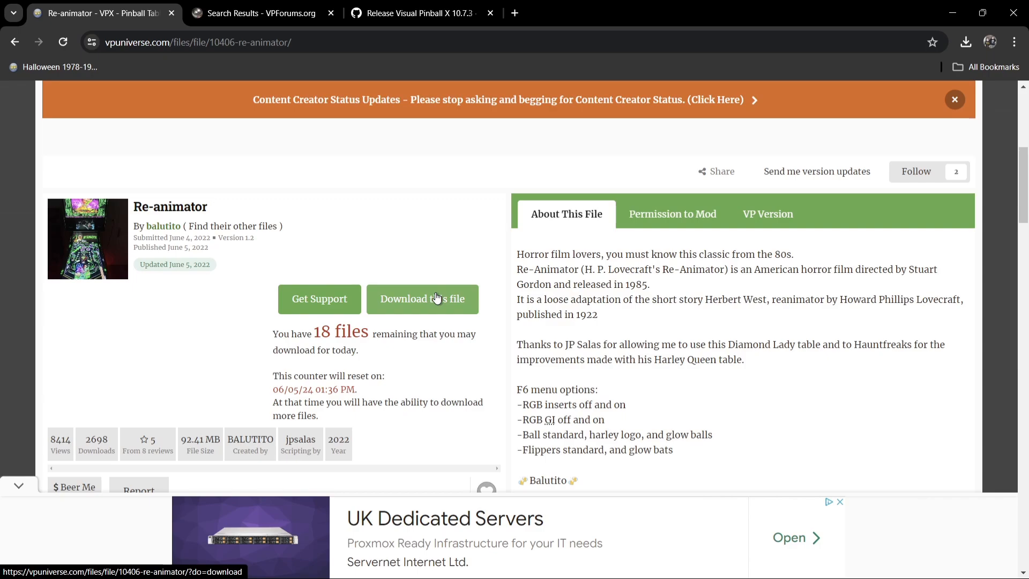
pyautogui.click(422, 298)
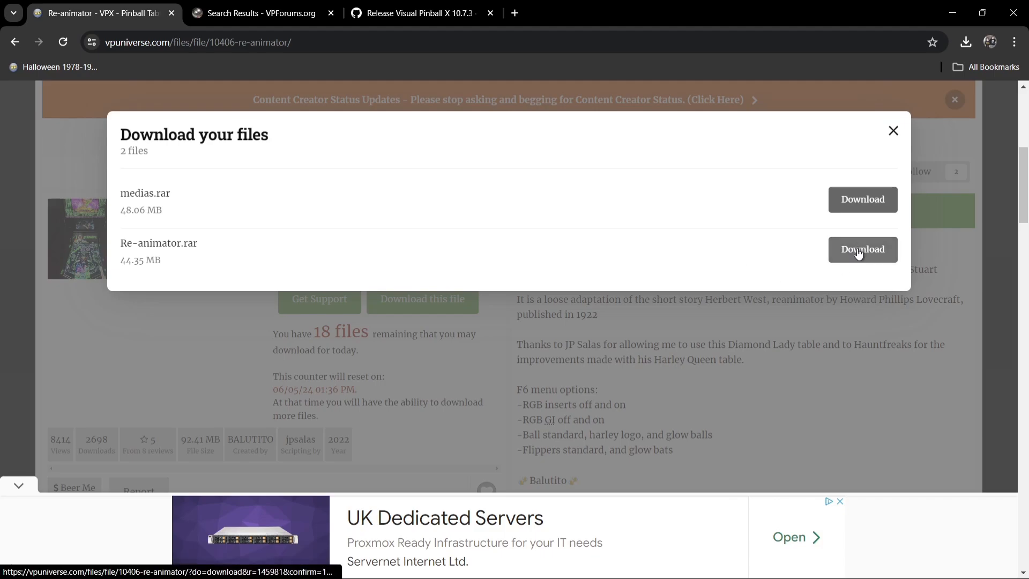
pyautogui.click(863, 249)
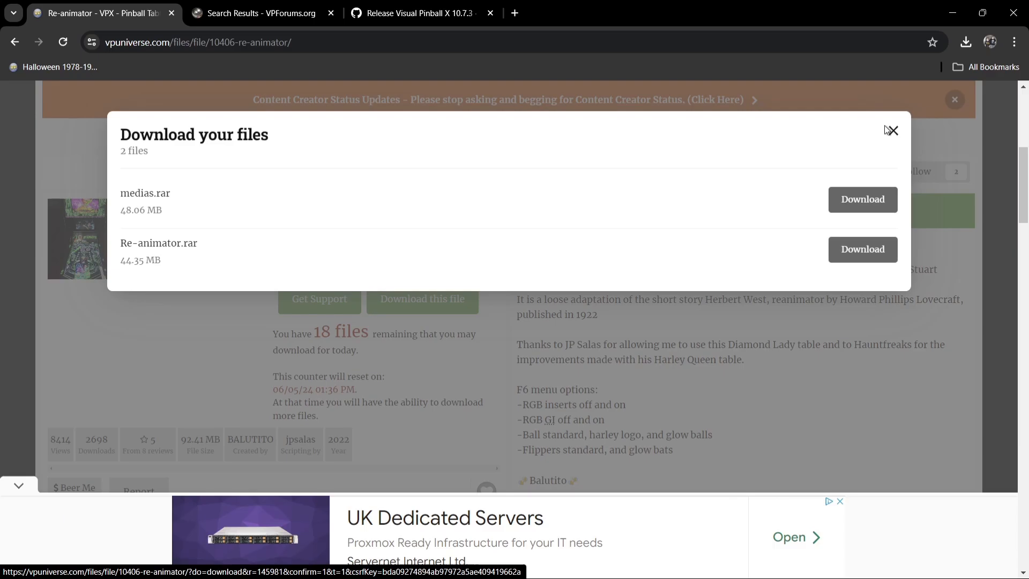
pyautogui.click(891, 130)
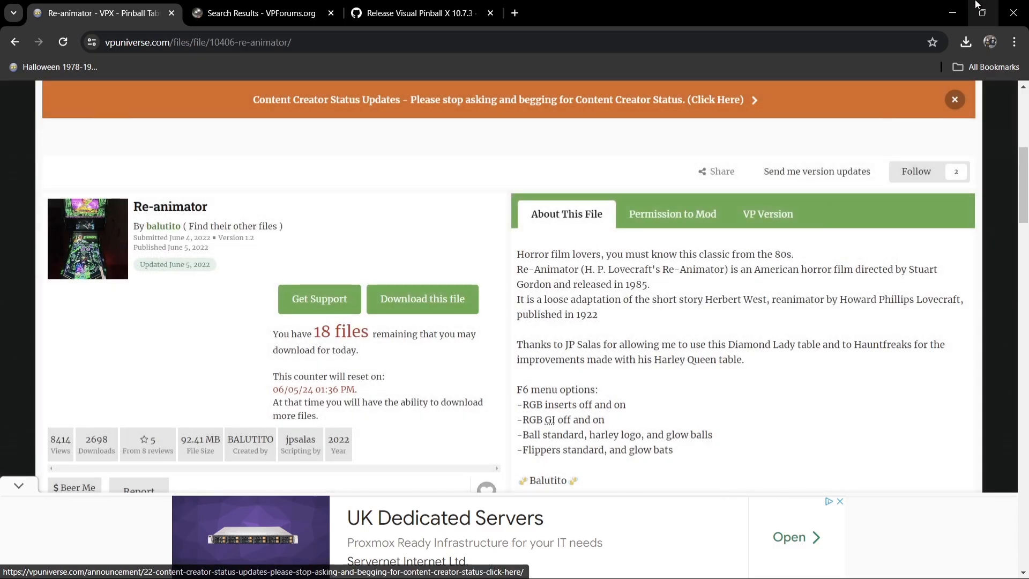
# - Minimise Chrome, close Visual Pinball, and place Re-animator.rar and medias.rar on the desktop
pyautogui.click(1014, 12)
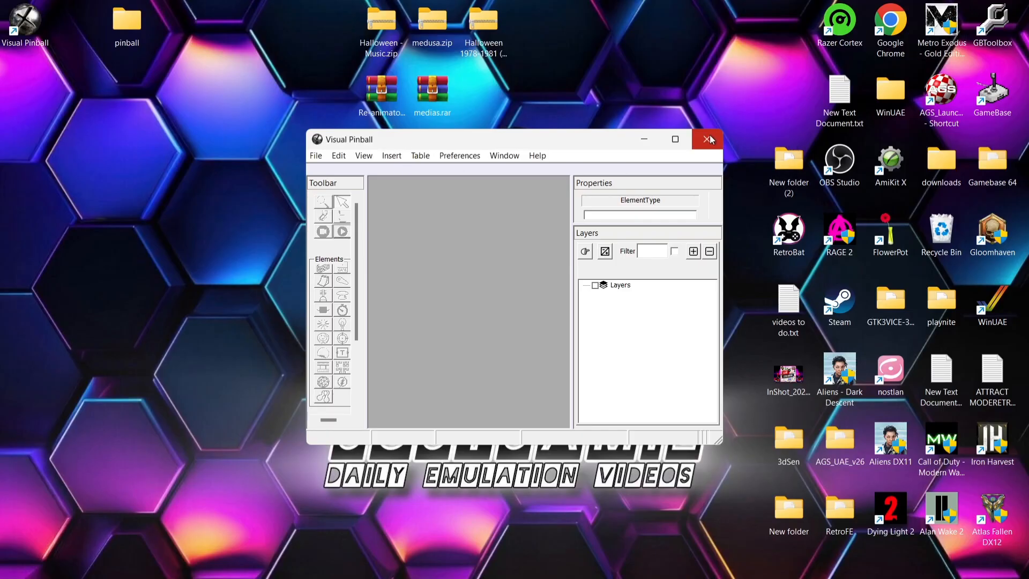
pyautogui.click(708, 139)
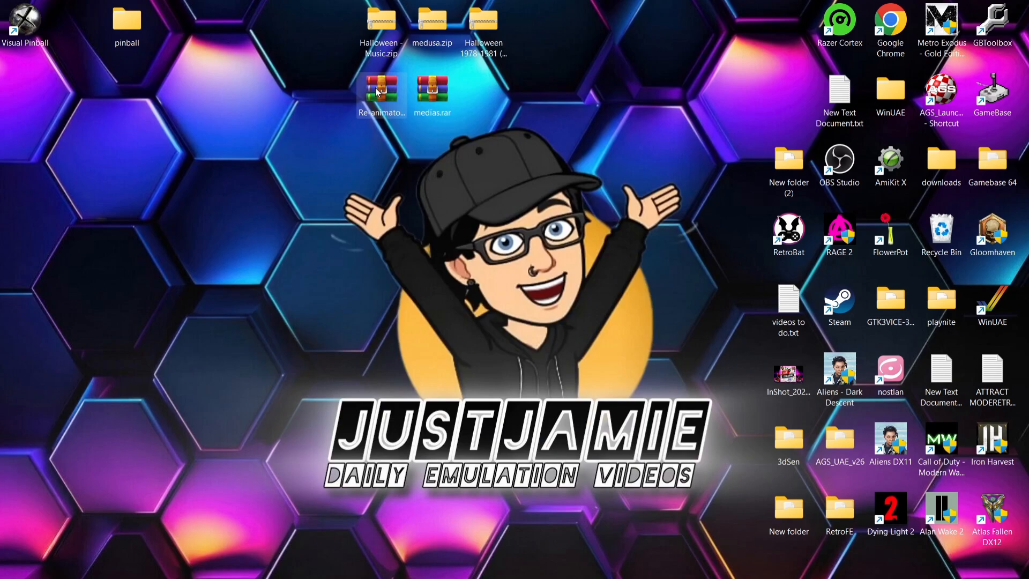
pyautogui.moveTo(381, 95); pyautogui.dragTo(178, 161)
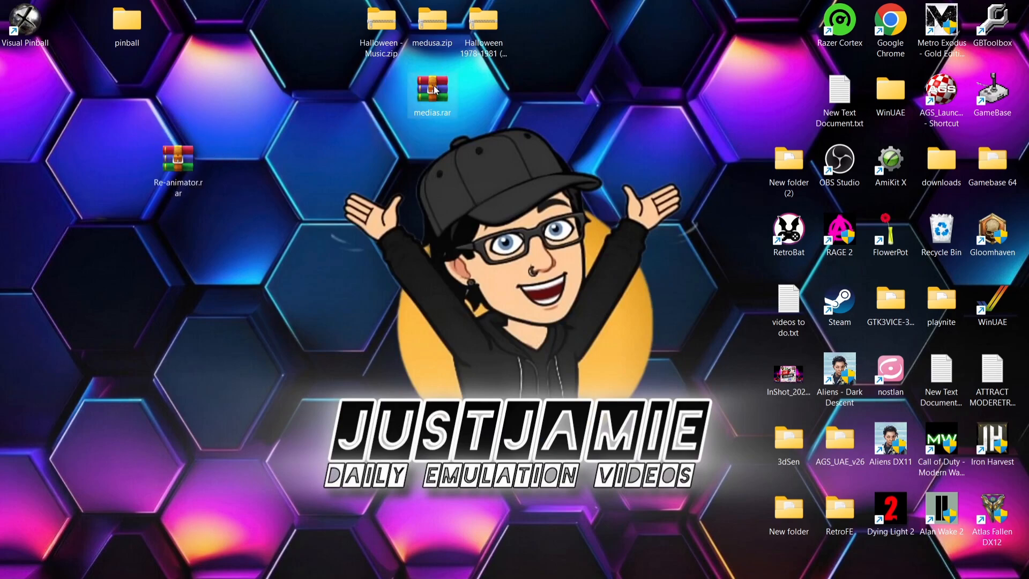
pyautogui.moveTo(431, 91); pyautogui.dragTo(279, 158)
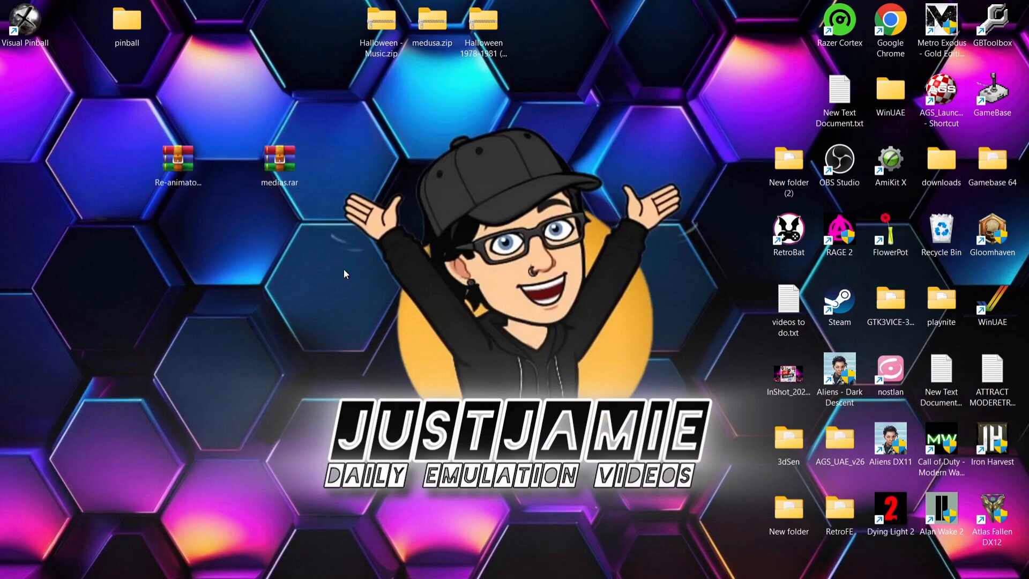
# - Extract Re-animator.vpx and Re-animator.directb2s to the desktop, then delete Re-animator.rar
pyautogui.doubleClick(177, 164)
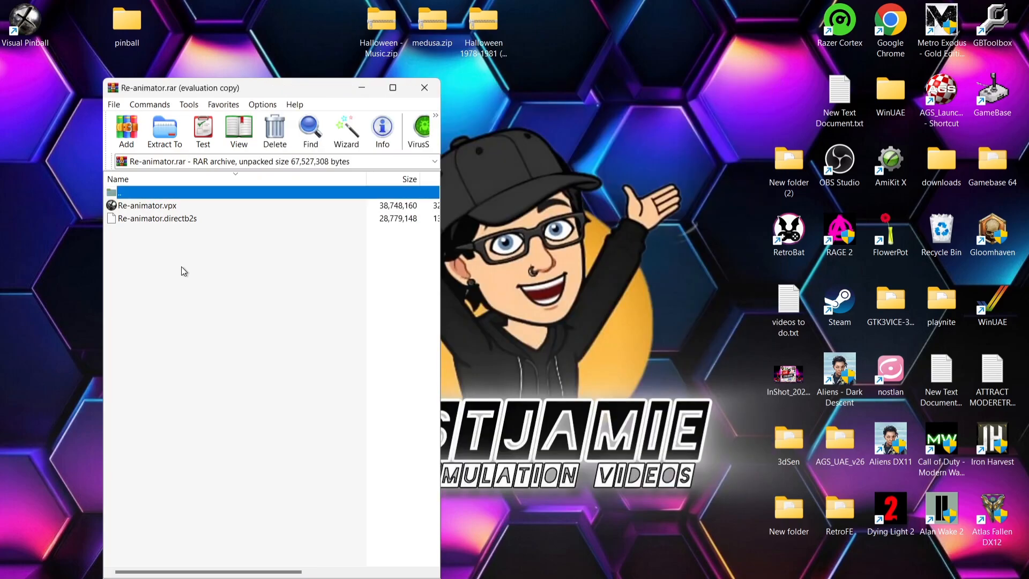
pyautogui.moveTo(169, 257)
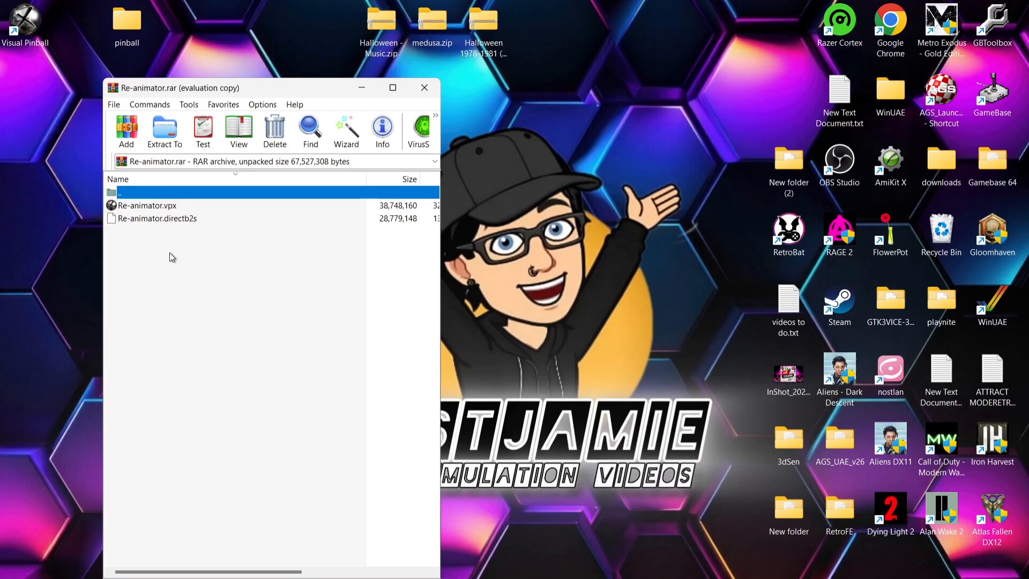
pyautogui.moveTo(169, 242)
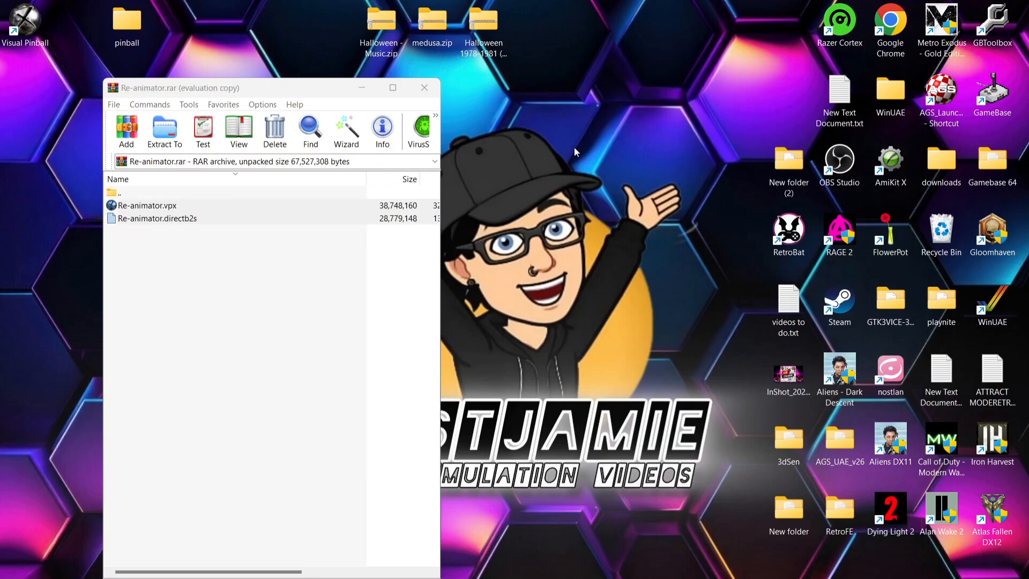
pyautogui.click(424, 88)
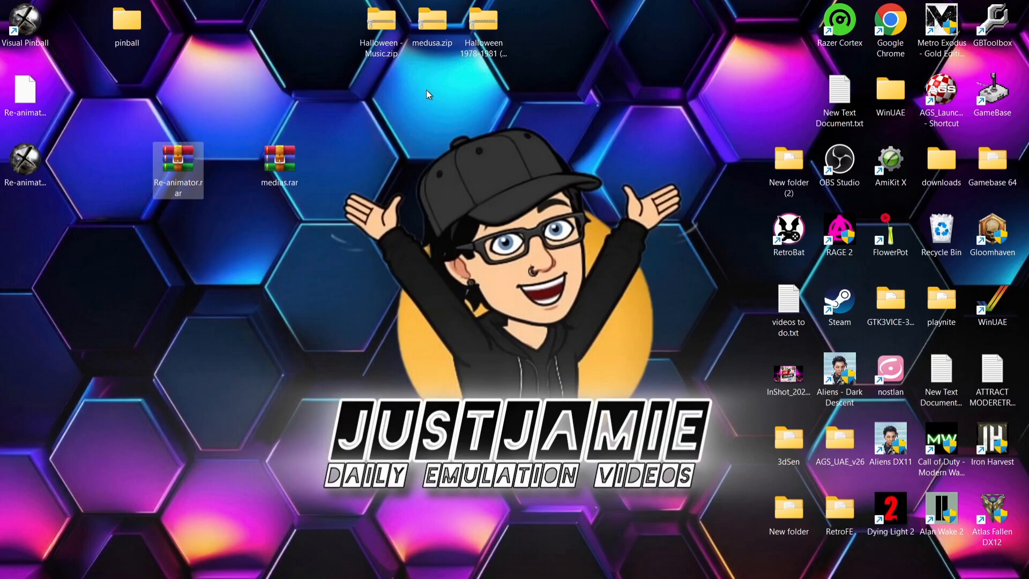
pyautogui.moveTo(178, 163)
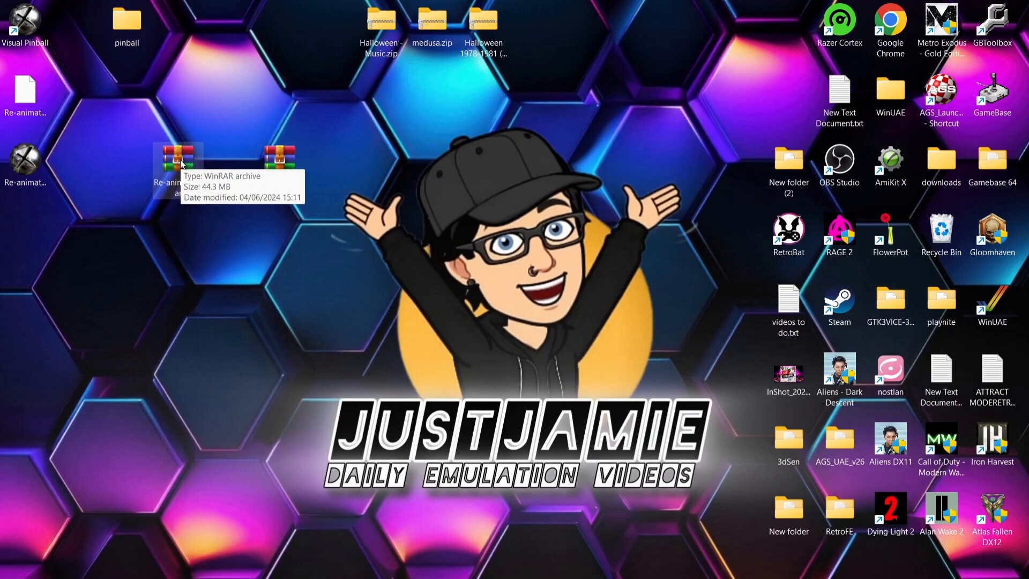
pyautogui.rightClick(177, 164)
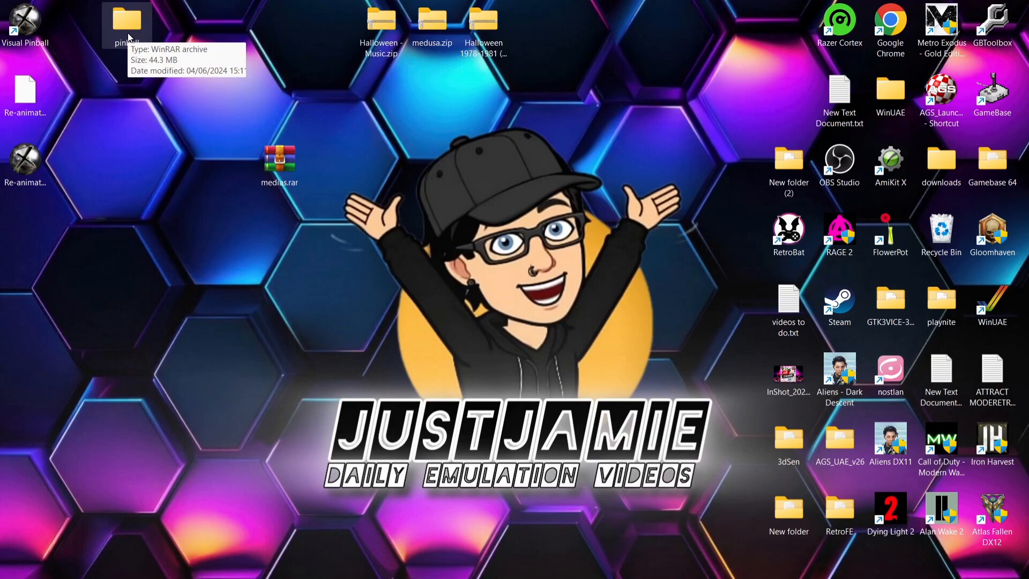
# - Open pinball > Visual Pinball > Tables and drag both Re-animator files into it
pyautogui.doubleClick(126, 22)
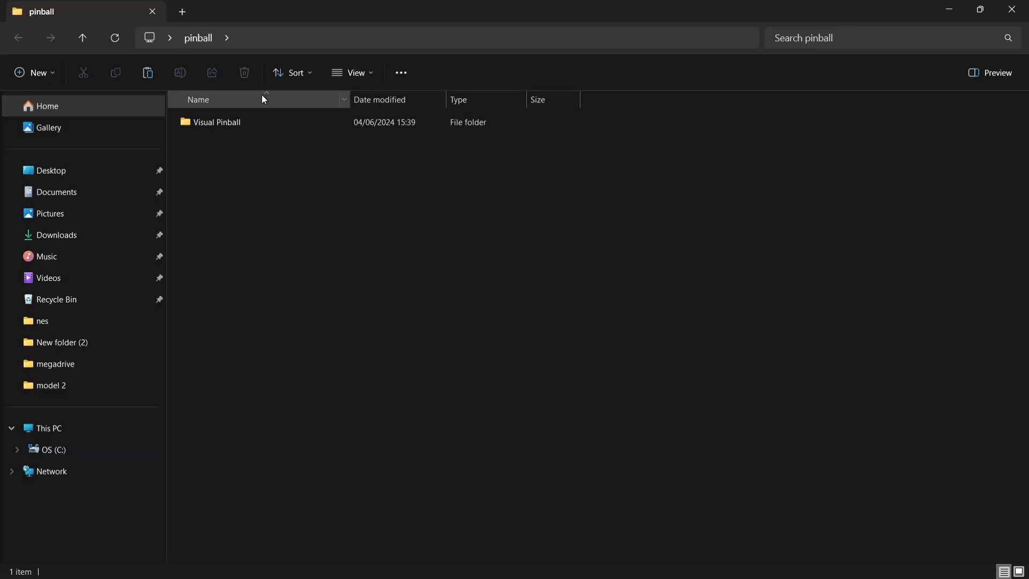
pyautogui.doubleClick(217, 123)
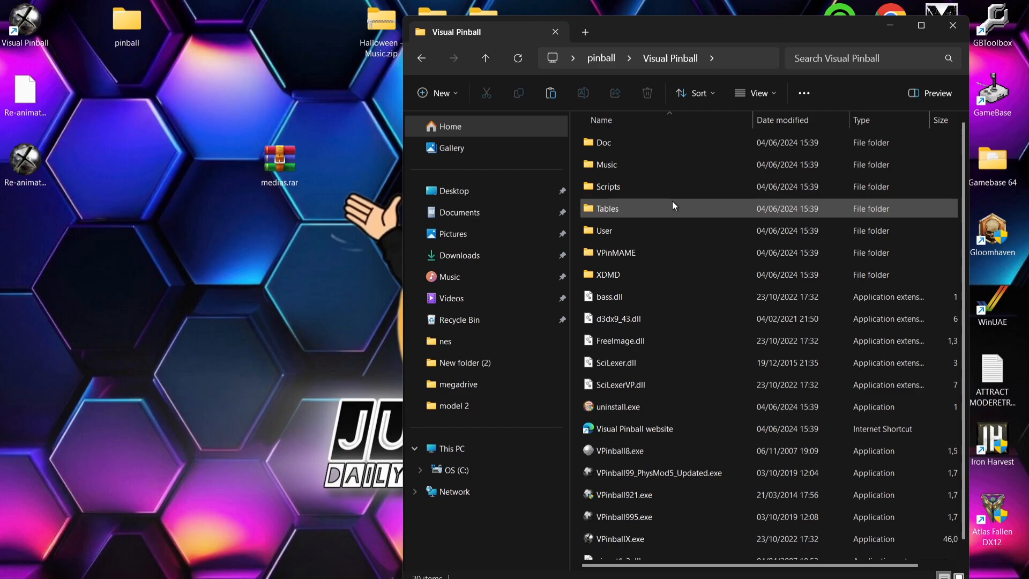
pyautogui.doubleClick(606, 208)
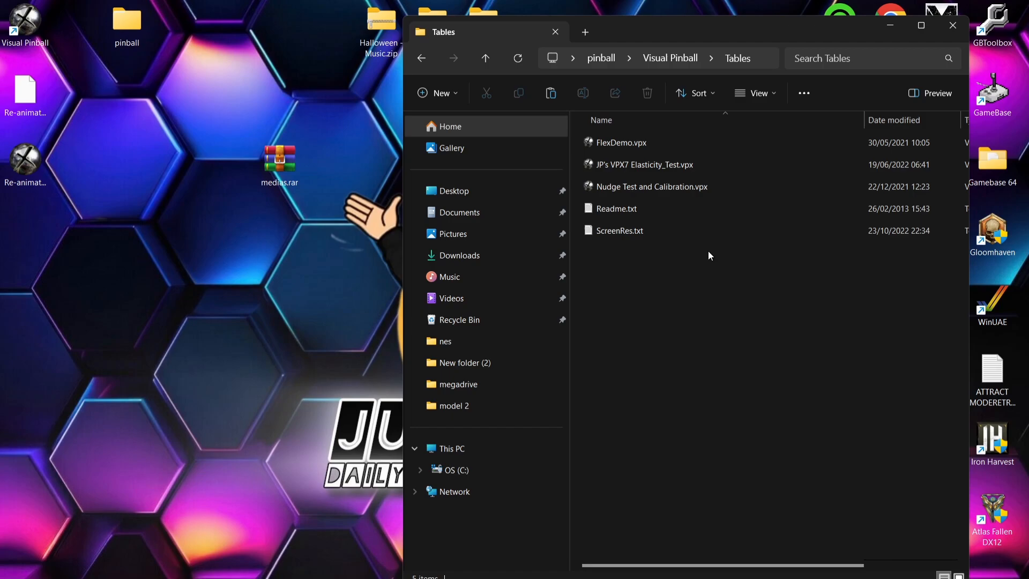
pyautogui.click(25, 91)
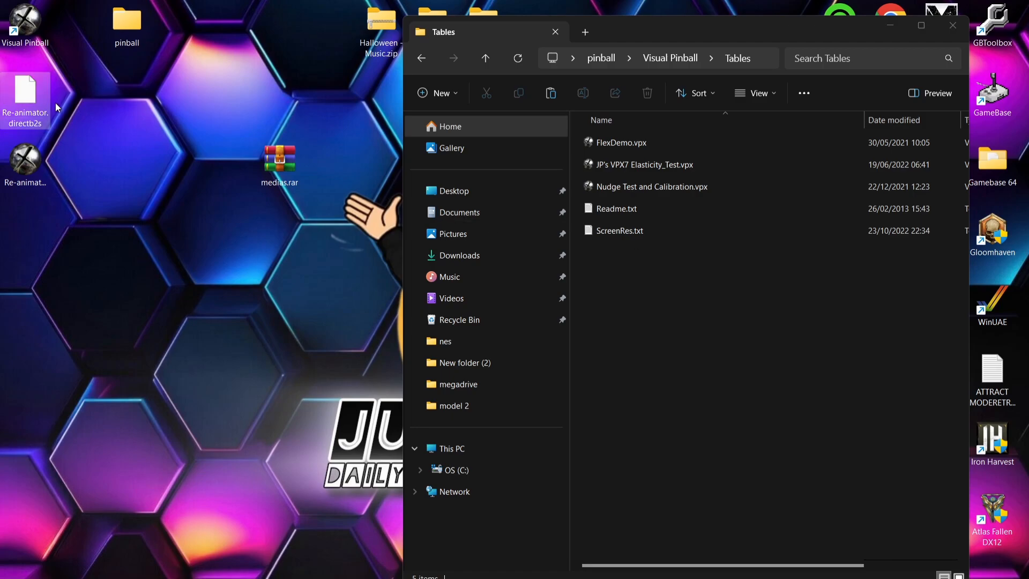
pyautogui.moveTo(79, 167)
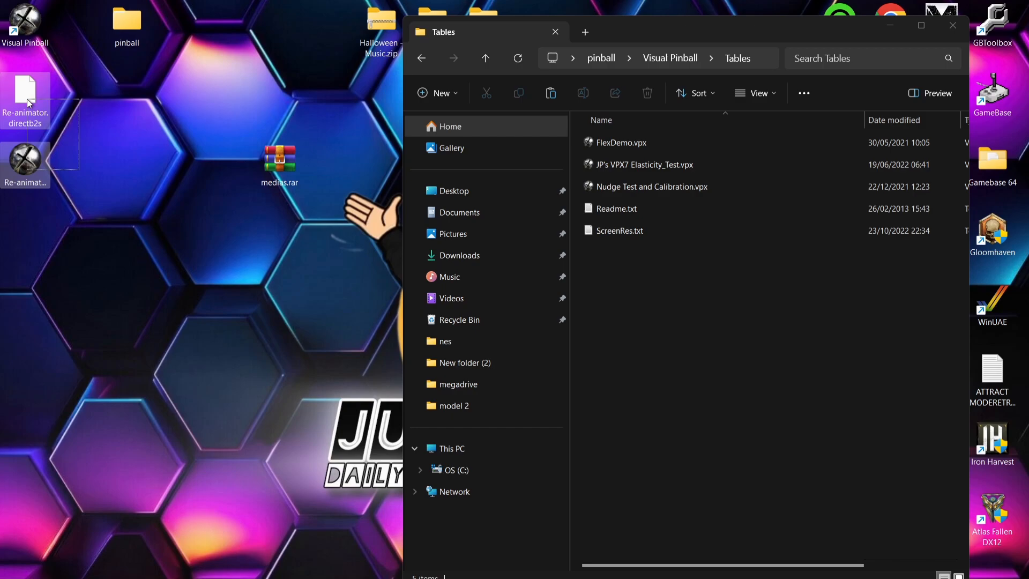
pyautogui.moveTo(25, 91); pyautogui.dragTo(658, 321)
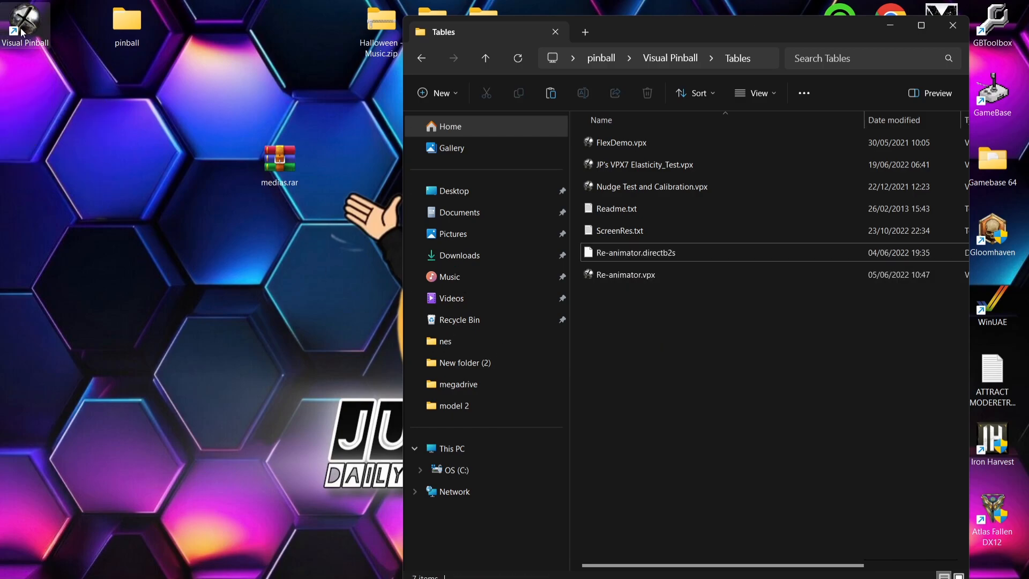
# - Launch Re-animator.vpx, dismissing the missing reanimator.mp3 error and the missing diamond ROM report
pyautogui.doubleClick(25, 20)
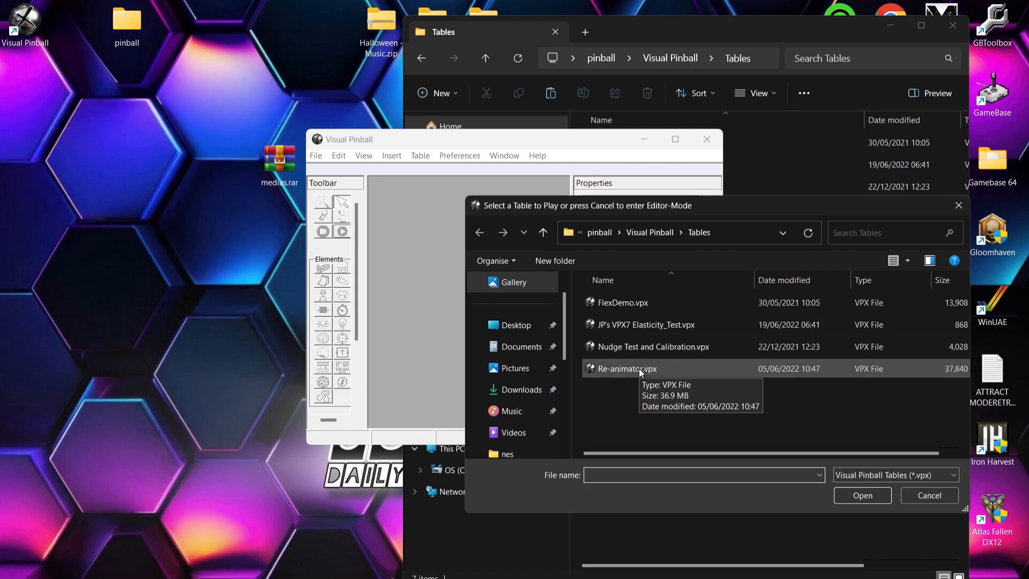
pyautogui.doubleClick(627, 368)
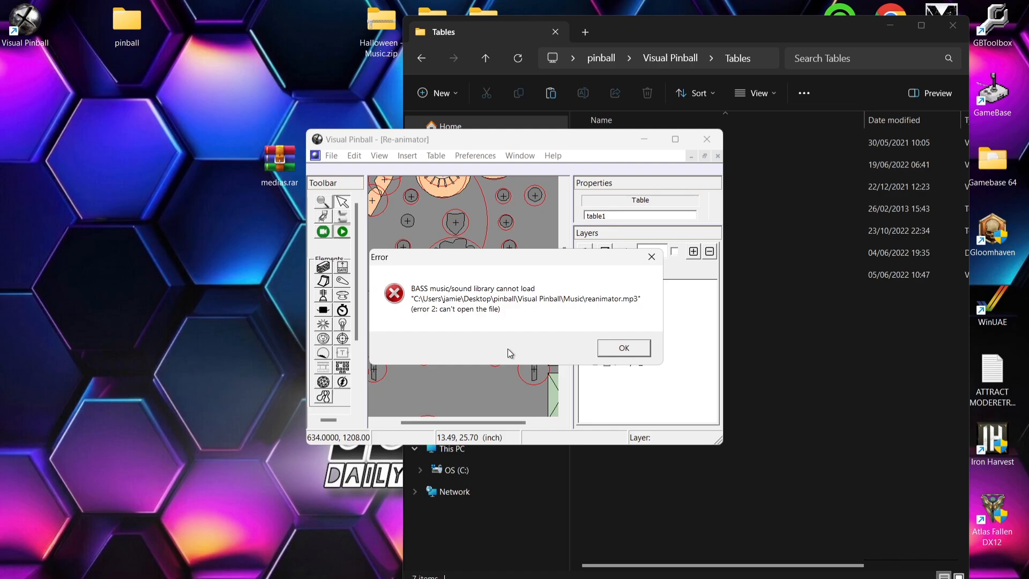
pyautogui.click(623, 347)
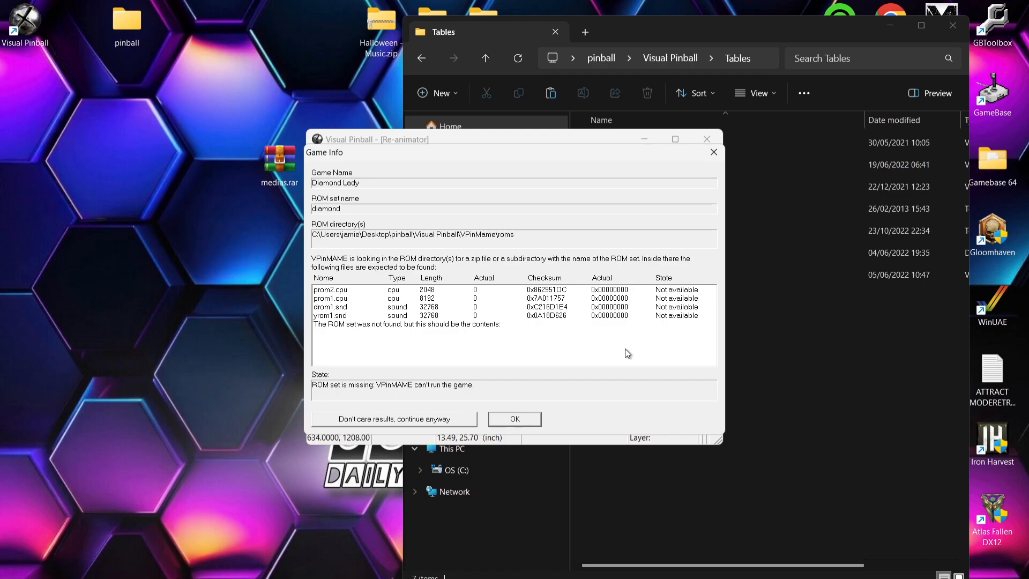
pyautogui.moveTo(358, 318)
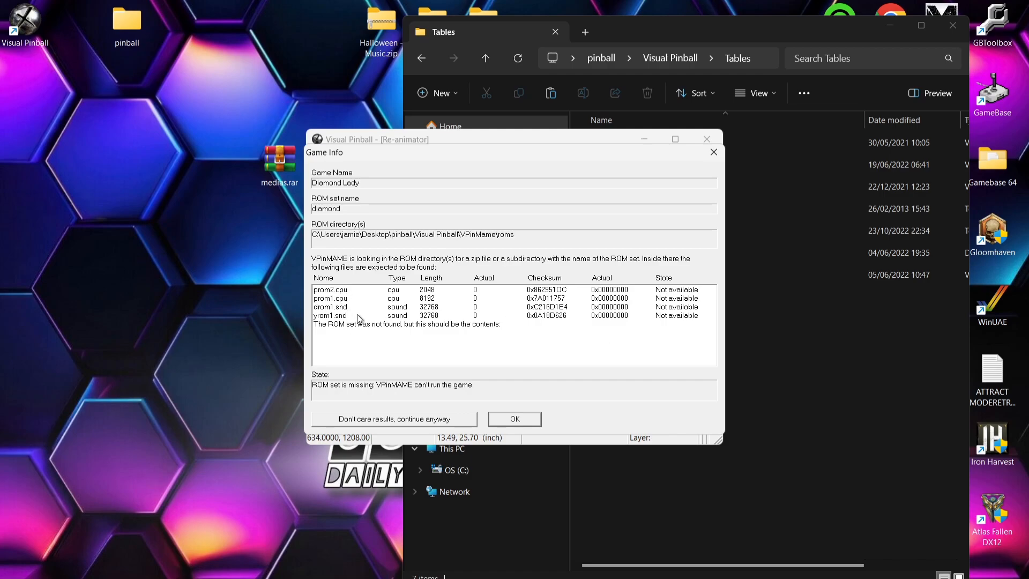
pyautogui.moveTo(377, 329)
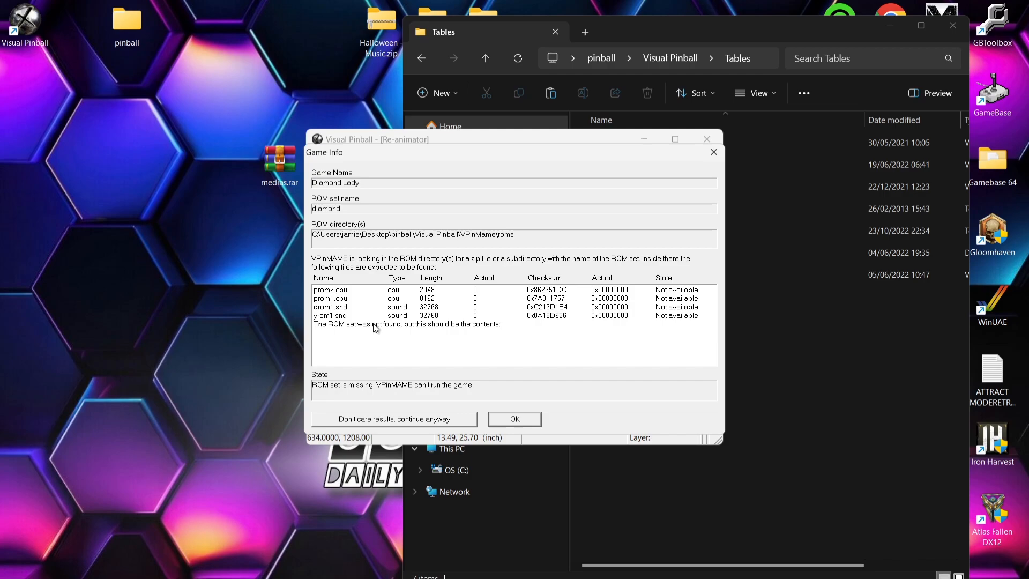
pyautogui.moveTo(547, 421)
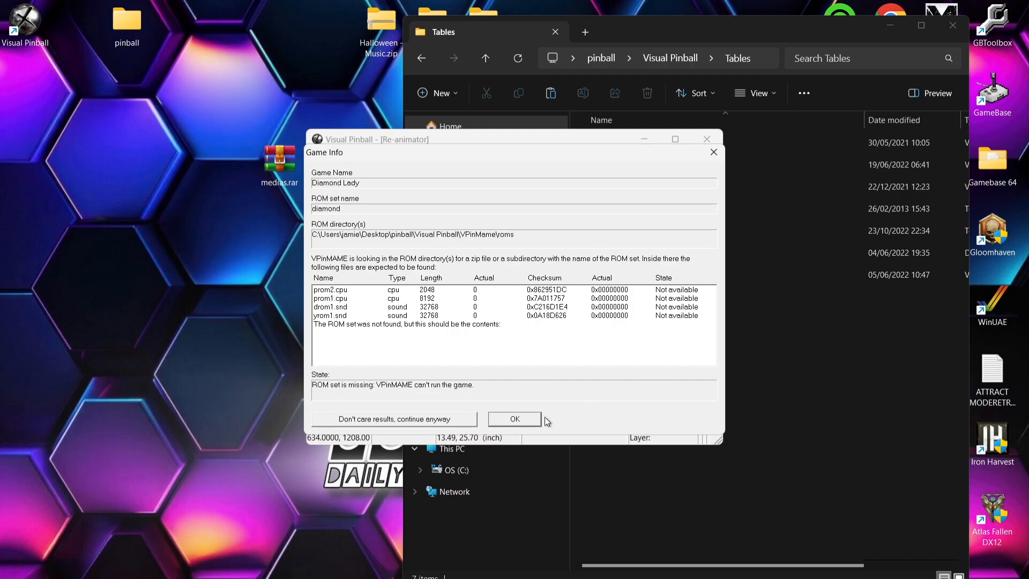
pyautogui.click(515, 419)
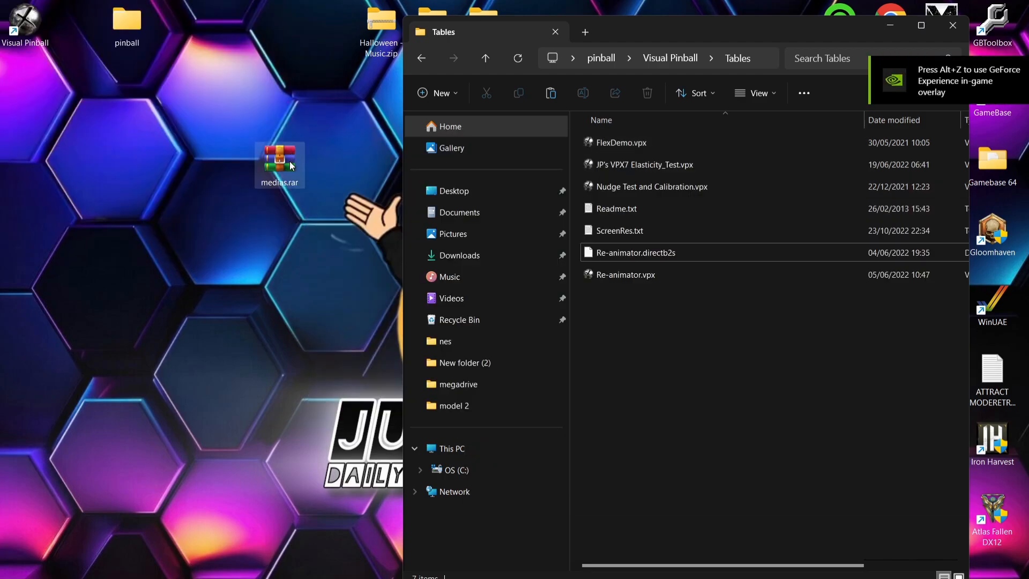
# - Open medias.rar, close the license reminder, and copy reanimator.mp3 into Visual Pinball's Music folder
pyautogui.doubleClick(279, 163)
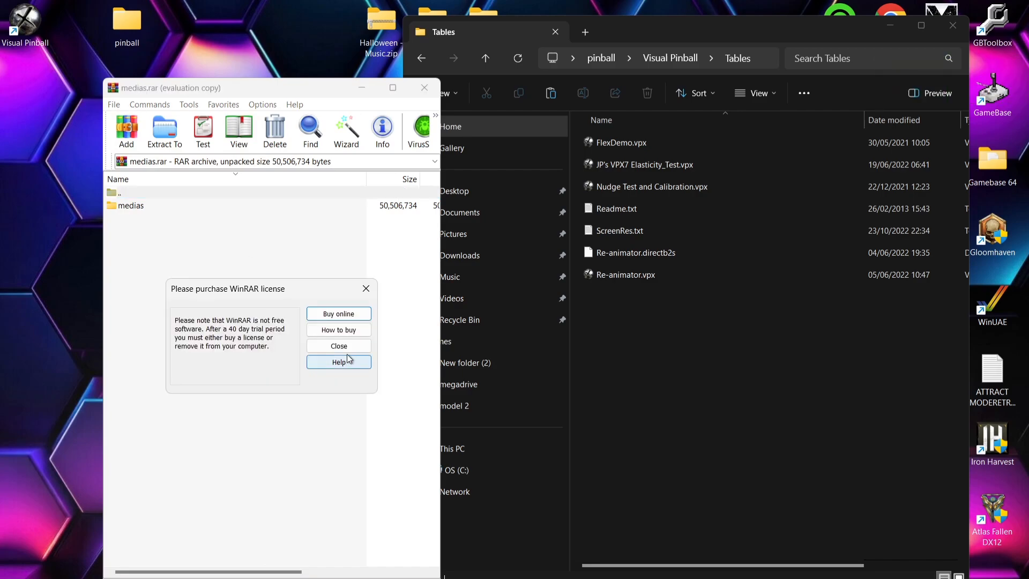
pyautogui.click(339, 345)
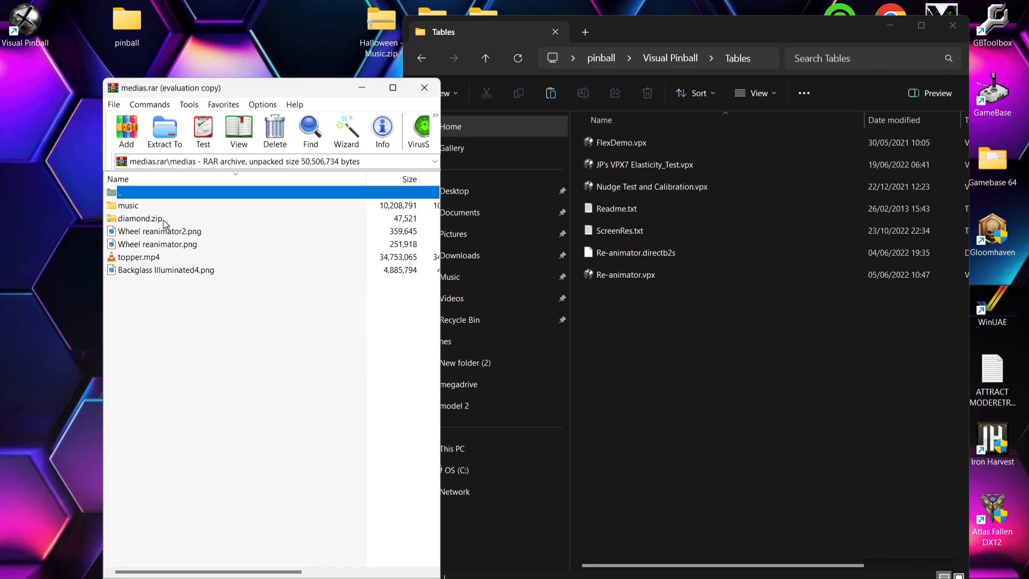
pyautogui.click(139, 218)
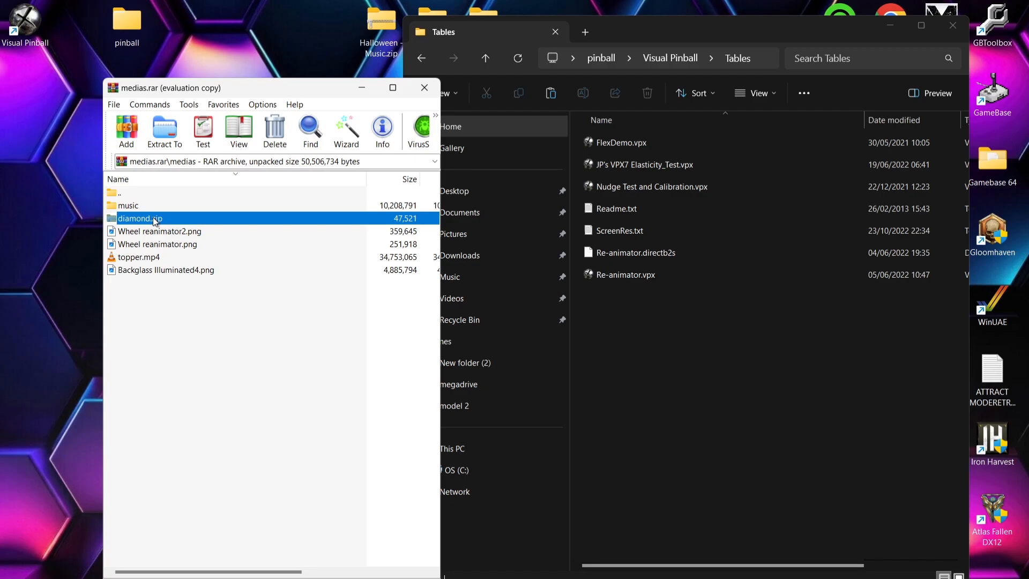
pyautogui.moveTo(138, 208)
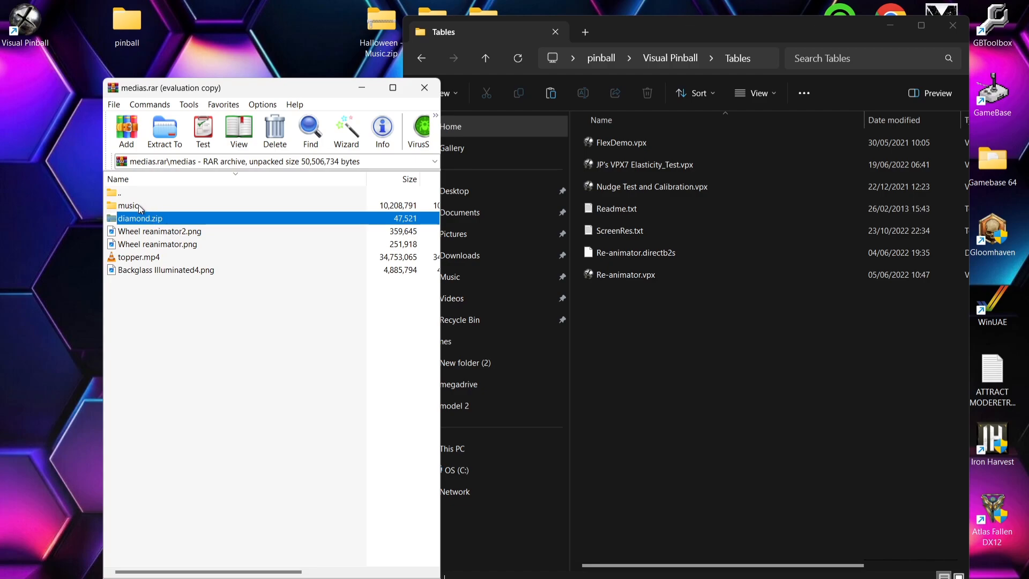
pyautogui.doubleClick(129, 205)
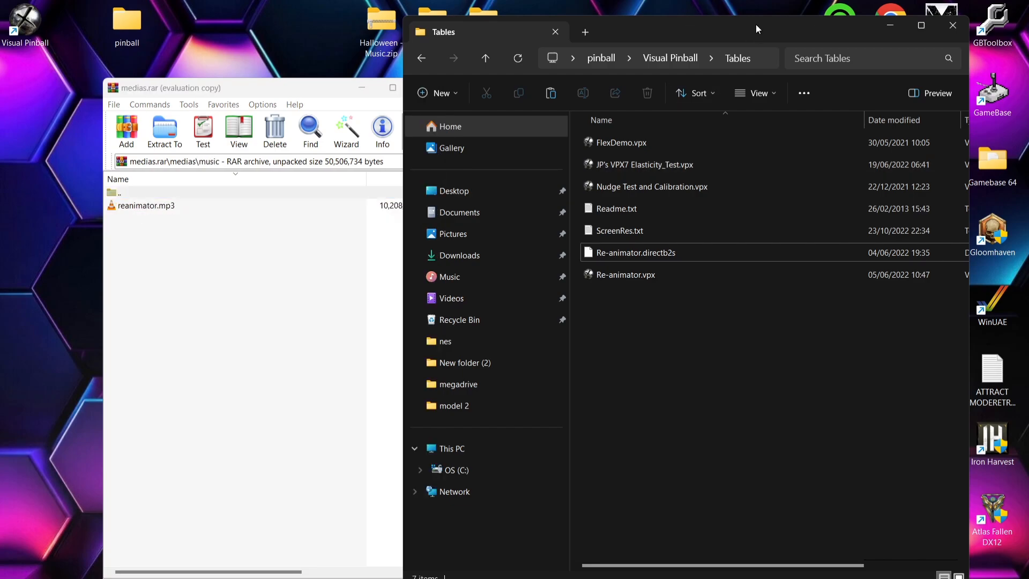
pyautogui.click(485, 58)
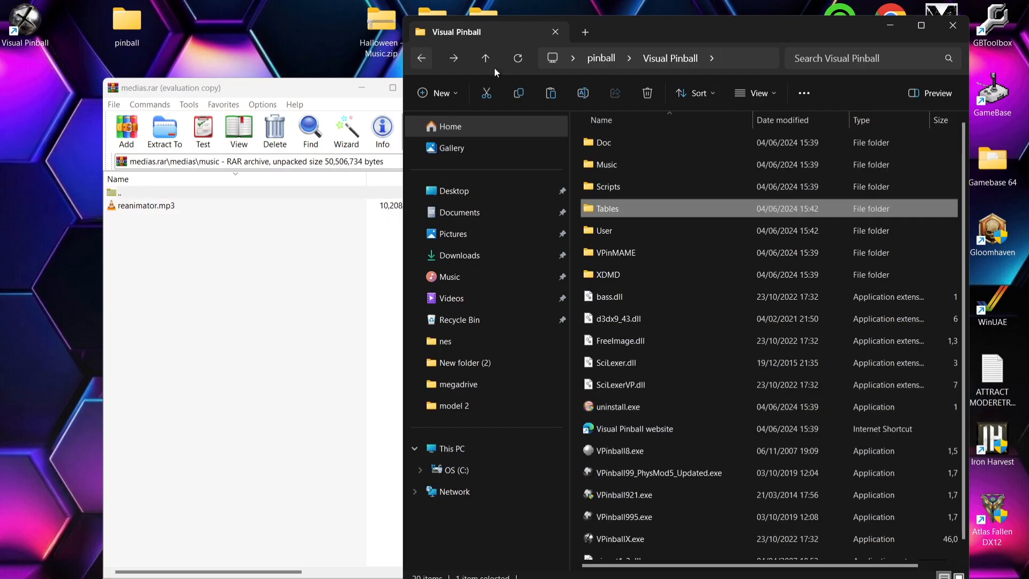
pyautogui.doubleClick(604, 164)
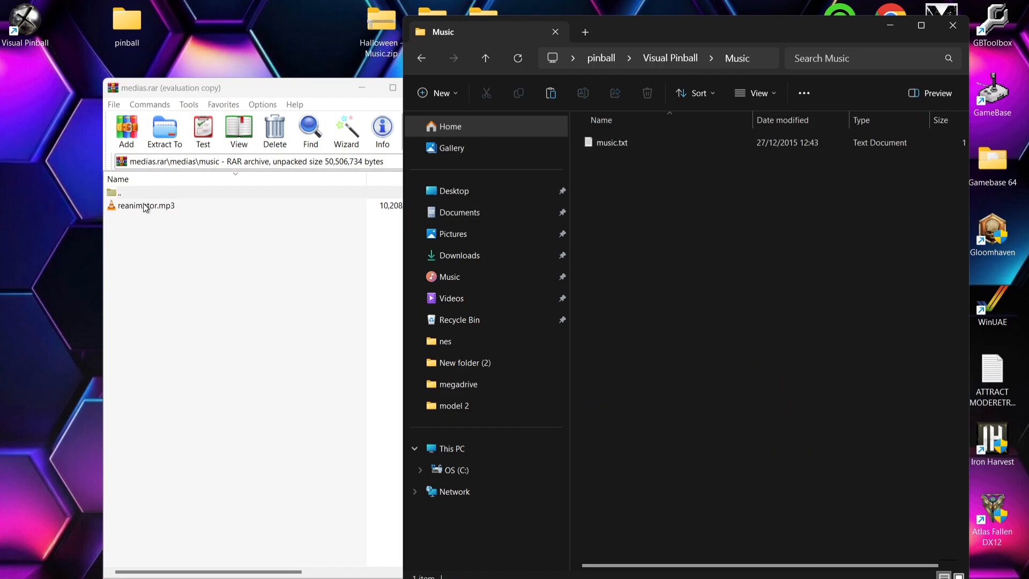
pyautogui.click(145, 205)
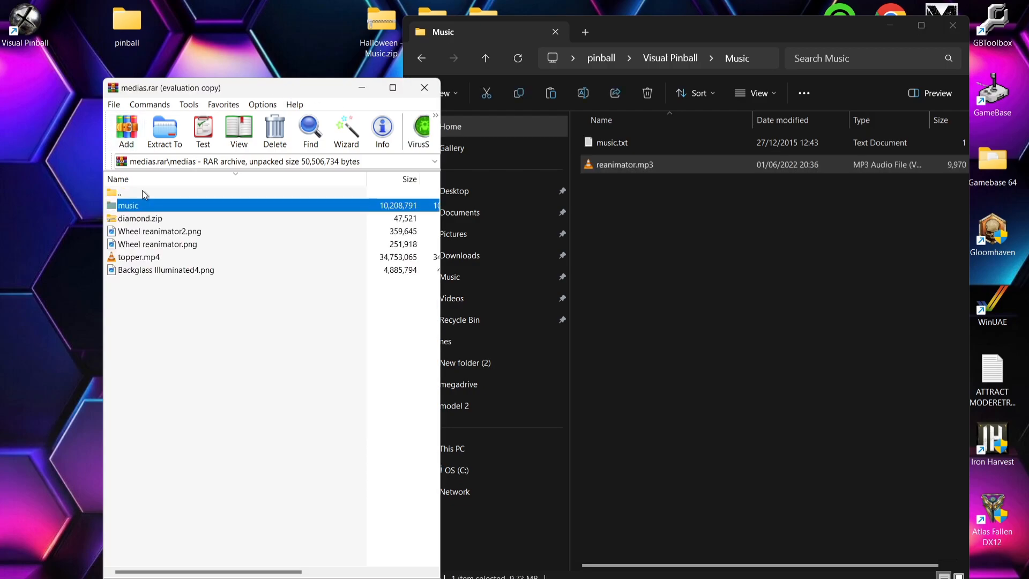
pyautogui.moveTo(269, 230)
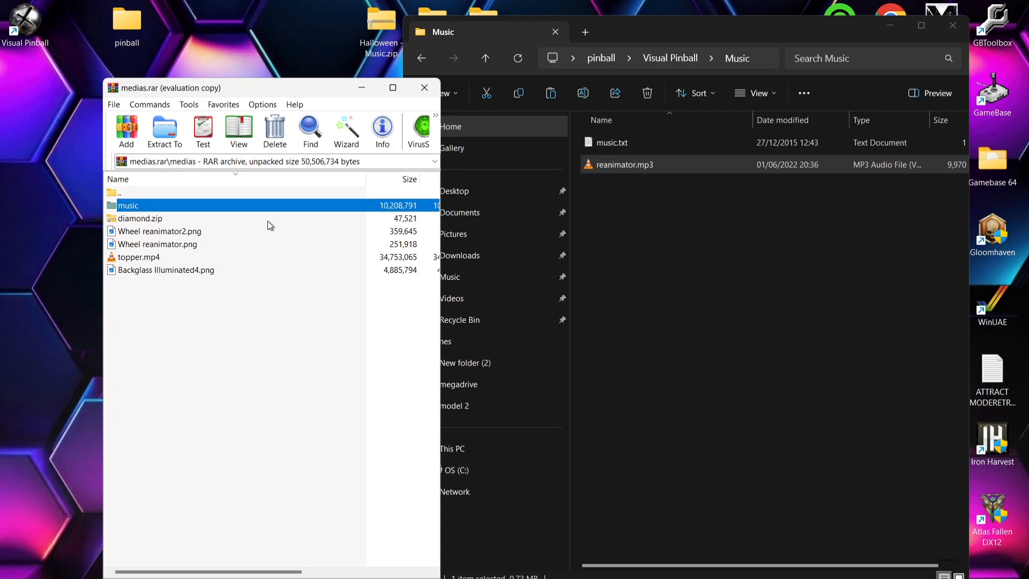
# - Copy diamond.zip from medias.rar into Visual Pinball\VPinMAME\roms, then return to Visual Pinball
pyautogui.click(160, 232)
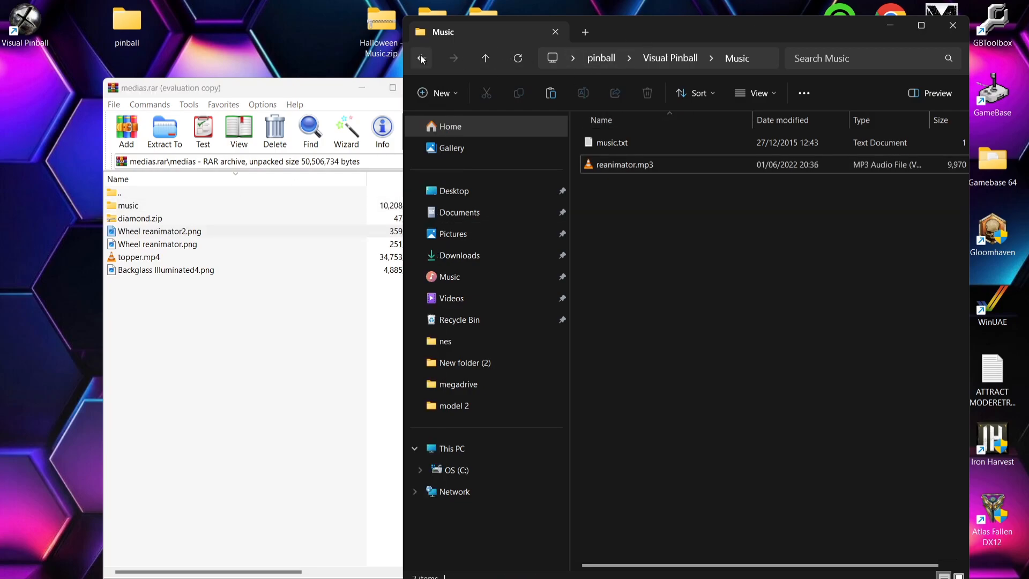
pyautogui.click(420, 58)
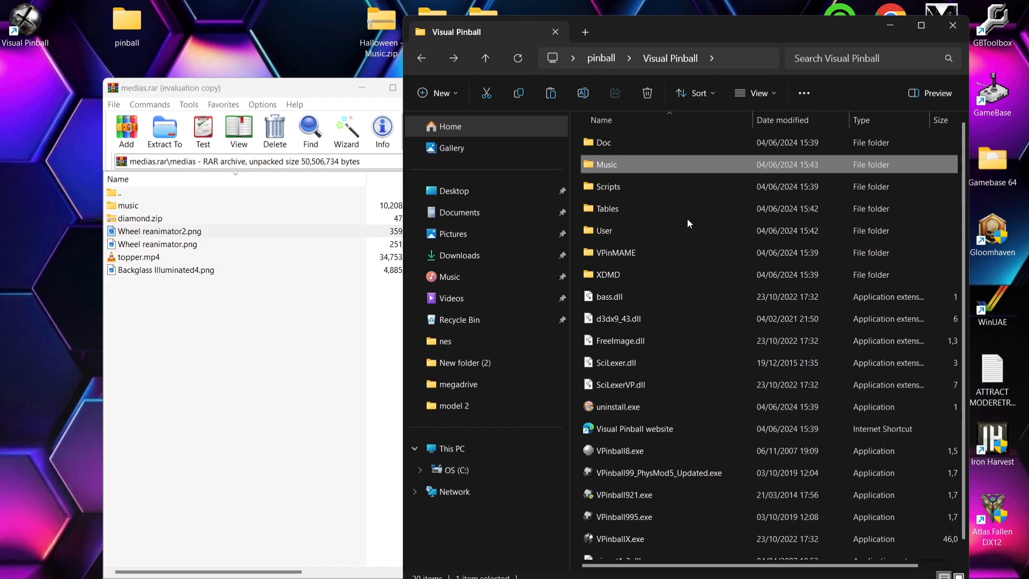
pyautogui.moveTo(683, 252)
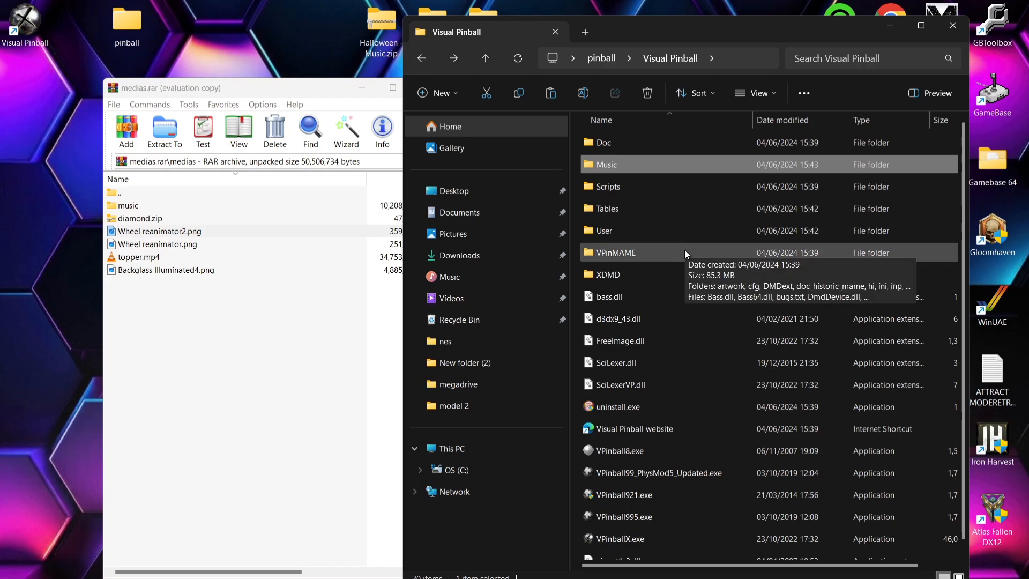
pyautogui.doubleClick(615, 252)
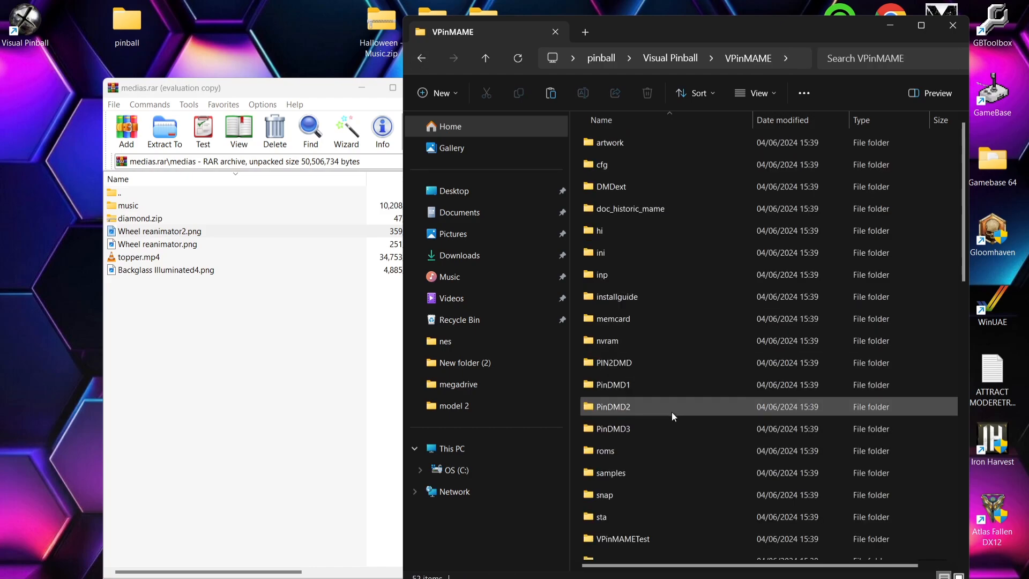
pyautogui.doubleClick(612, 407)
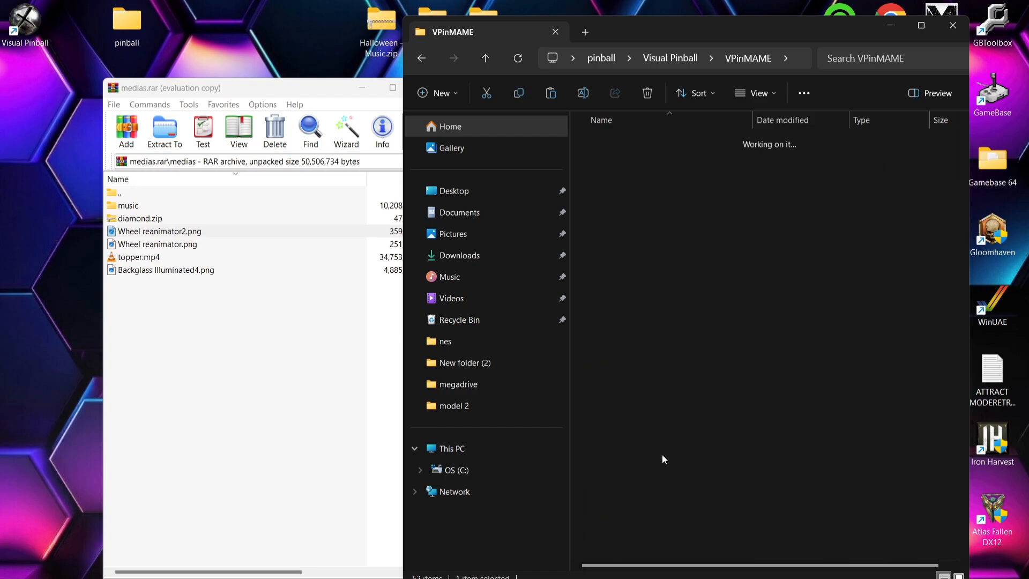
pyautogui.click(139, 218)
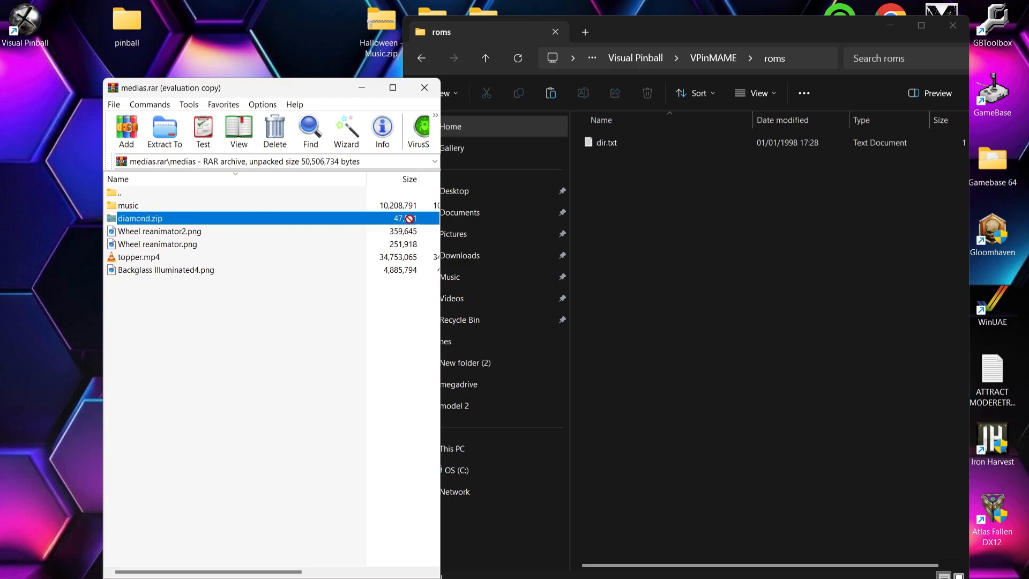
pyautogui.click(550, 93)
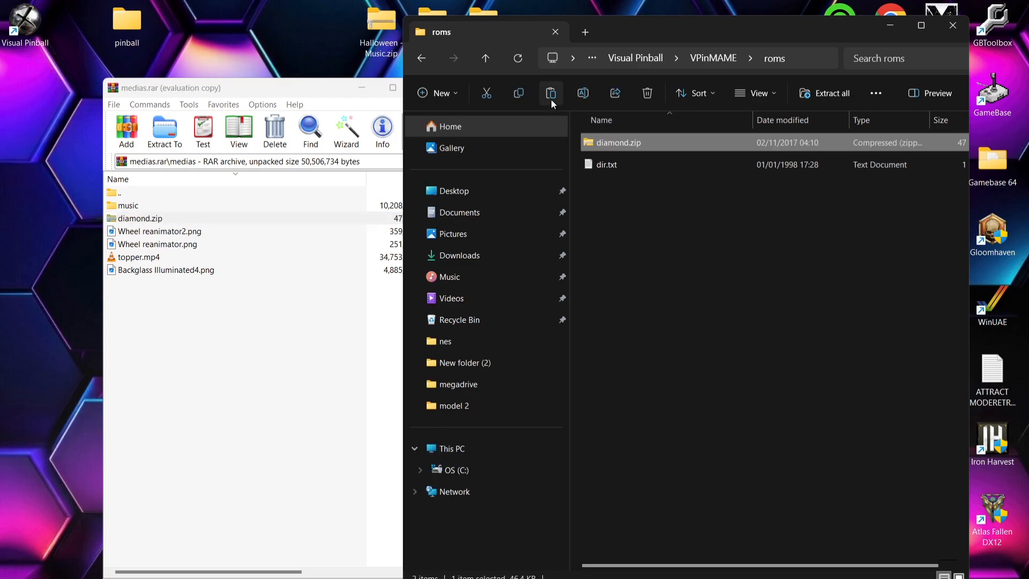
pyautogui.click(421, 58)
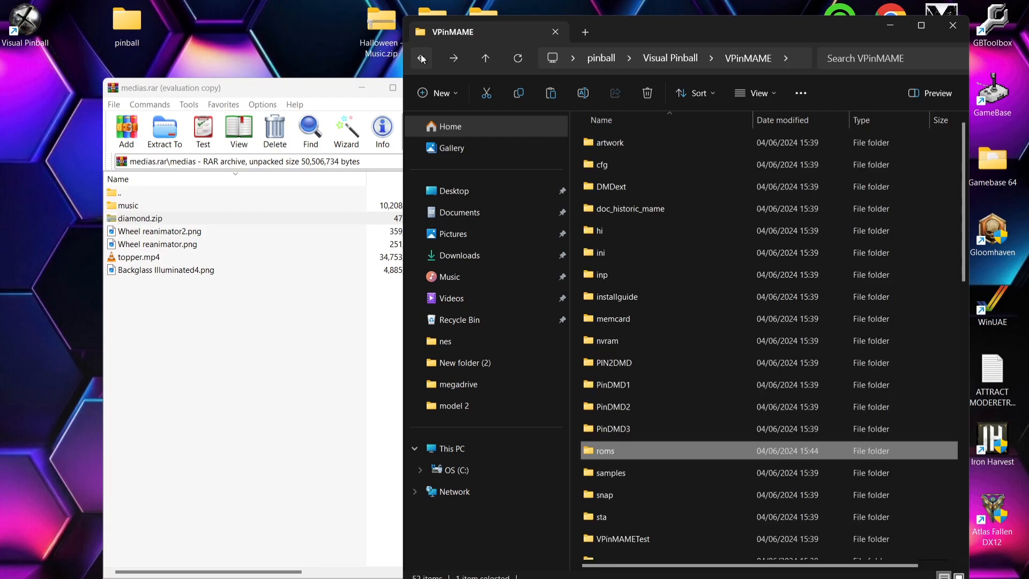
pyautogui.click(420, 58)
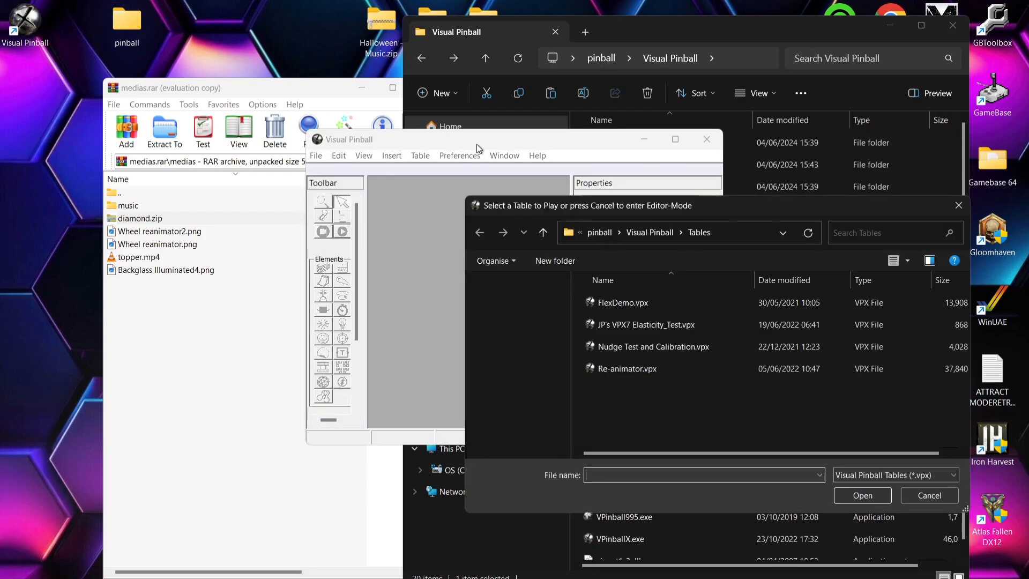
pyautogui.click(626, 368)
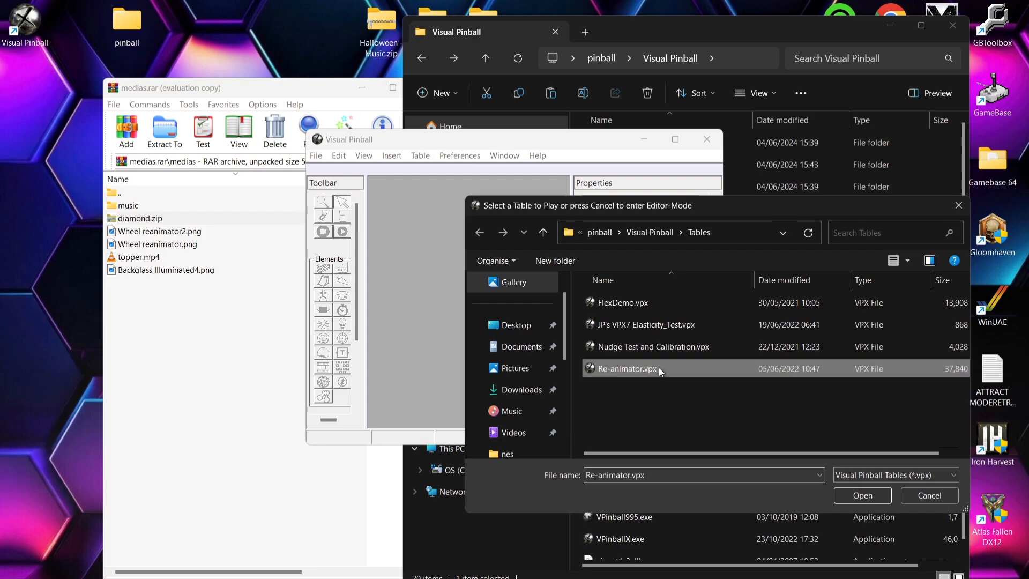
pyautogui.click(862, 495)
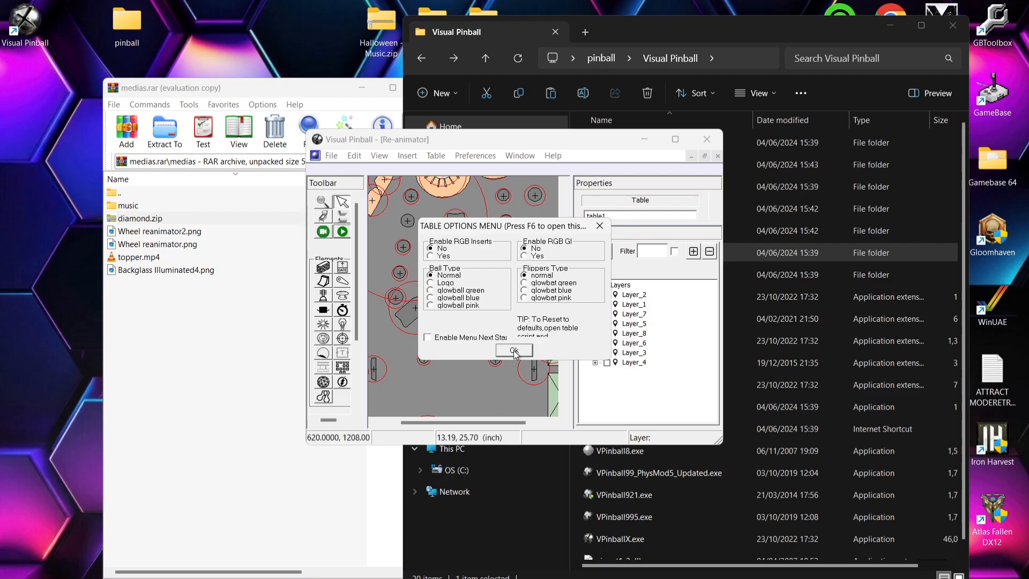
pyautogui.click(514, 350)
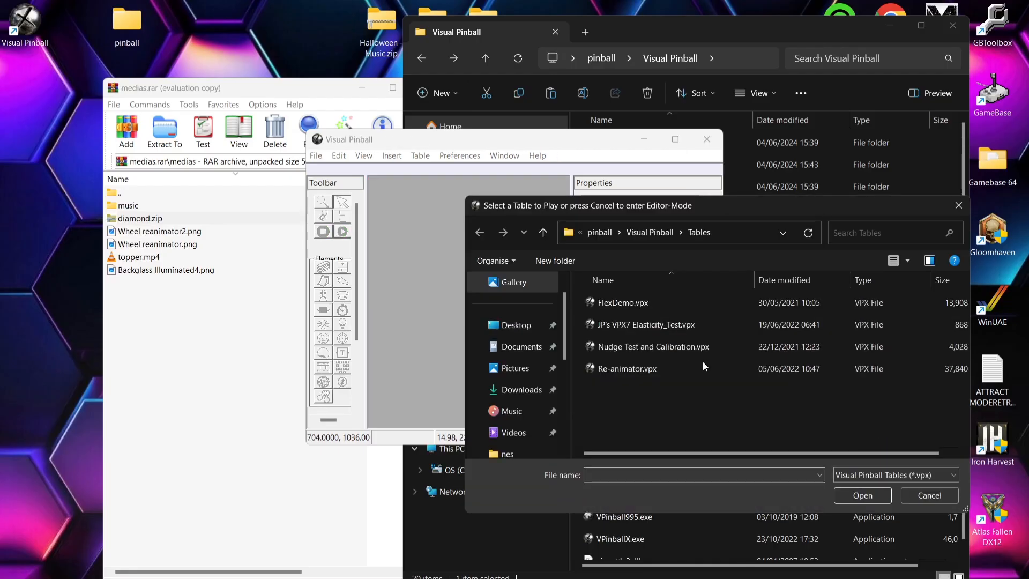
pyautogui.moveTo(907, 223)
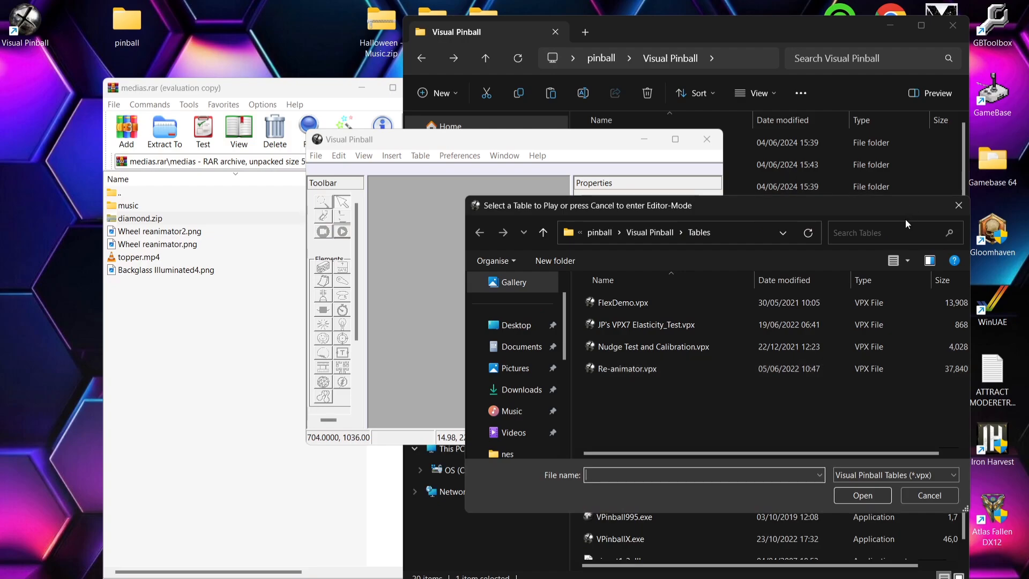
# - Close the table picker, Visual Pinball X and the medias archive
pyautogui.click(928, 496)
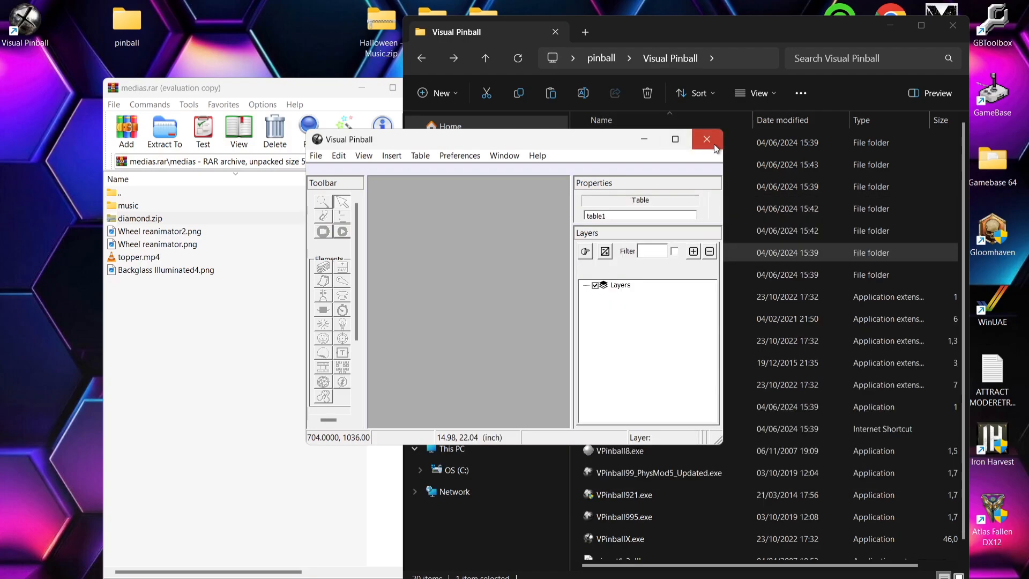
pyautogui.click(706, 139)
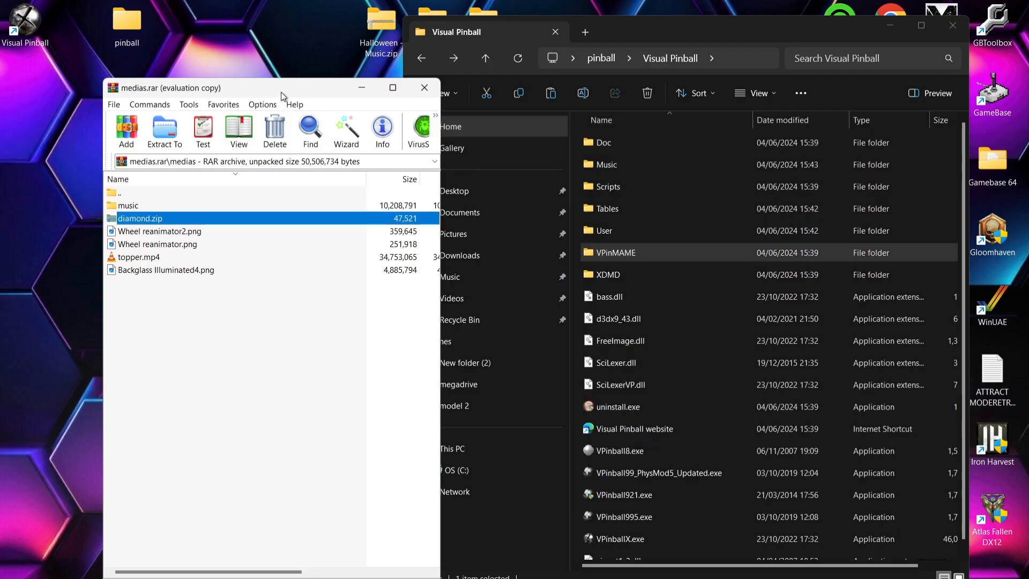
pyautogui.click(424, 87)
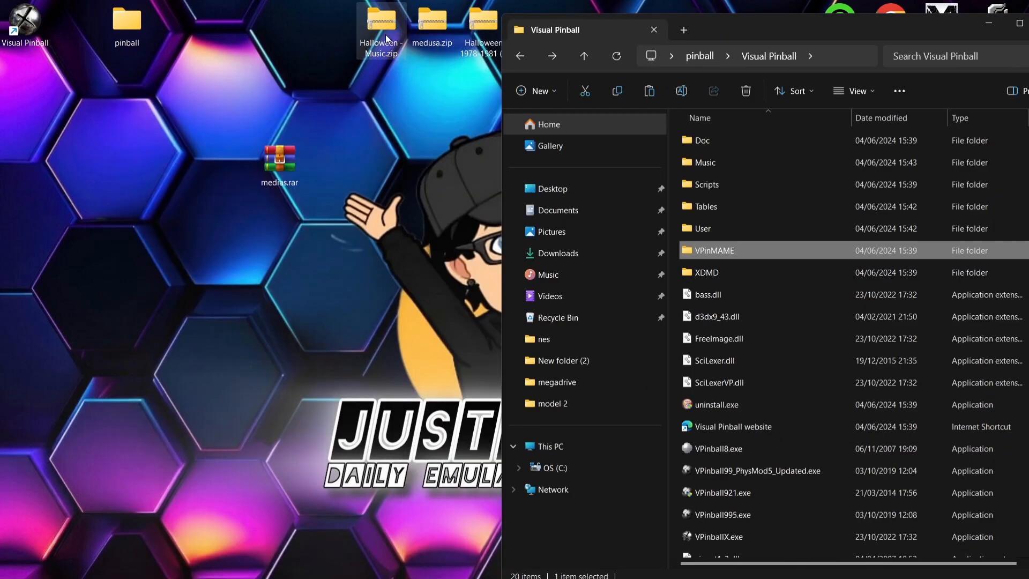
# - Open Halloween - Music.zip's Halloween folder beside Visual Pinball's Music folder
pyautogui.doubleClick(379, 19)
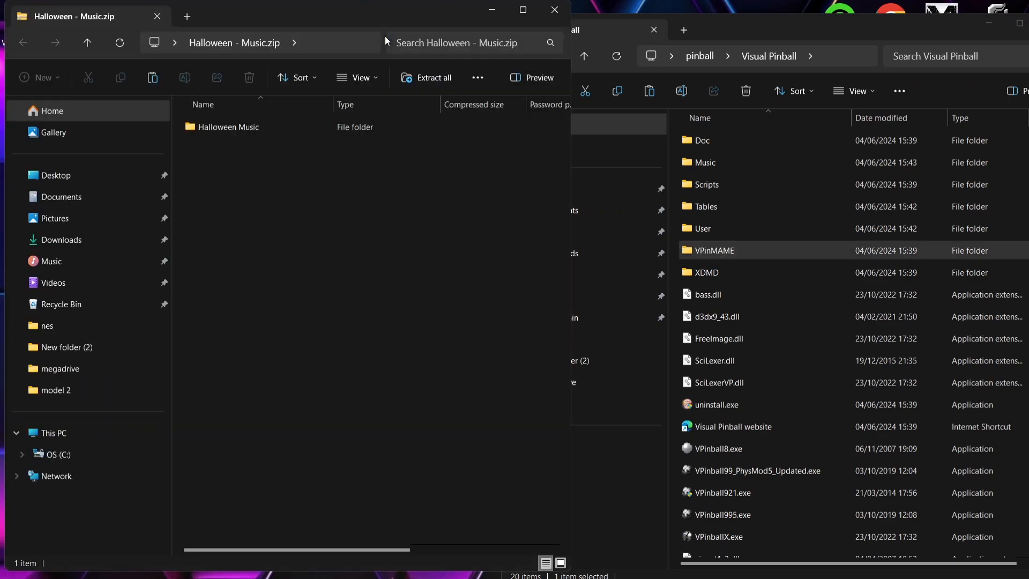
pyautogui.click(230, 127)
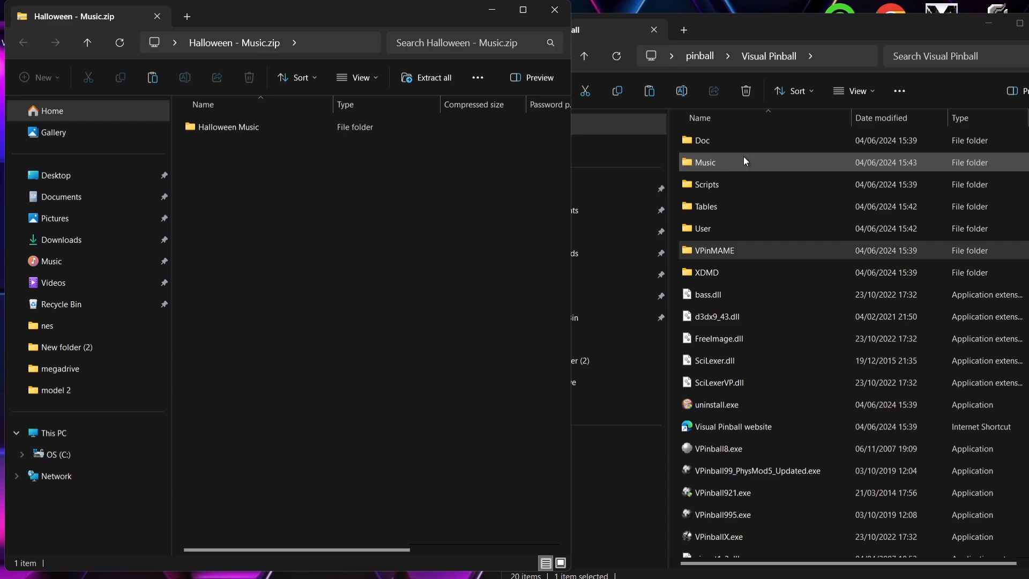
pyautogui.doubleClick(705, 162)
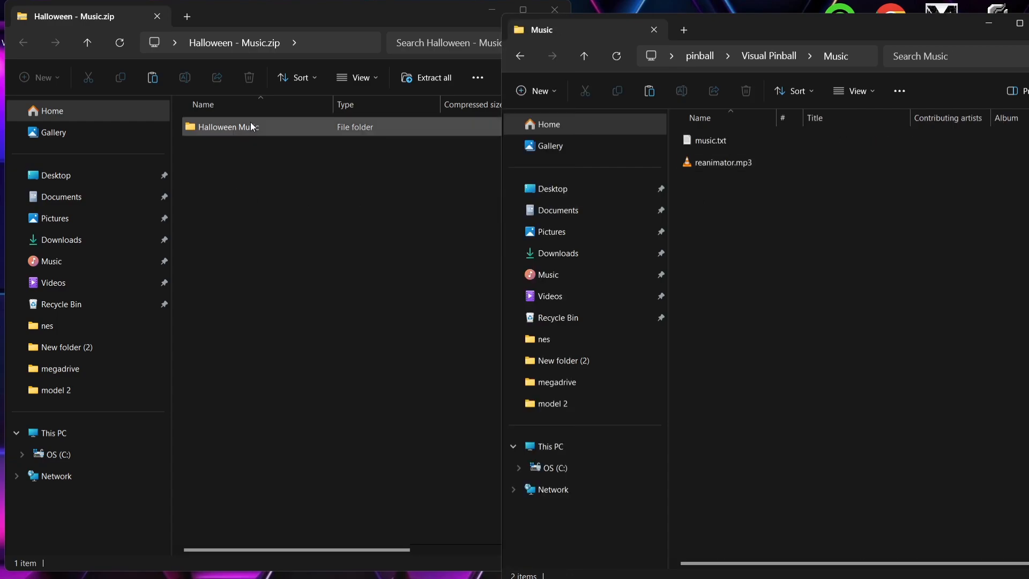
pyautogui.doubleClick(226, 126)
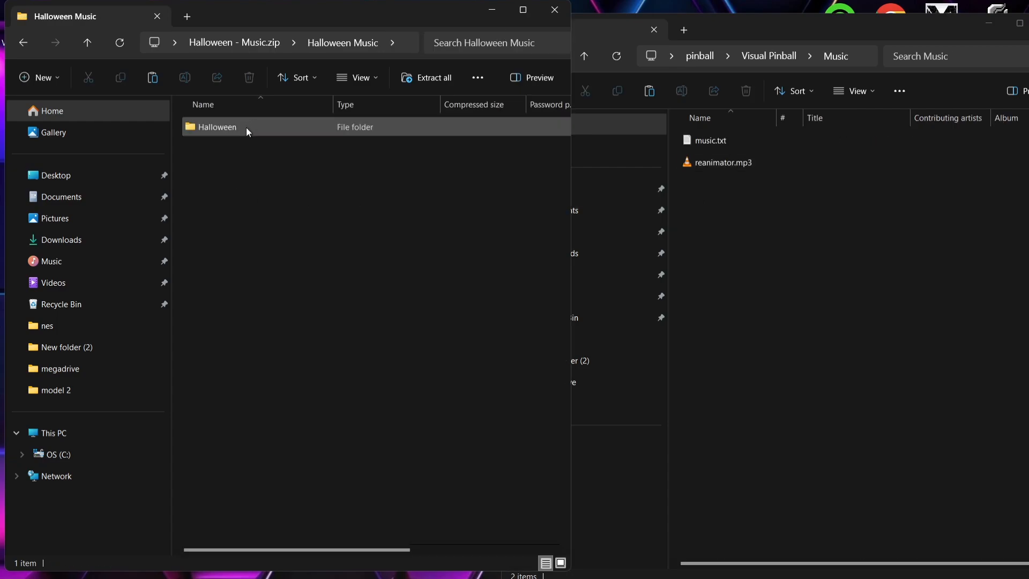
pyautogui.doubleClick(216, 126)
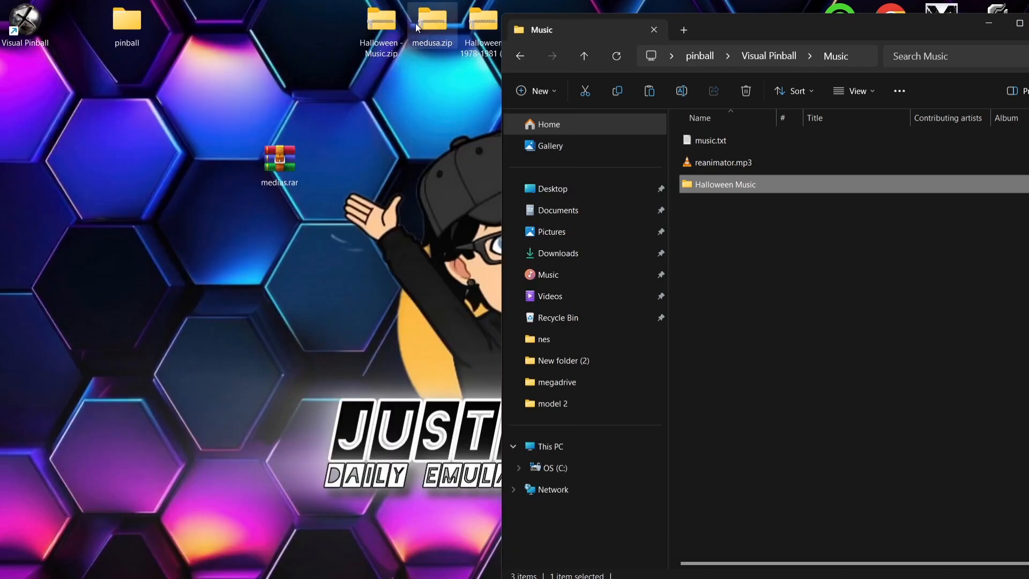
pyautogui.moveTo(439, 24)
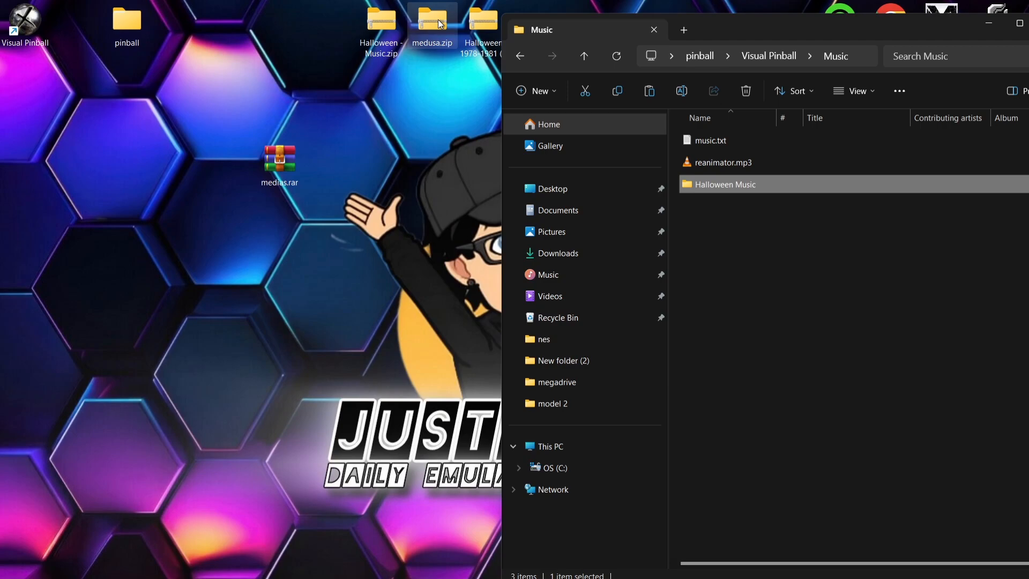
pyautogui.moveTo(510, 55)
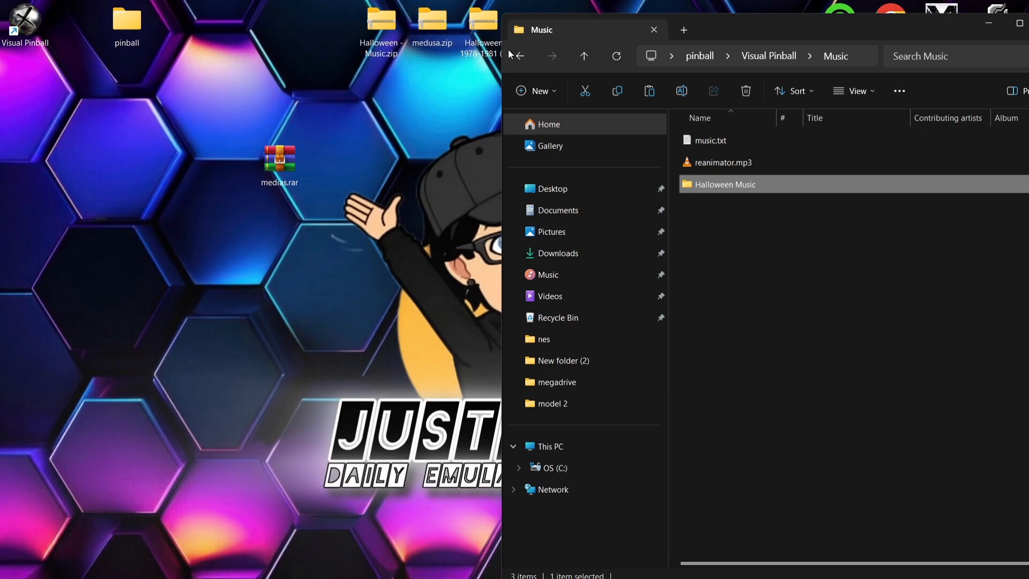
# - Browse into VPinMAME's roms folder, confirming diamond.zip and dir.txt are there
pyautogui.click(518, 56)
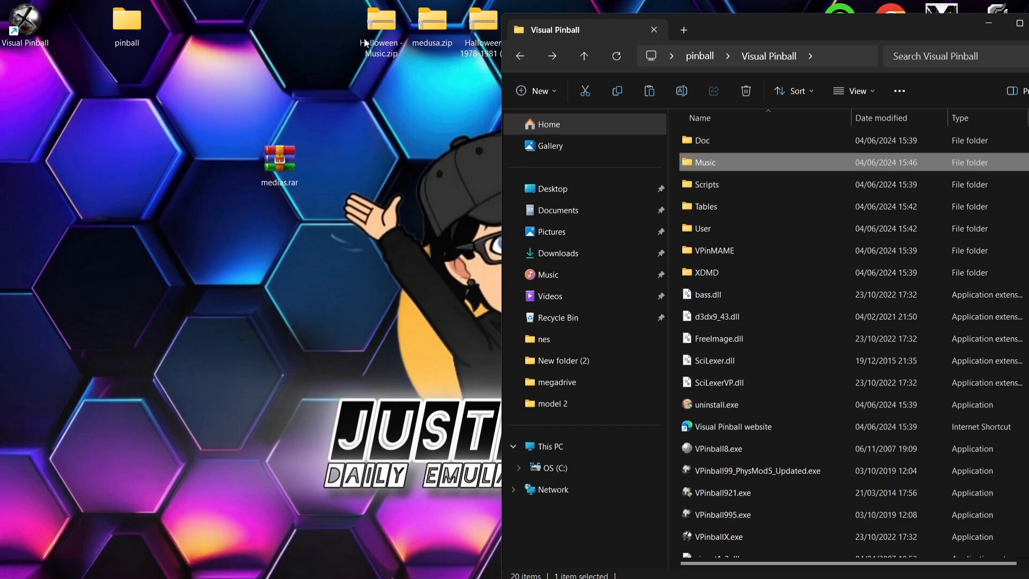
pyautogui.click(432, 20)
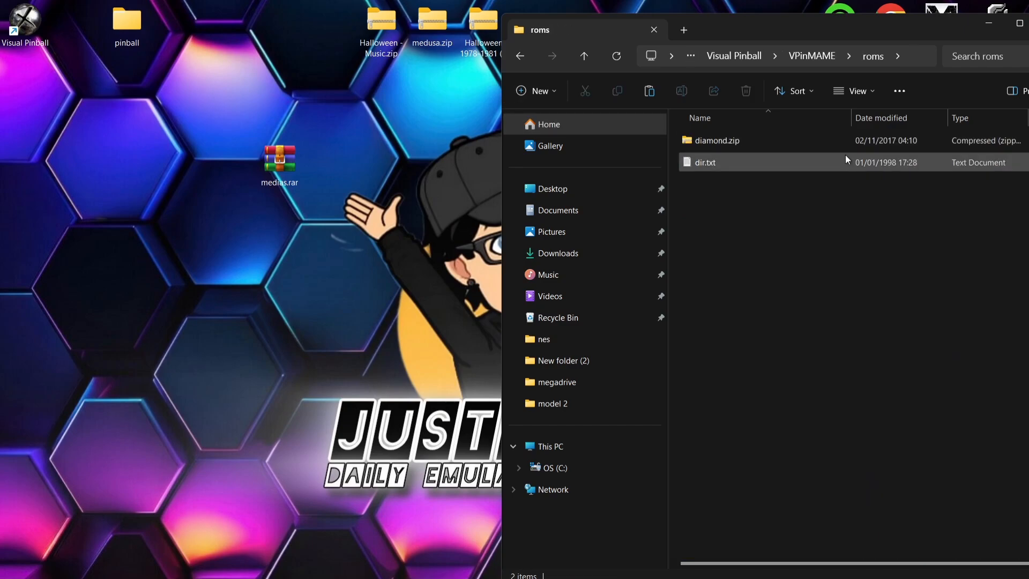
pyautogui.doubleClick(717, 140)
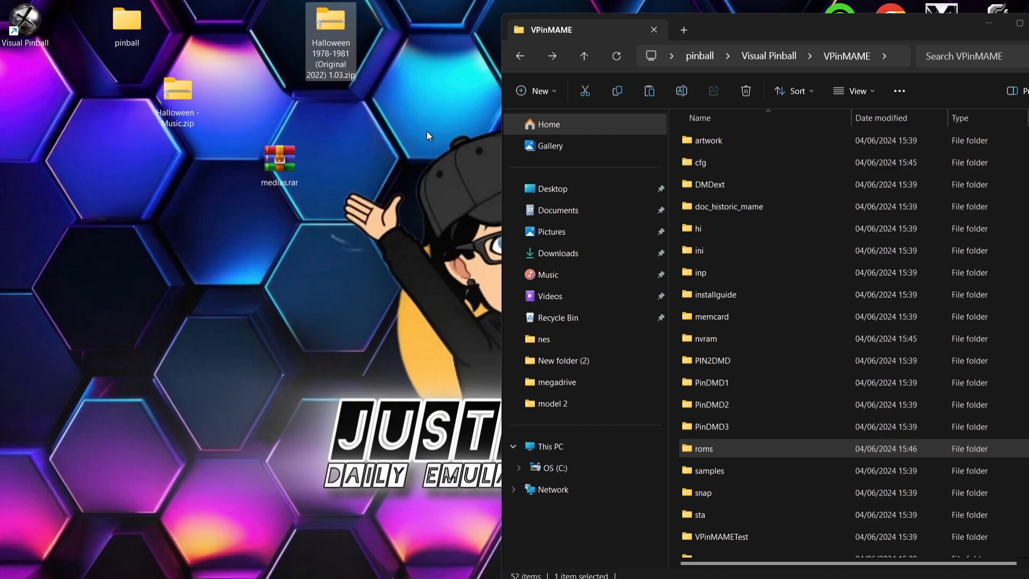
# - Extract Halloween 1978-1981 (Original 2022) 1.03.vpx into Tables and launch Visual Pinball X
pyautogui.click(520, 55)
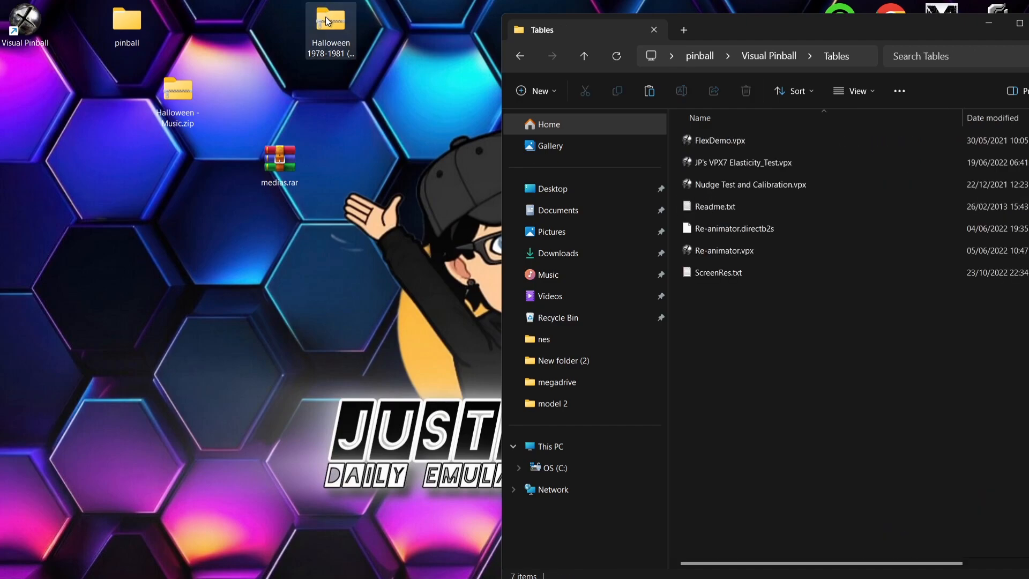
pyautogui.doubleClick(332, 21)
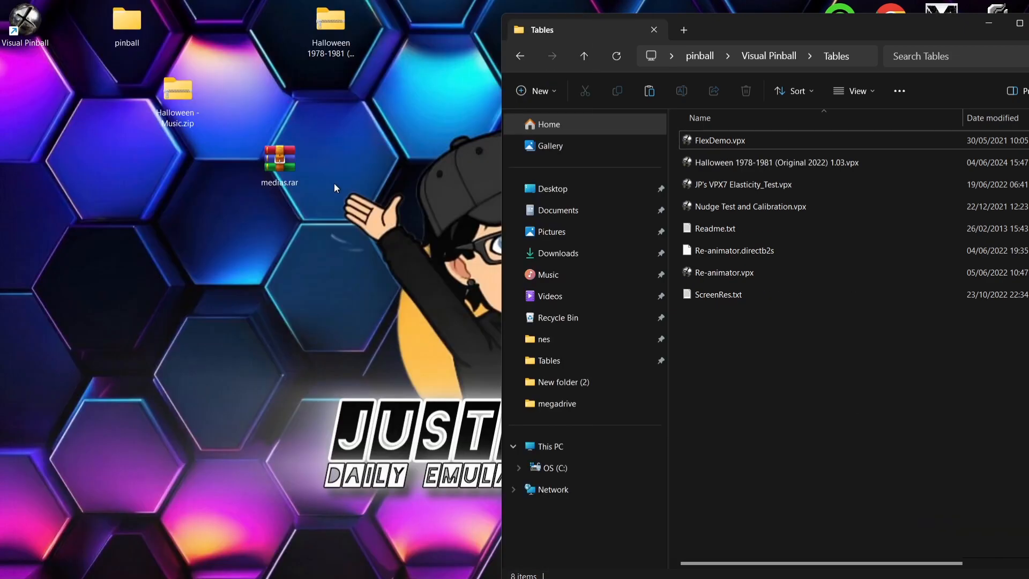
pyautogui.moveTo(26, 23)
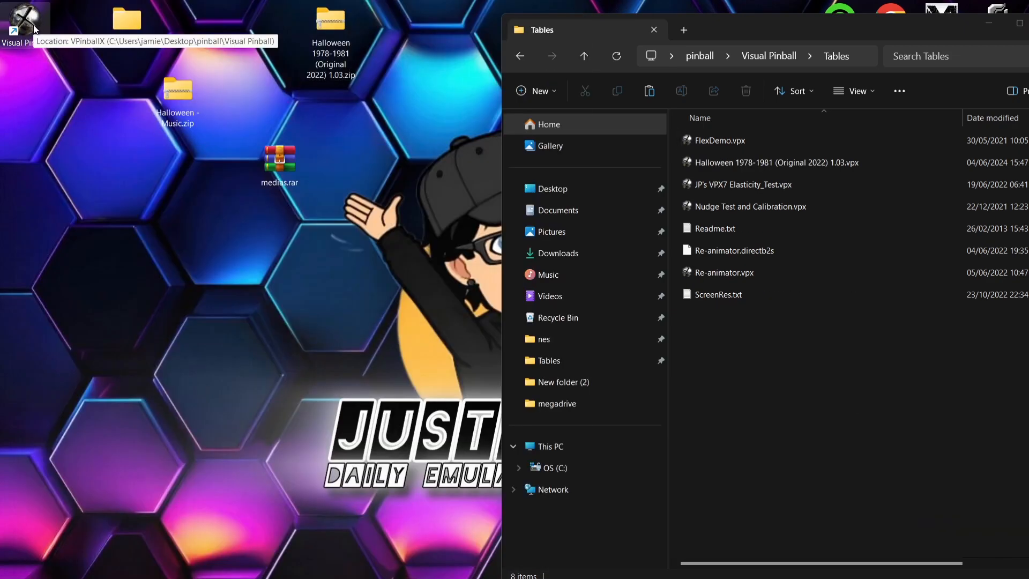
pyautogui.doubleClick(25, 19)
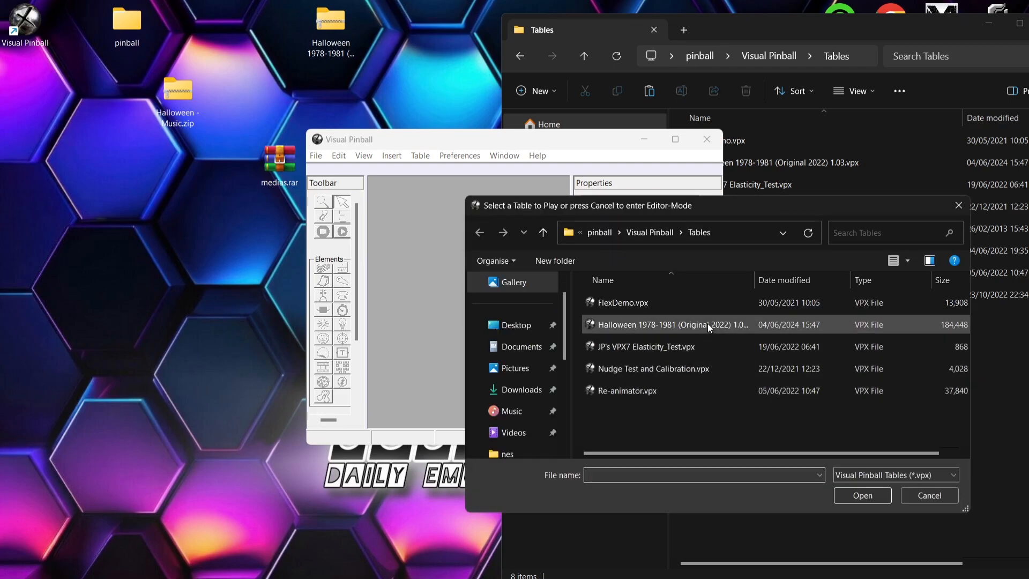
# - Load the Halloween 1978-1981 table, dismiss the AH01.mp3 error, then quit to the editor
pyautogui.doubleClick(665, 324)
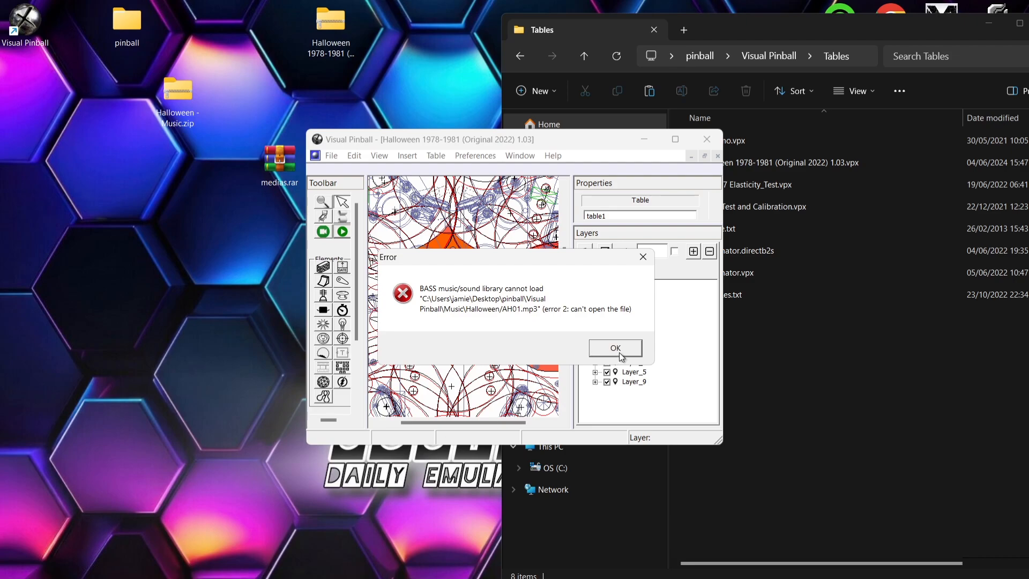
pyautogui.click(614, 348)
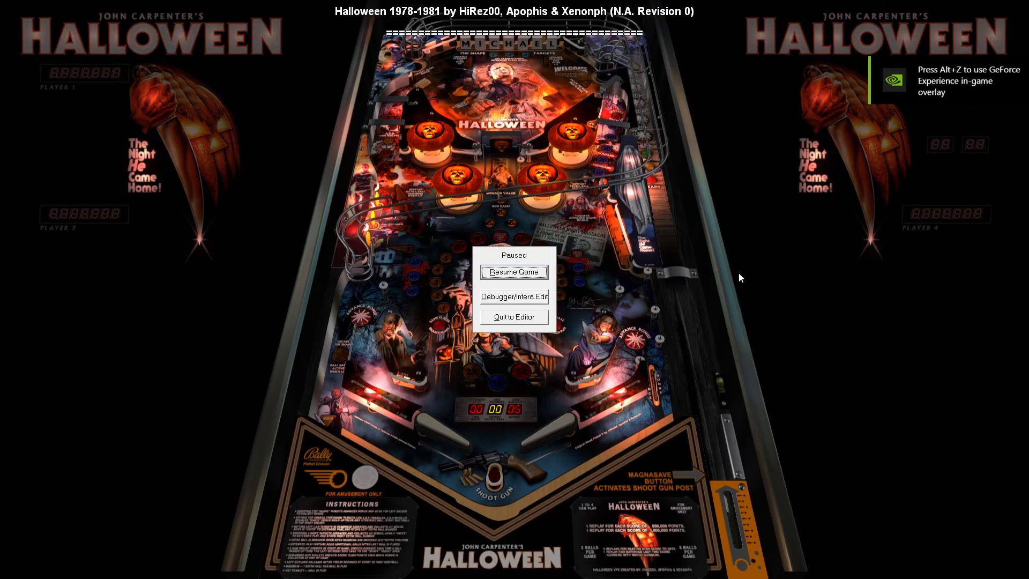
pyautogui.moveTo(540, 318)
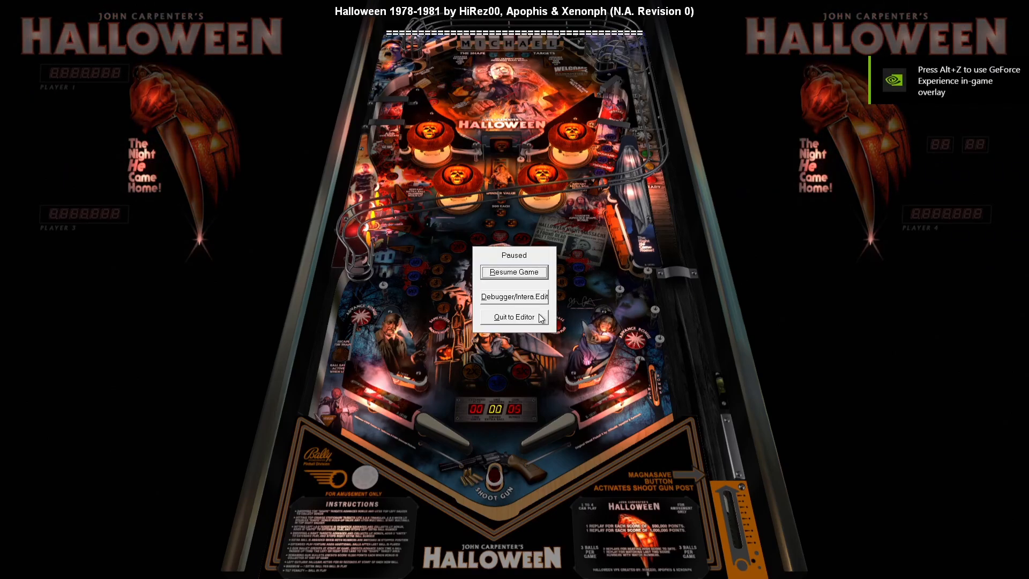
pyautogui.click(514, 317)
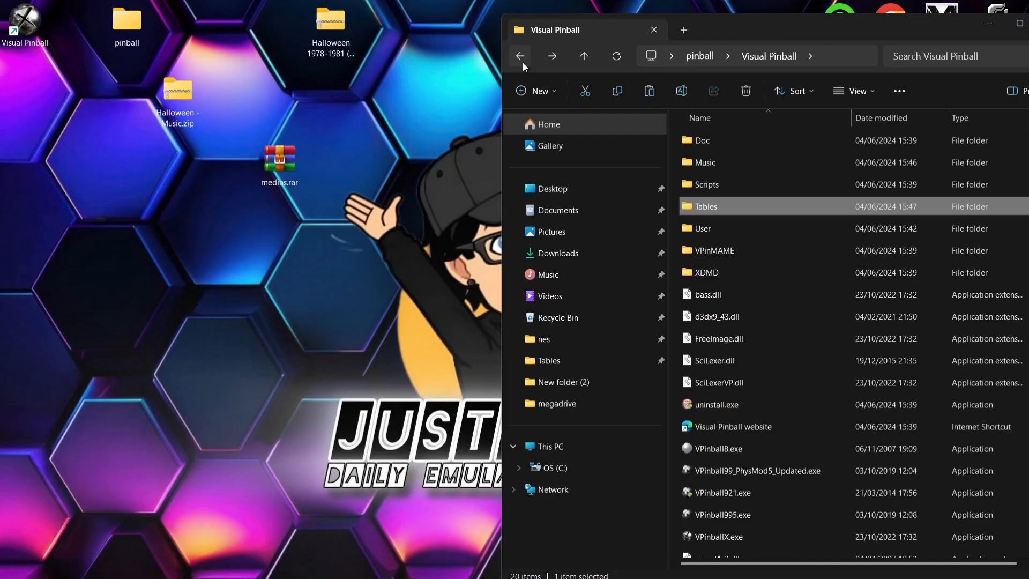
# - Open Music > Halloween Music and bring up the Halloween folder's context menu
pyautogui.doubleClick(705, 162)
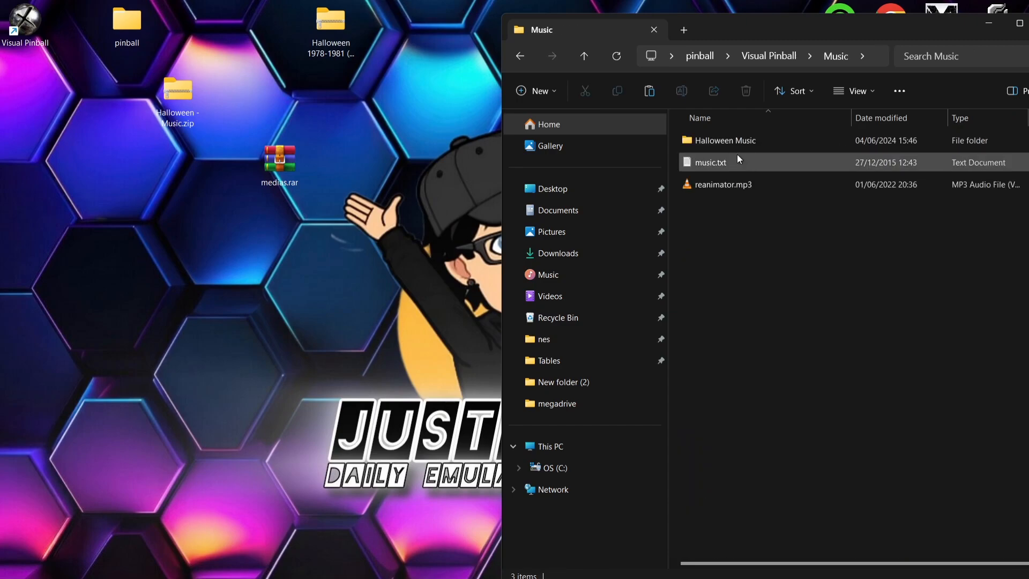
pyautogui.doubleClick(722, 140)
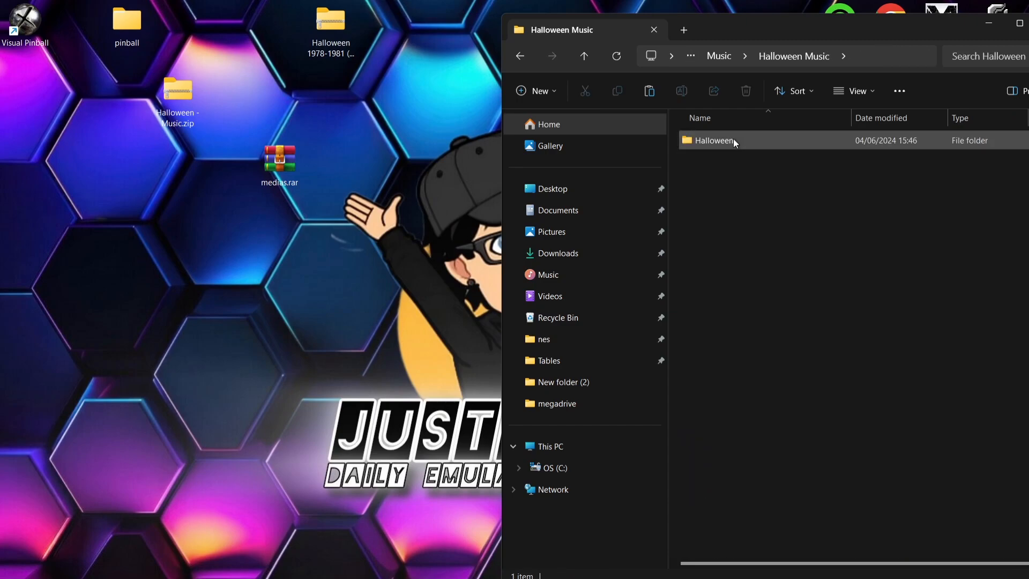
pyautogui.rightClick(712, 140)
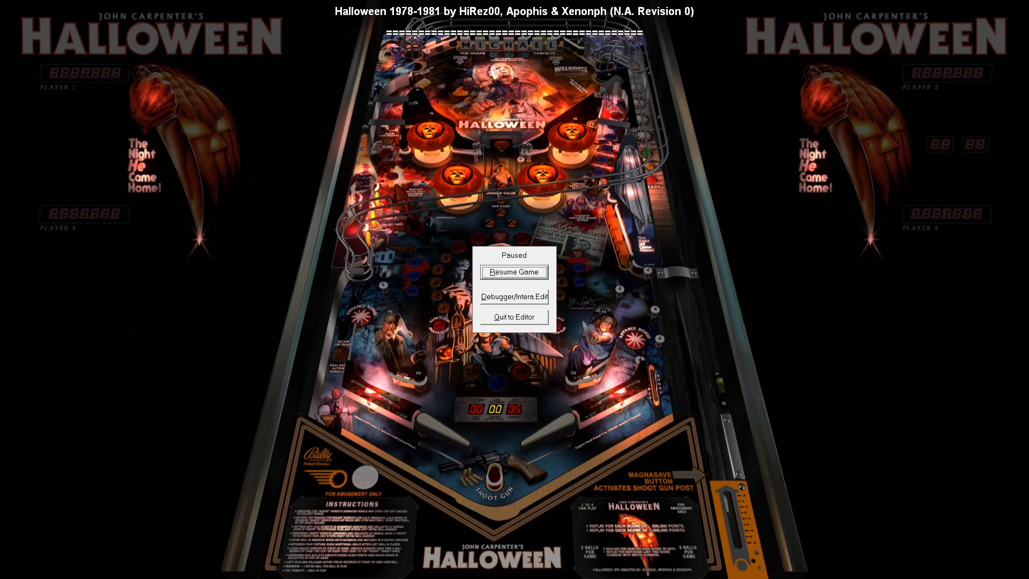
pyautogui.moveTo(3, 526)
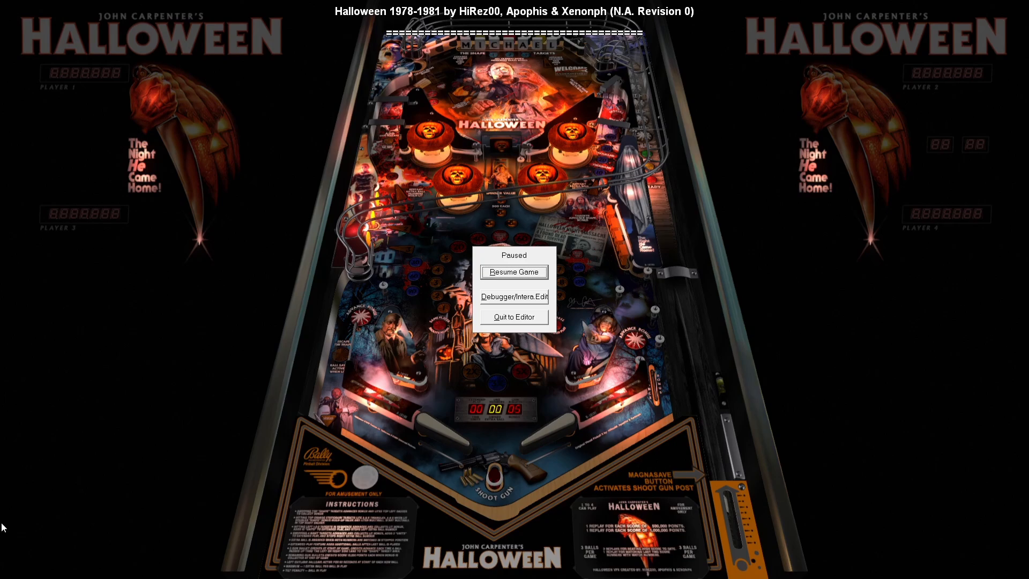
# - Leave the paused Halloween game and return to the editor
pyautogui.click(514, 272)
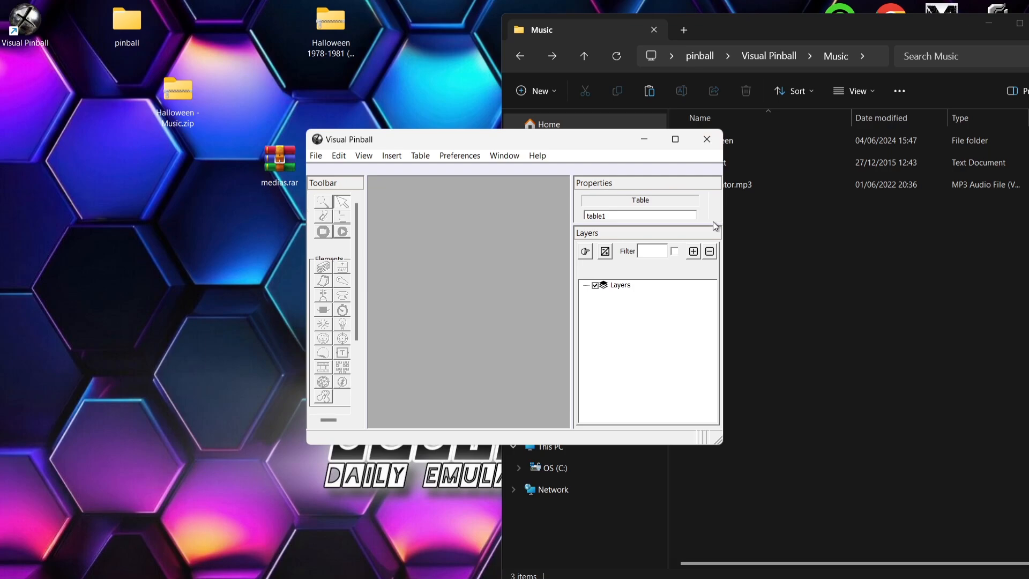
# - Choose 1920x1080 (Windowed Fullscreen) in Video/Graphics Options and confirm with OK
pyautogui.click(460, 155)
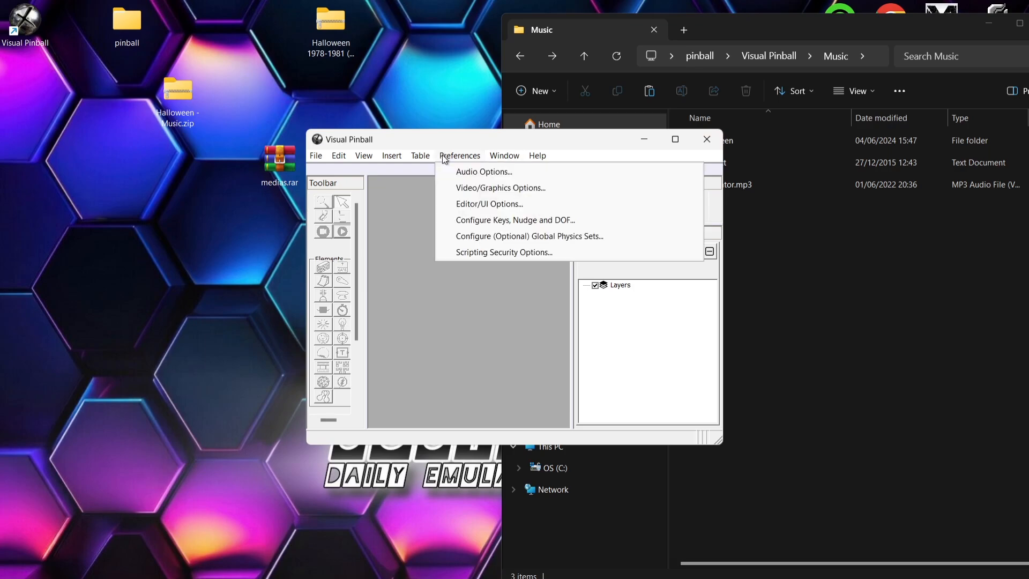
pyautogui.moveTo(500, 188)
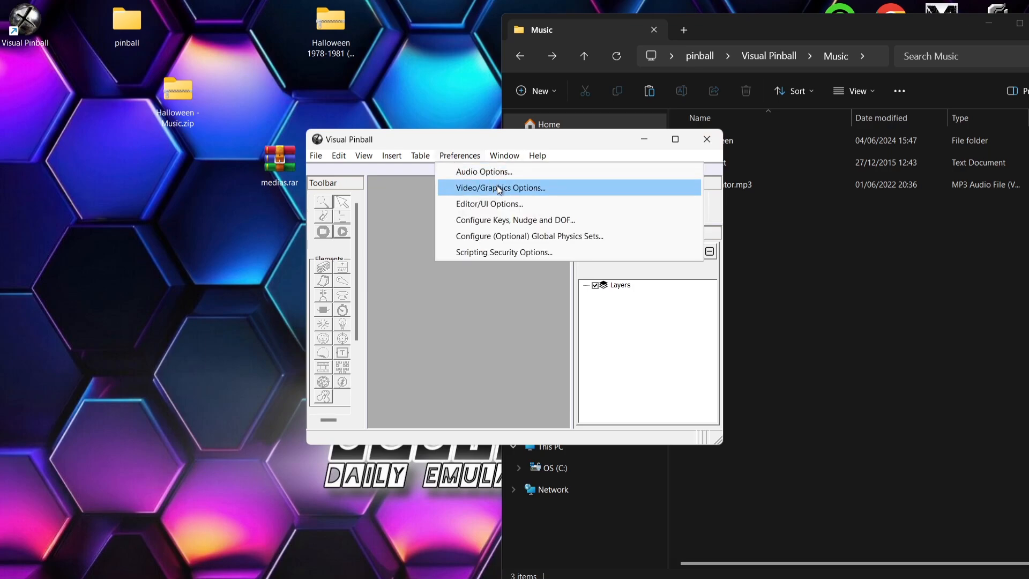
pyautogui.click(499, 187)
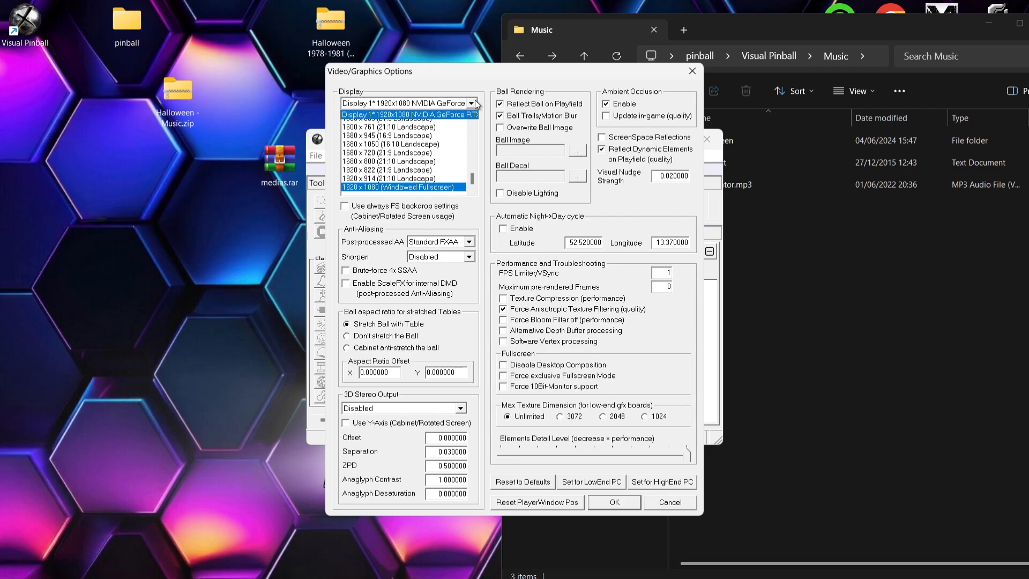
pyautogui.click(407, 103)
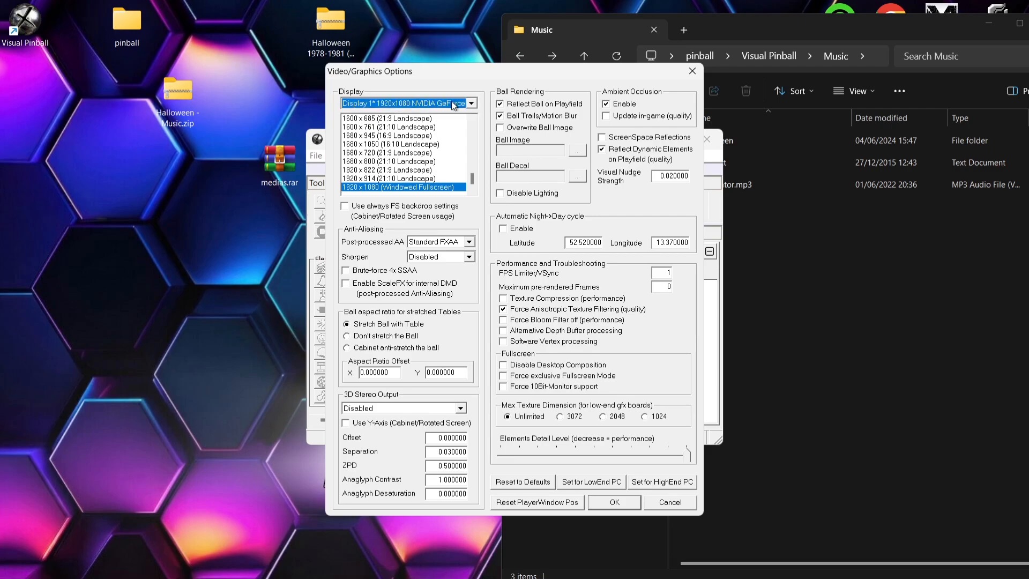
pyautogui.moveTo(465, 109)
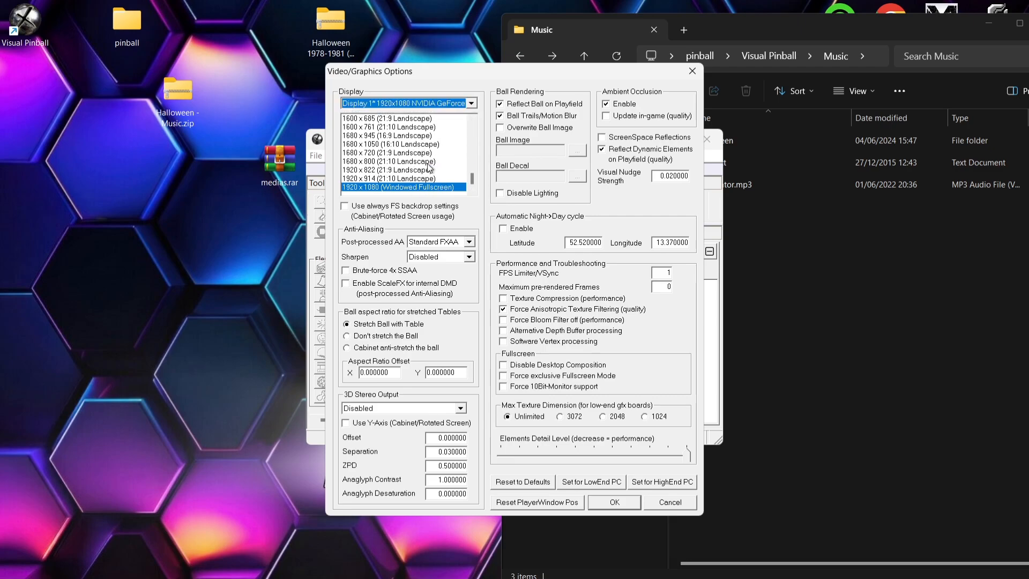
pyautogui.moveTo(412, 182)
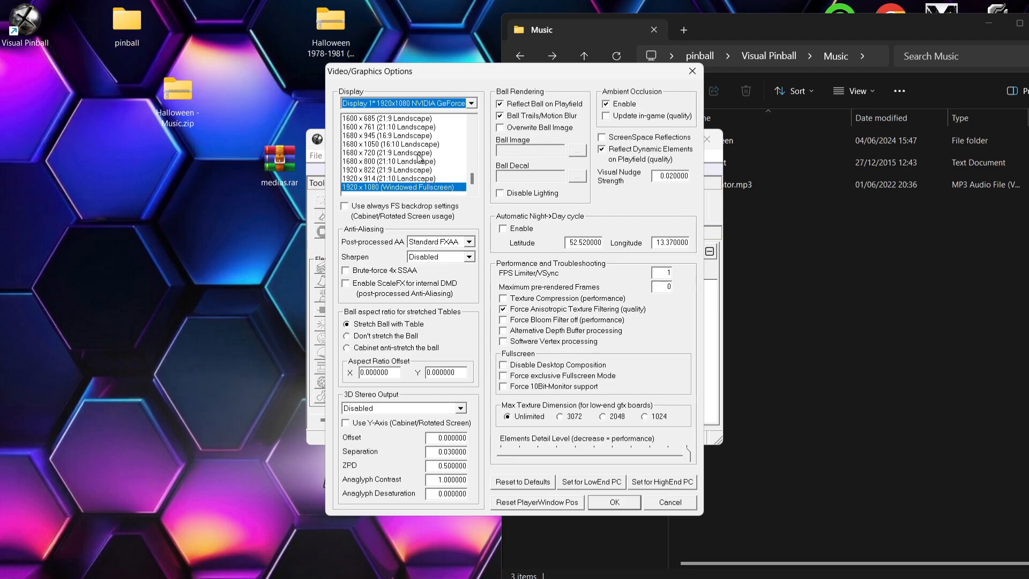
pyautogui.click(387, 152)
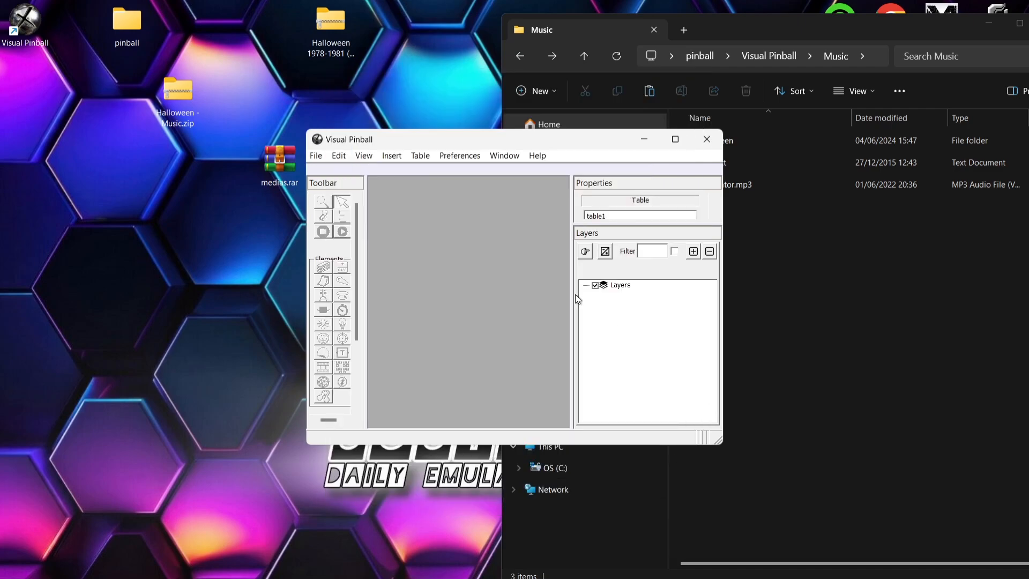
pyautogui.click(316, 156)
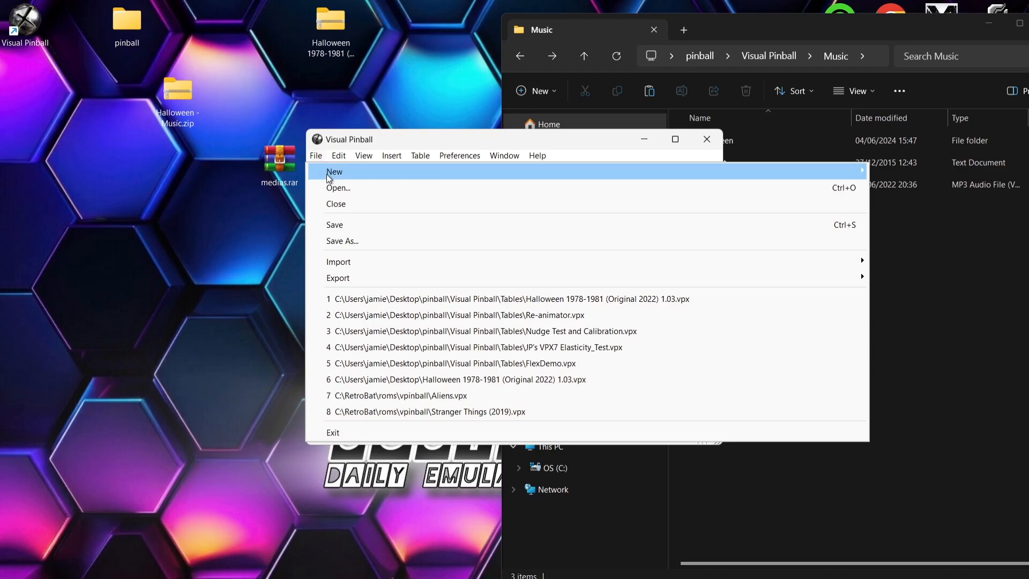
# - Load the recent Re-animator.vpx table and briefly test-play it
pyautogui.click(339, 188)
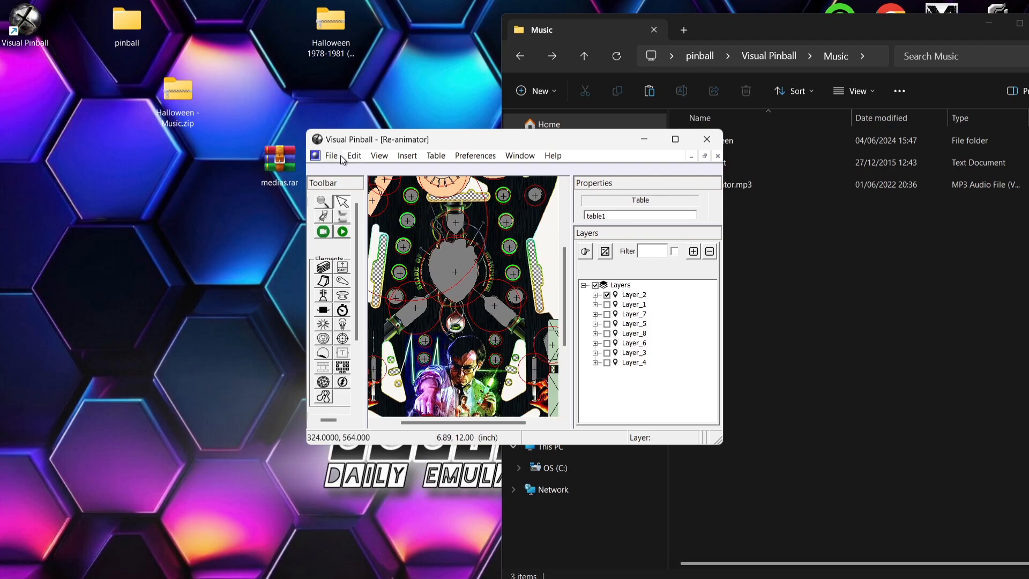
pyautogui.click(435, 156)
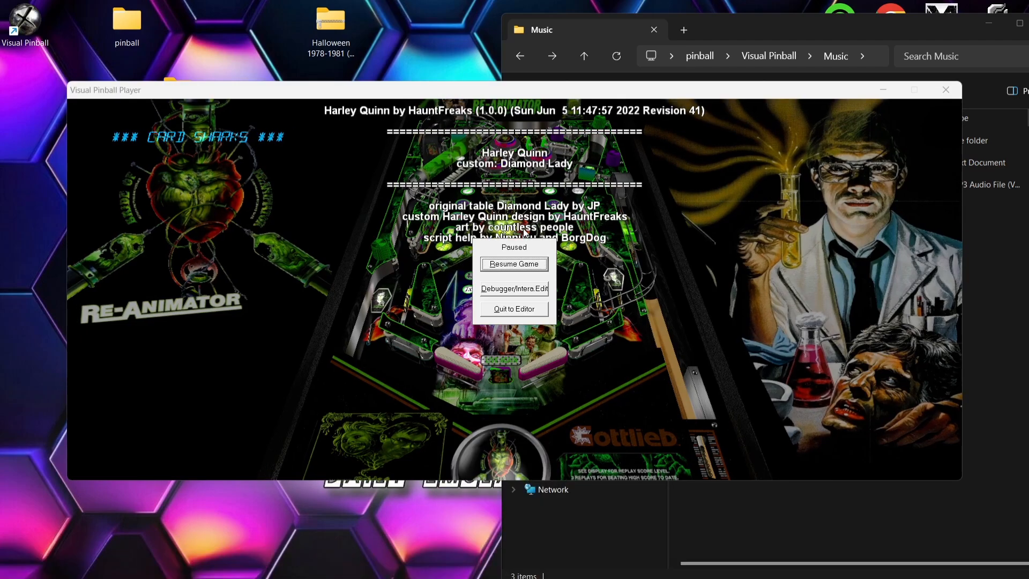
pyautogui.moveTo(514, 309)
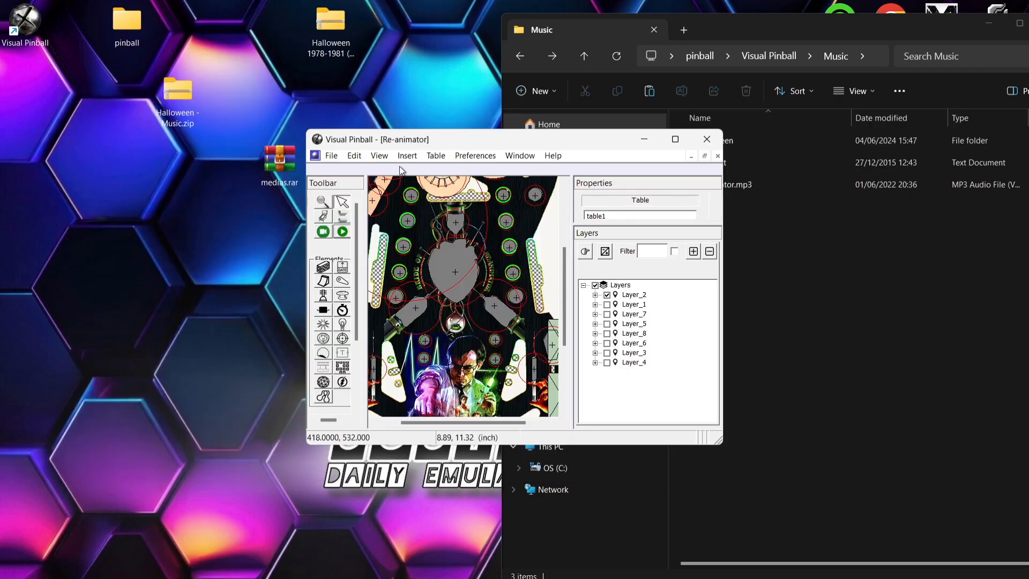
pyautogui.click(475, 155)
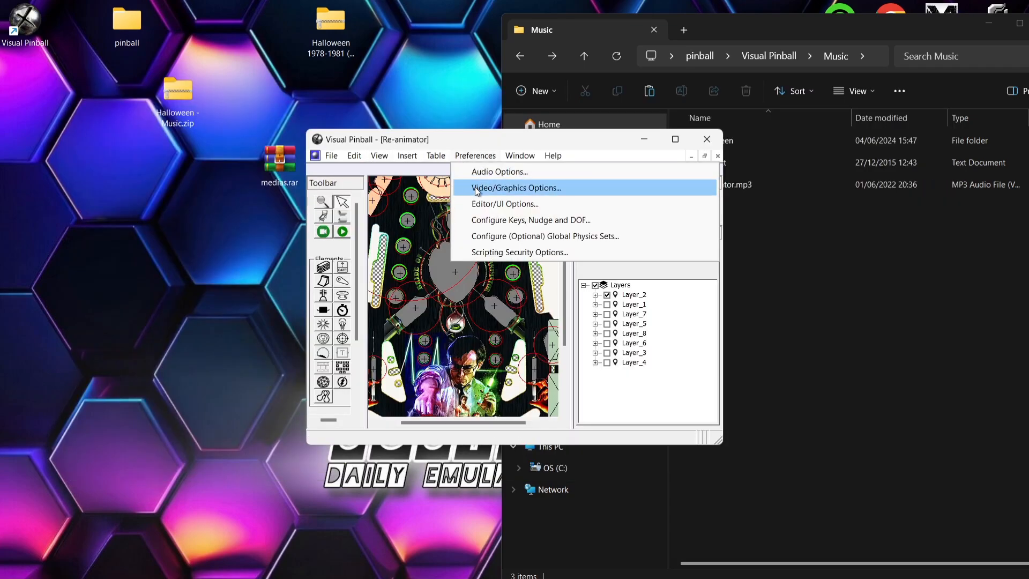
# - Review the anti-aliasing choices and apply the HighEnd PC video preset
pyautogui.click(516, 188)
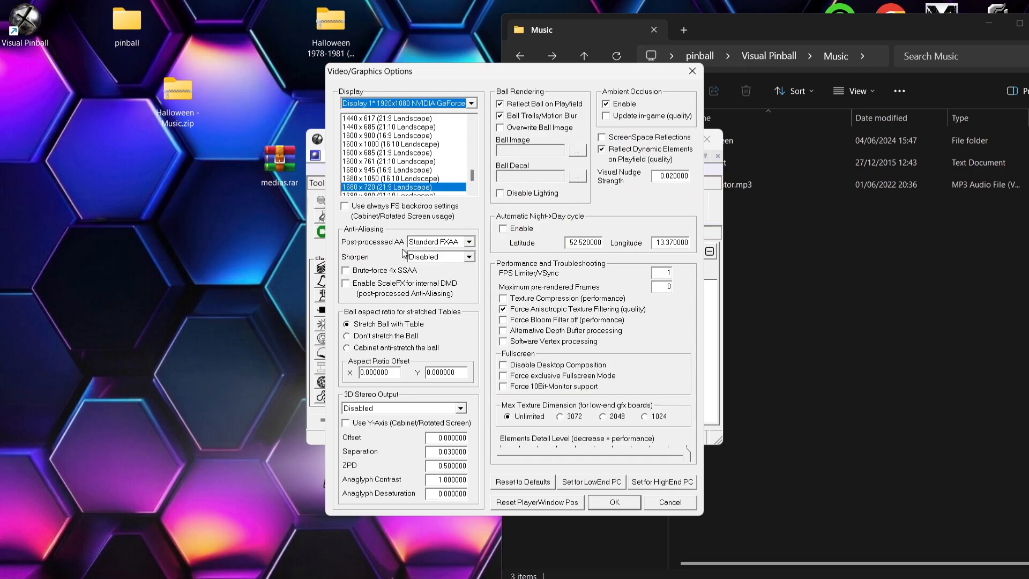
pyautogui.moveTo(479, 246)
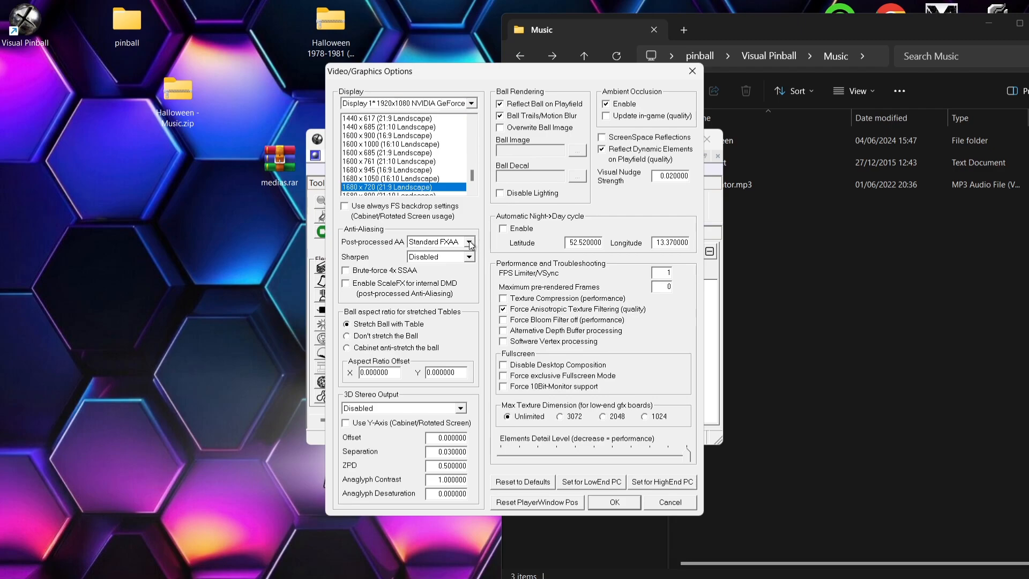
pyautogui.click(468, 242)
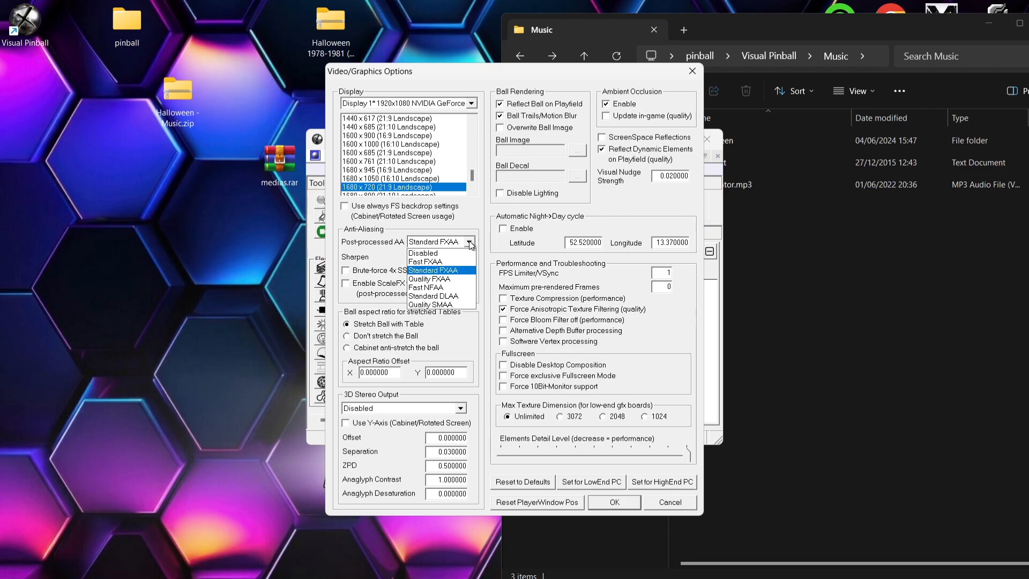
pyautogui.moveTo(460, 304)
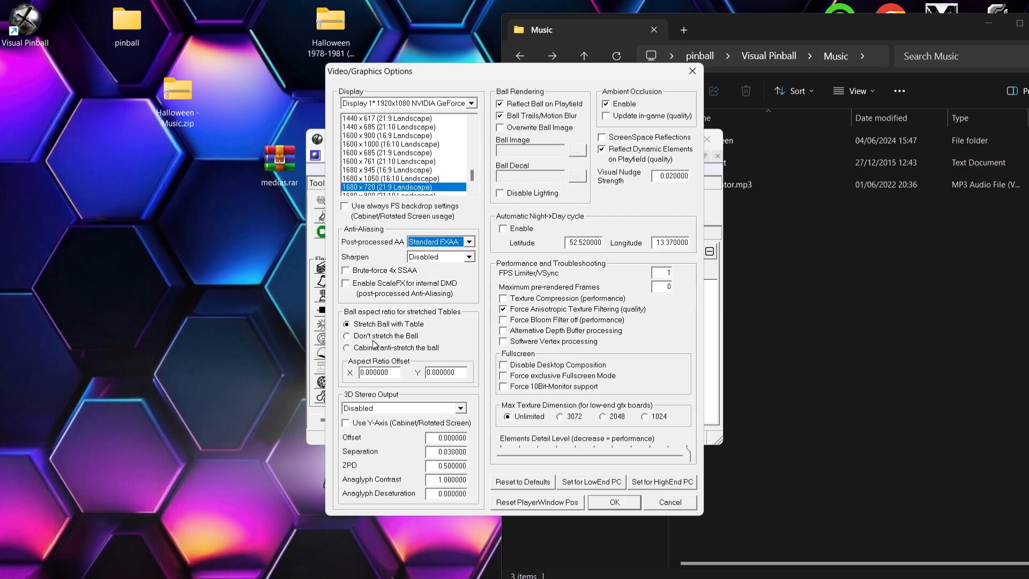
pyautogui.moveTo(395, 341)
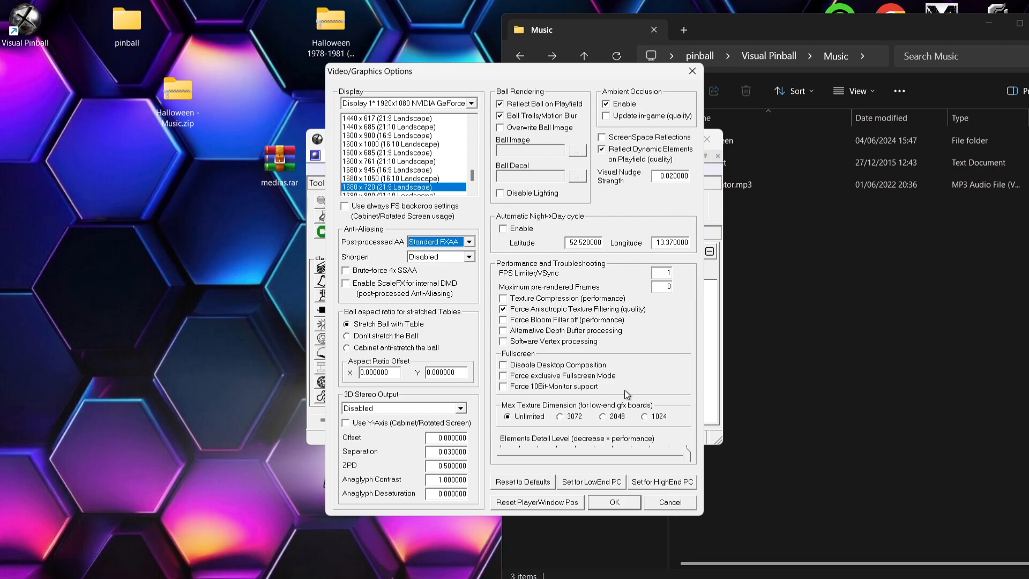
pyautogui.moveTo(640, 427)
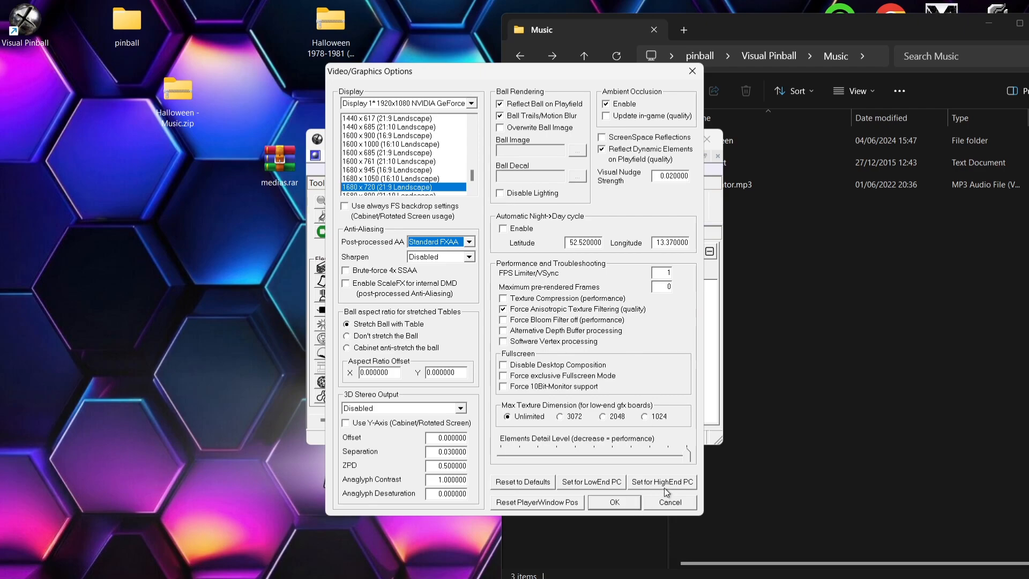
pyautogui.moveTo(691, 489)
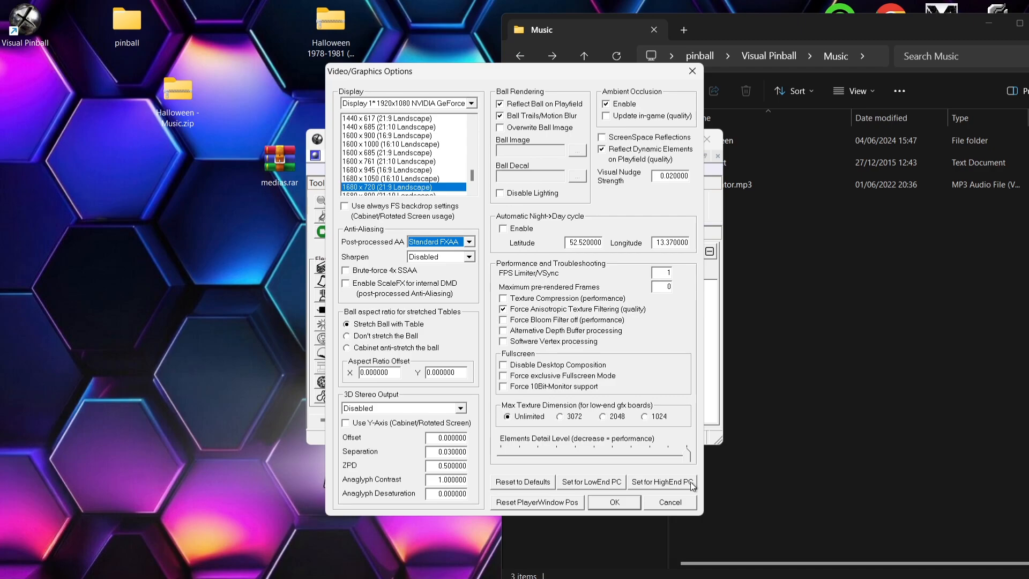
pyautogui.moveTo(593, 484)
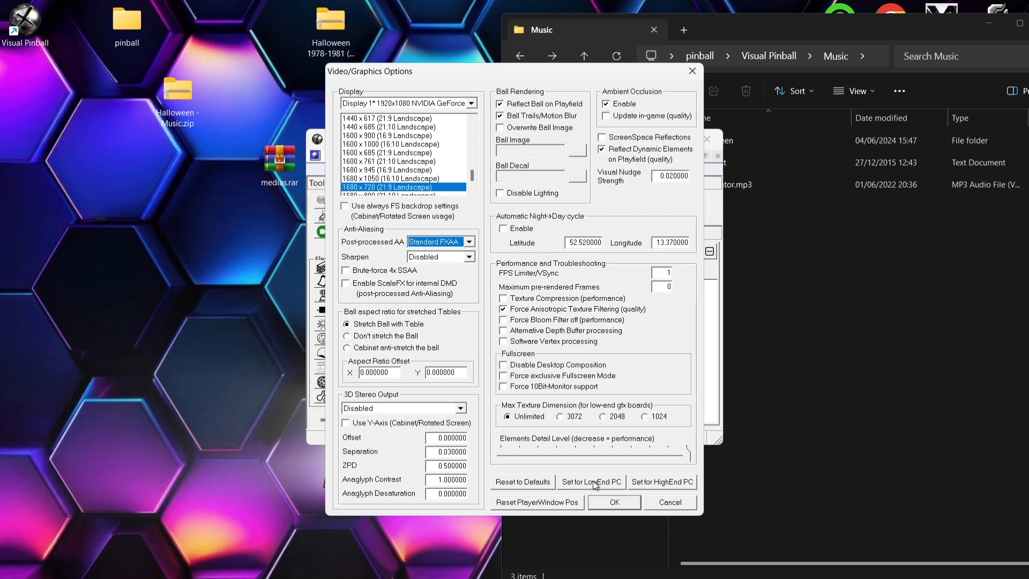
pyautogui.click(590, 482)
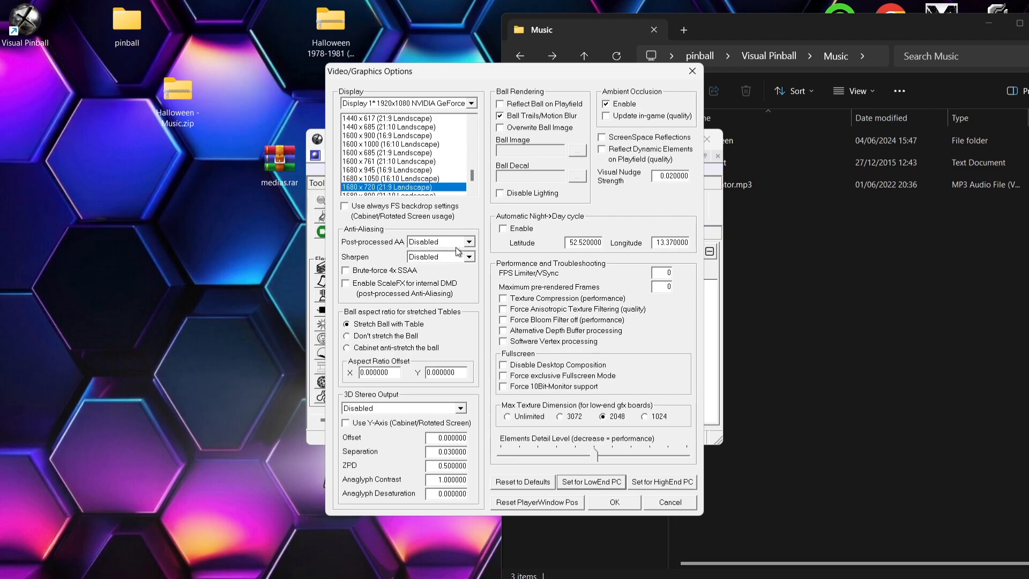
pyautogui.moveTo(346, 270)
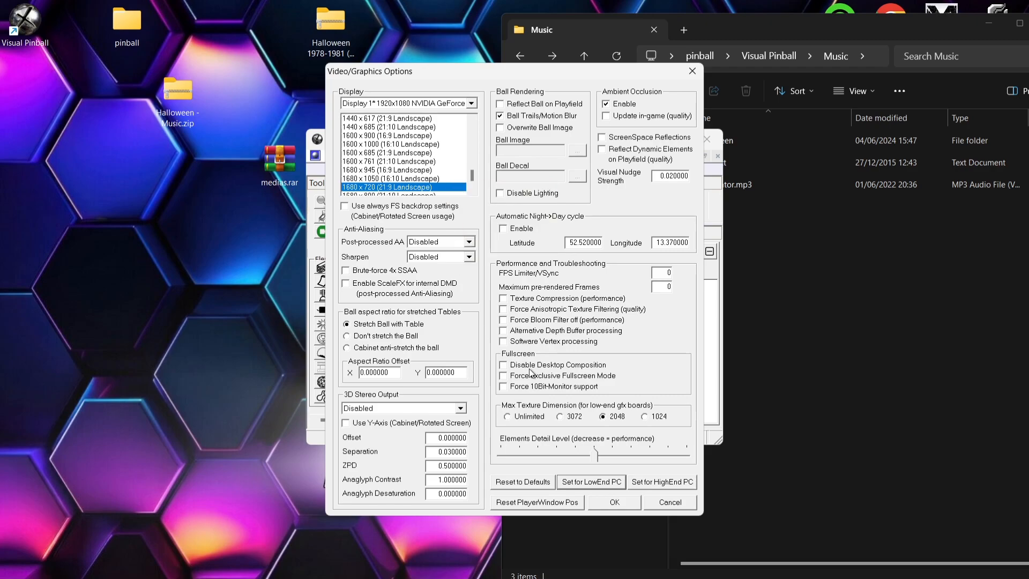
pyautogui.click(661, 482)
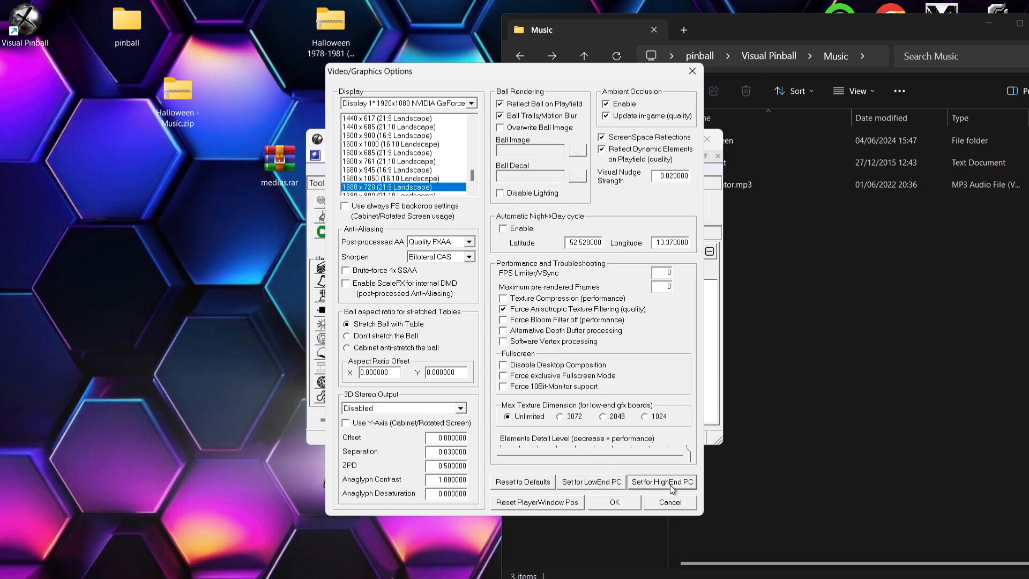
pyautogui.moveTo(495, 343)
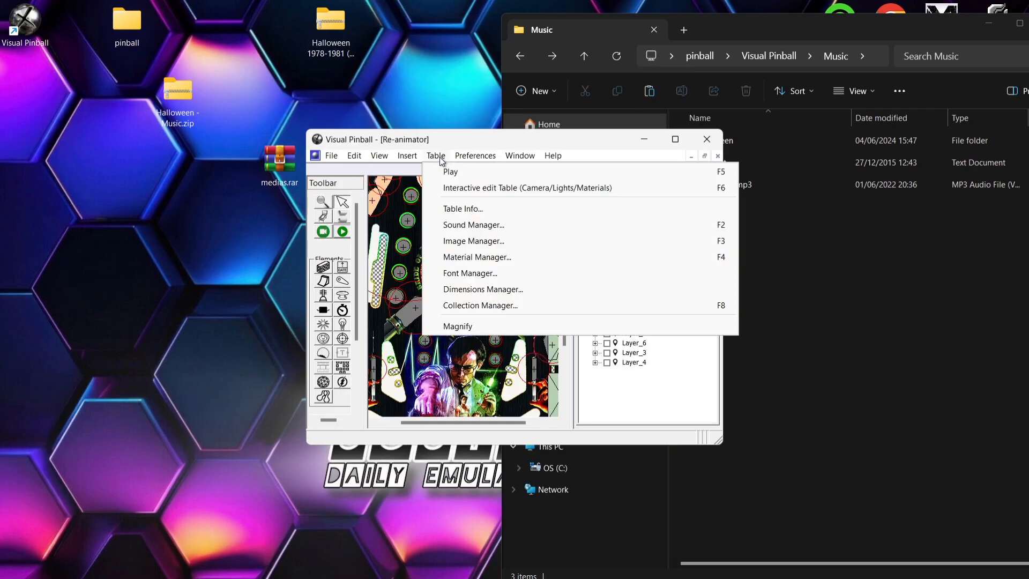
pyautogui.click(450, 171)
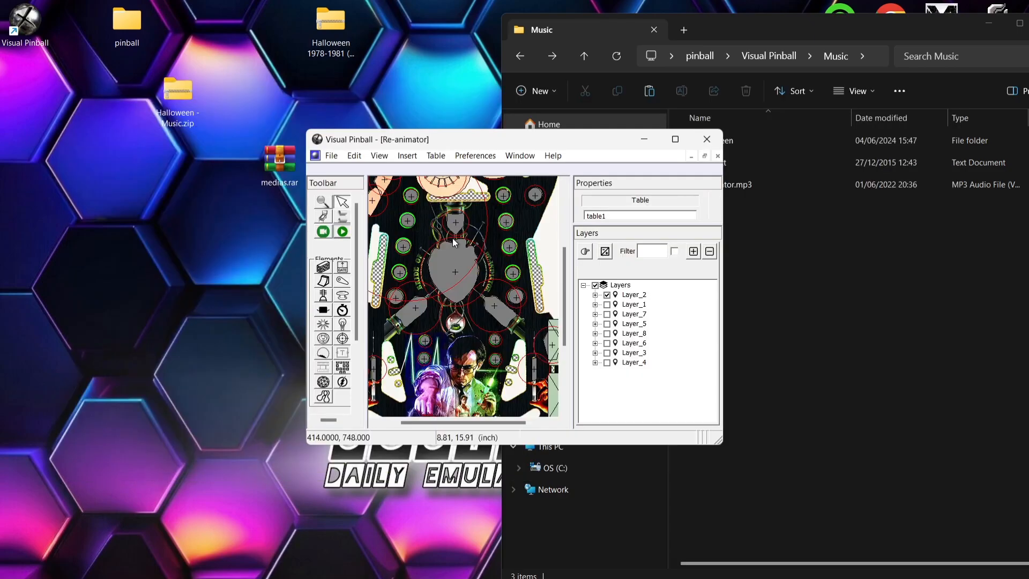
pyautogui.click(475, 155)
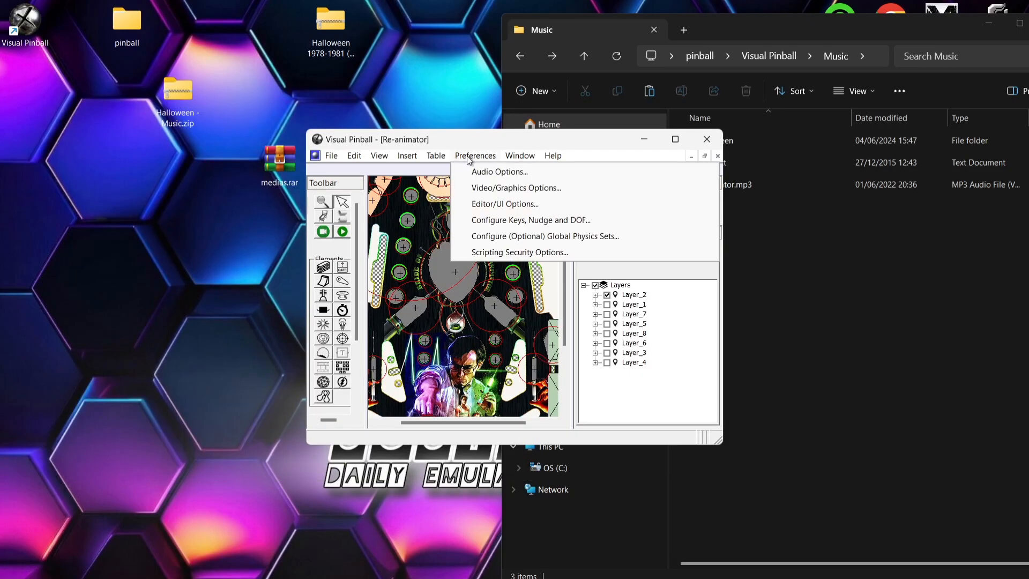
pyautogui.click(515, 187)
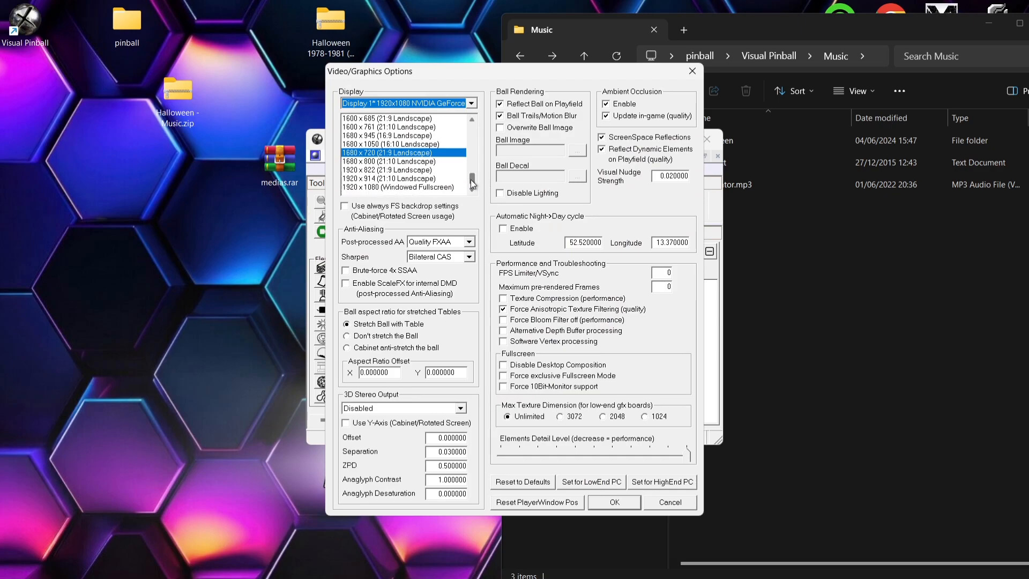
pyautogui.click(399, 188)
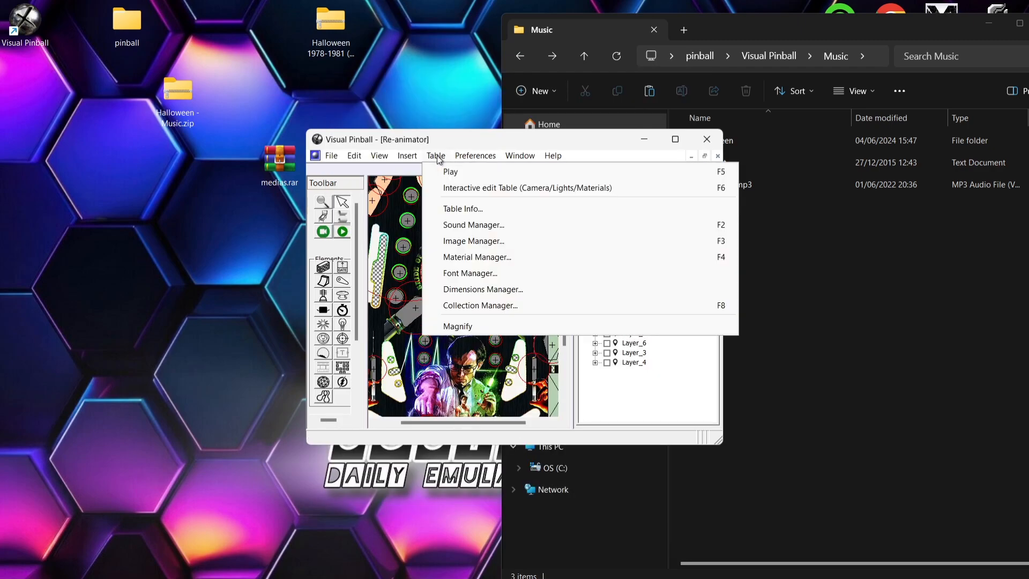
# - Dismiss the Table menu to reveal the Re-animator table layout
pyautogui.click(451, 172)
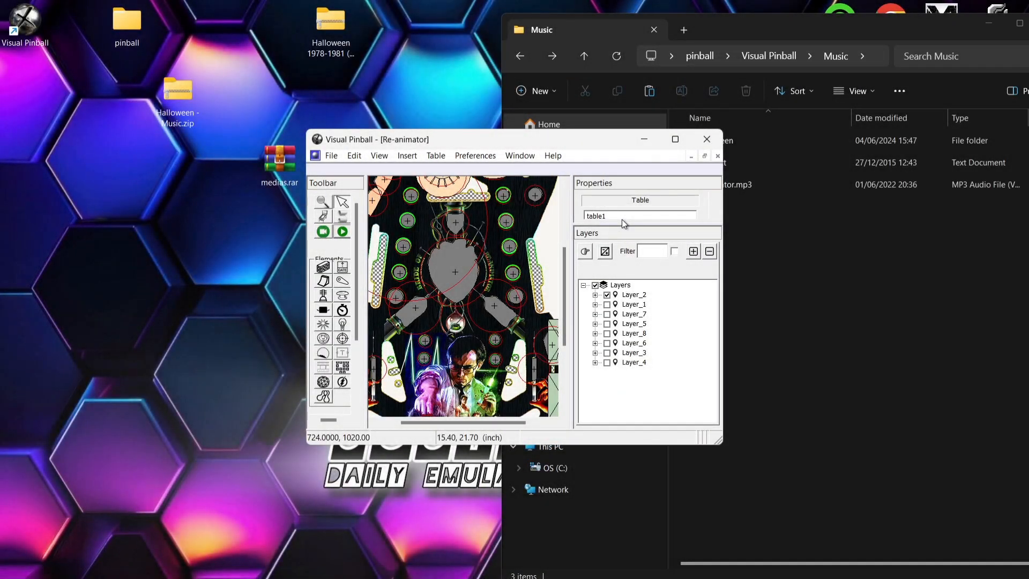
pyautogui.moveTo(489, 149)
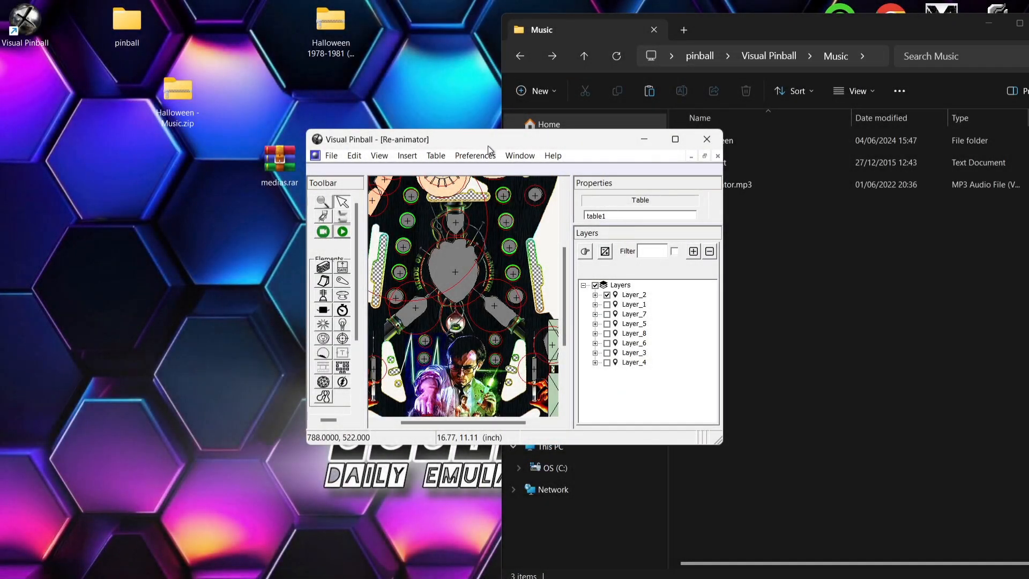
# - Assign gamepad Button 1 to the left flipper and Button 2 to the right flipper, and save
pyautogui.click(475, 155)
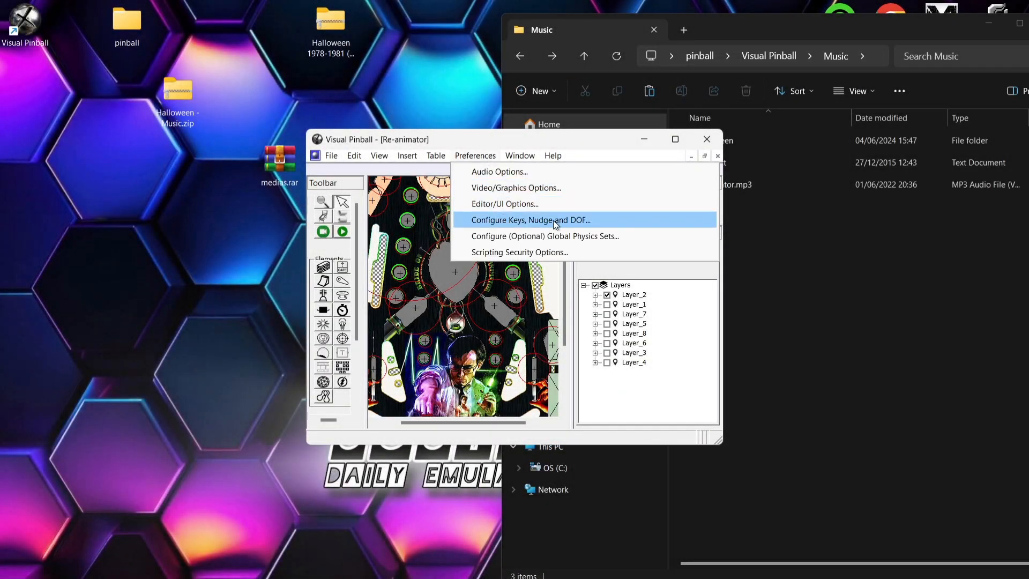
pyautogui.click(531, 219)
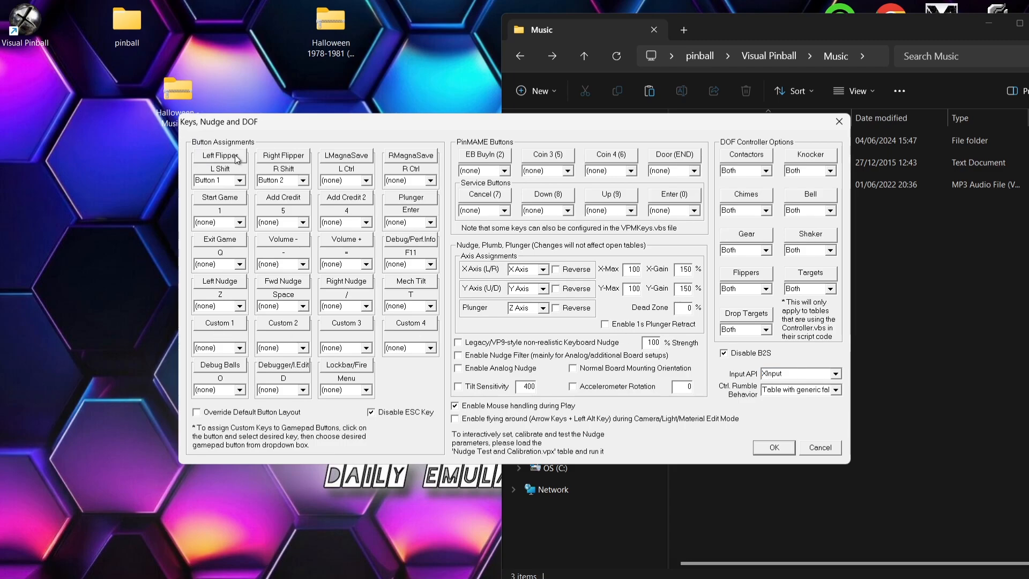
pyautogui.click(219, 169)
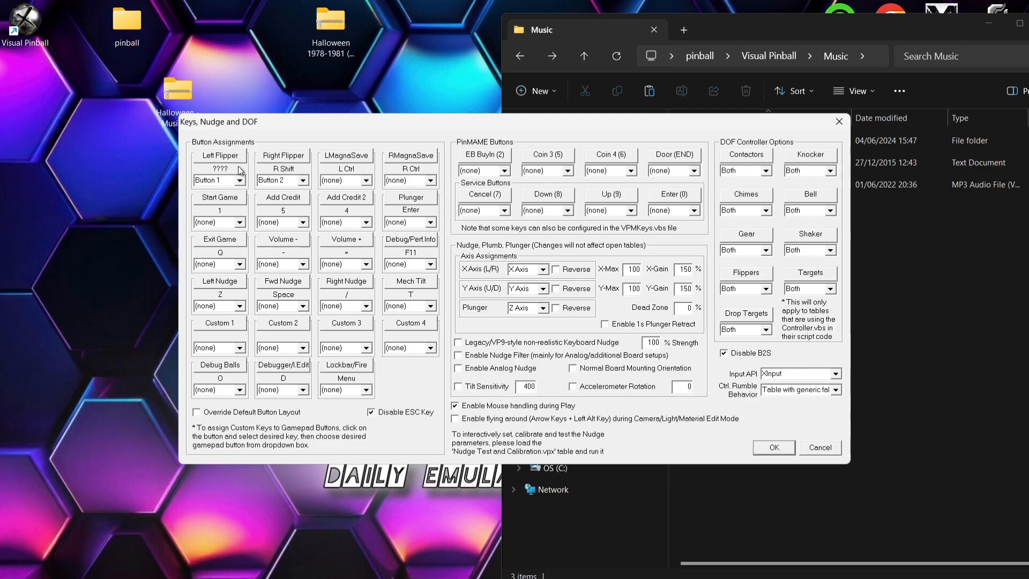
pyautogui.click(239, 180)
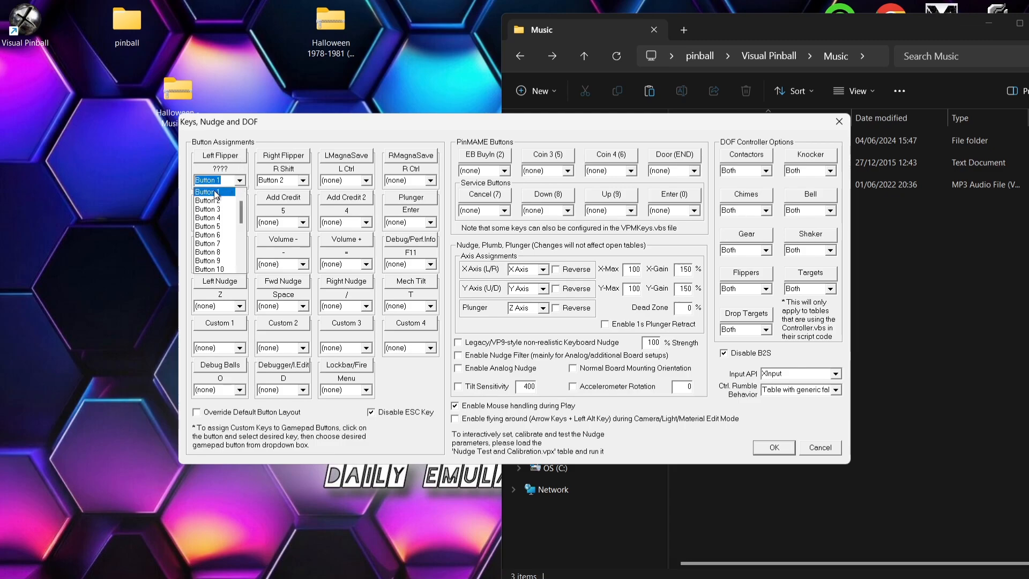
pyautogui.click(220, 180)
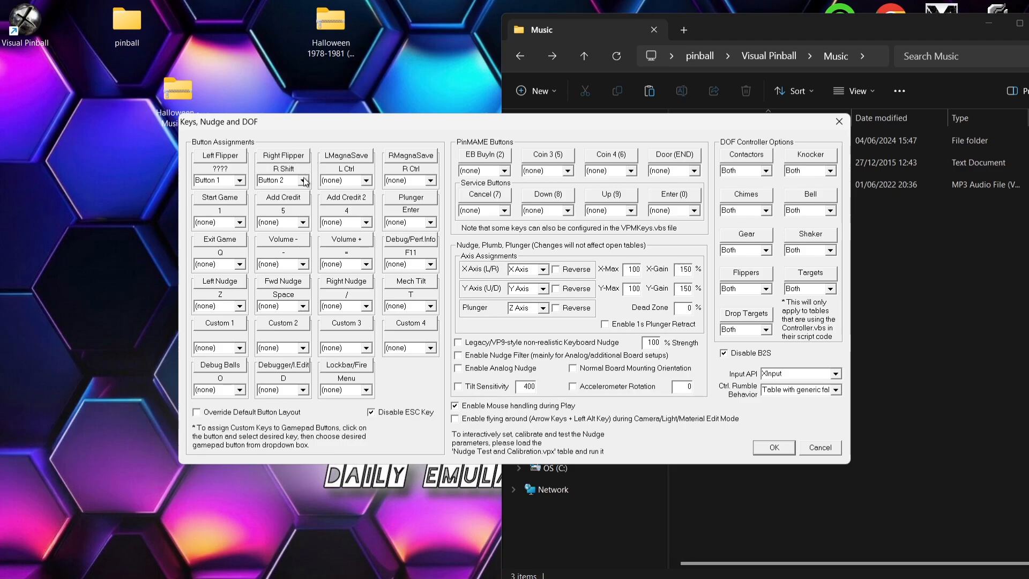
pyautogui.click(304, 180)
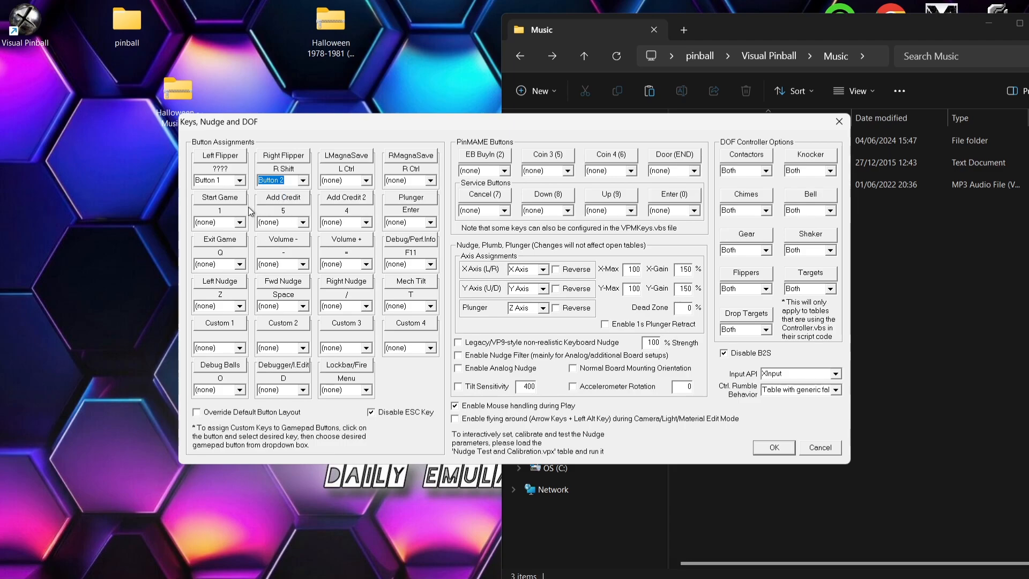
pyautogui.click(278, 222)
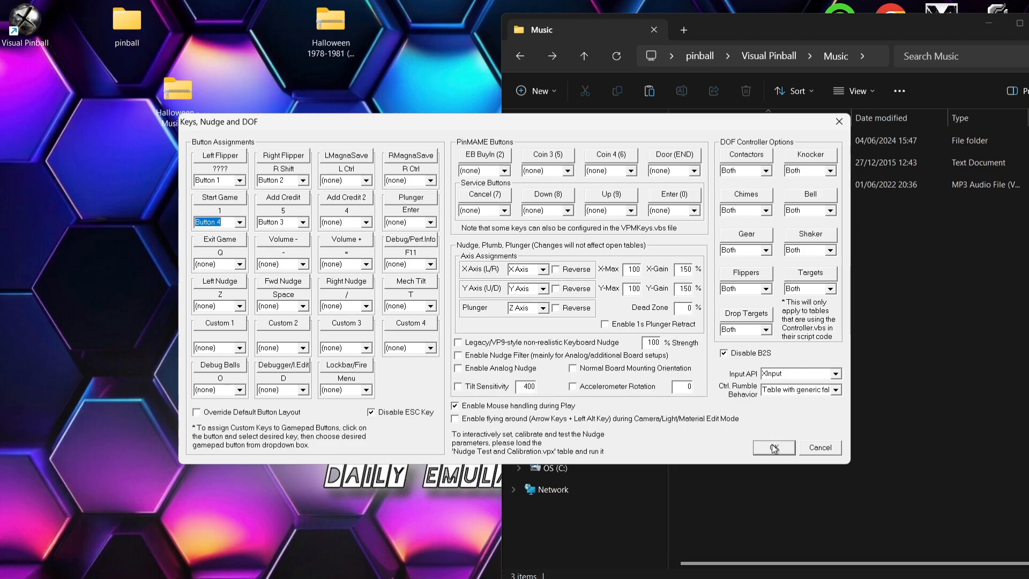
pyautogui.click(773, 447)
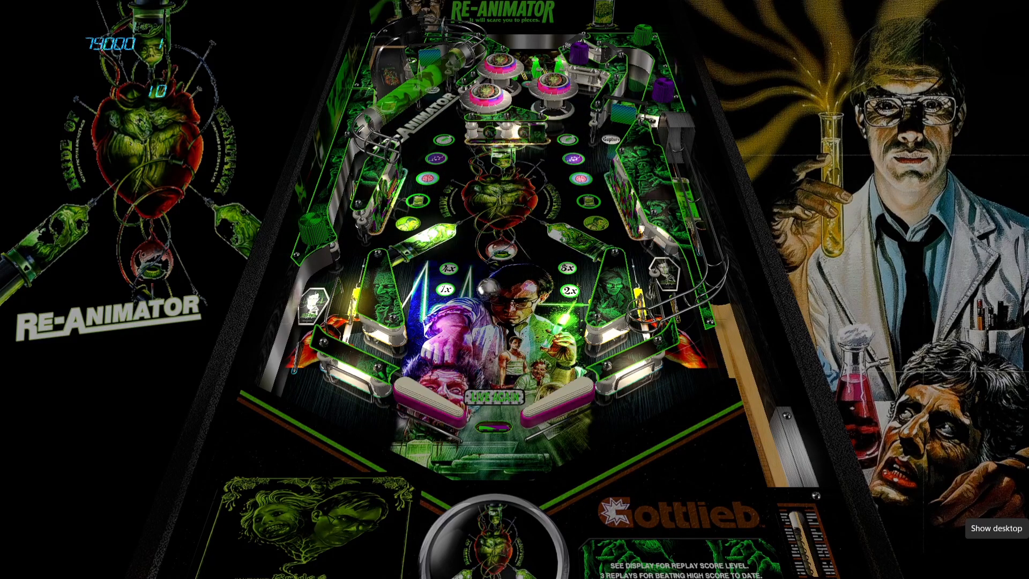
# - Play the Re-animator table, then close Visual Pinball X back to the desktop
pyautogui.click(991, 531)
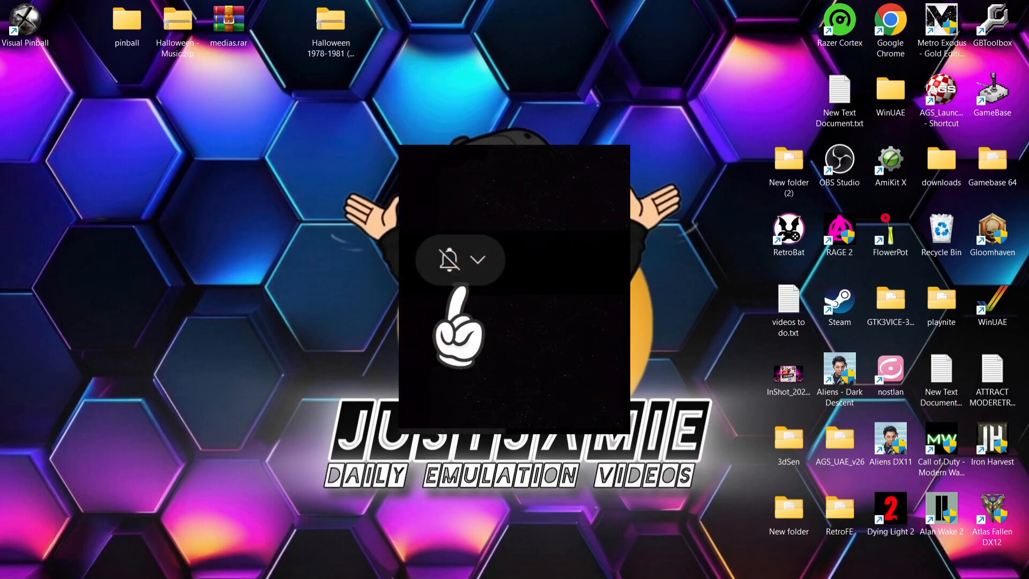
pyautogui.click(479, 258)
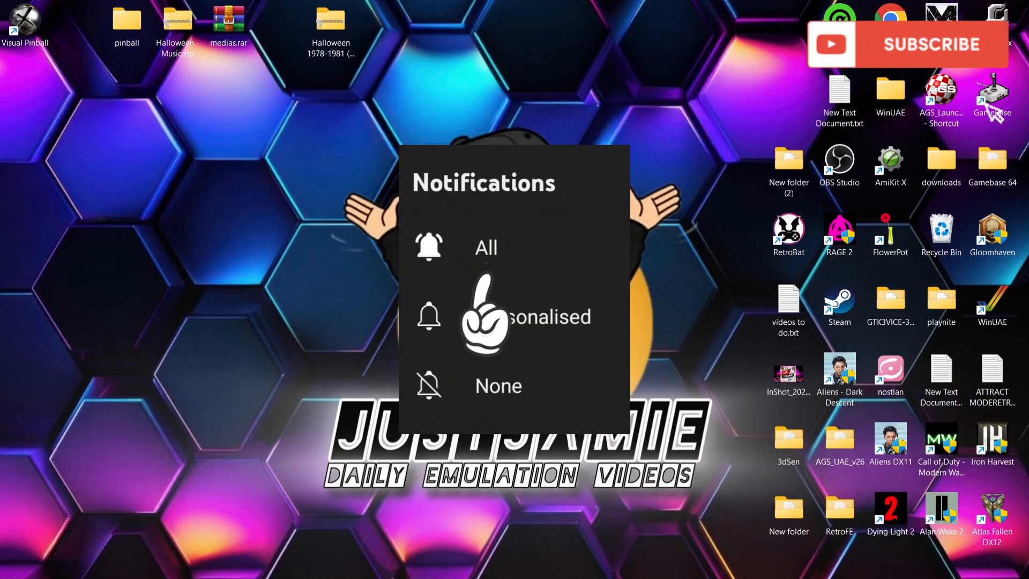